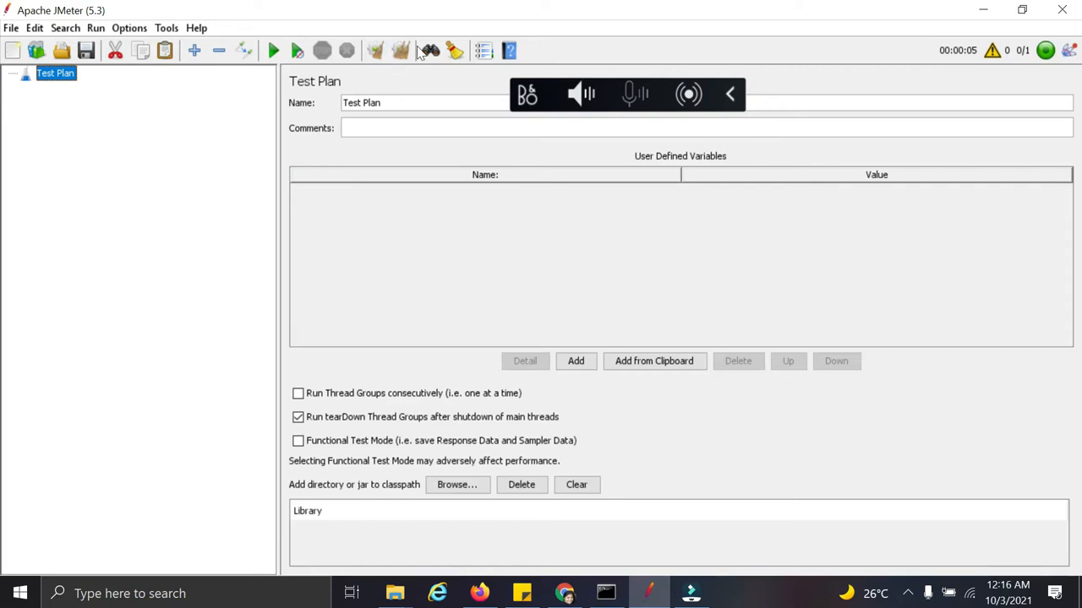
- Add a Thread Group with a jp@gc Dummy Sampler, plus a View Results Tree listener under Test Plan
{"action": "left_click", "coordinate": [166, 27]}
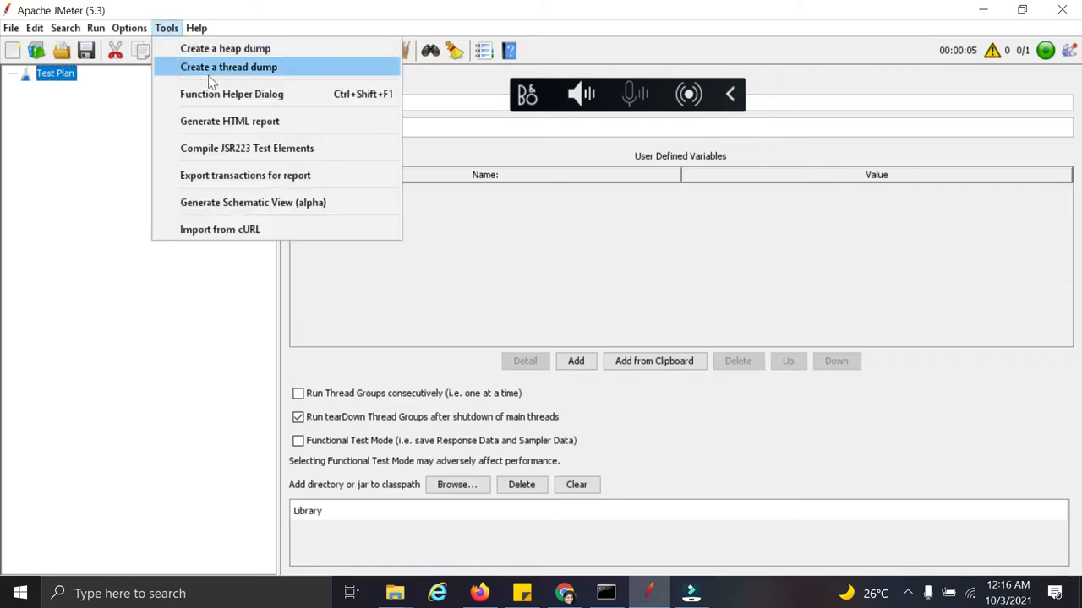
{"action": "mouse_move", "coordinate": [274, 95]}
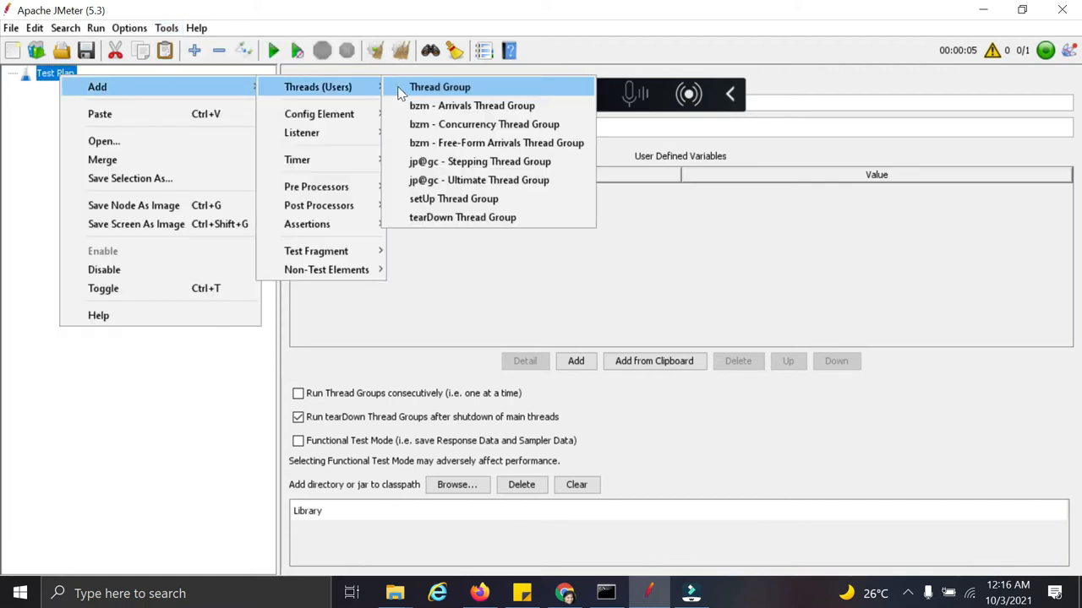
{"action": "left_click", "coordinate": [439, 88]}
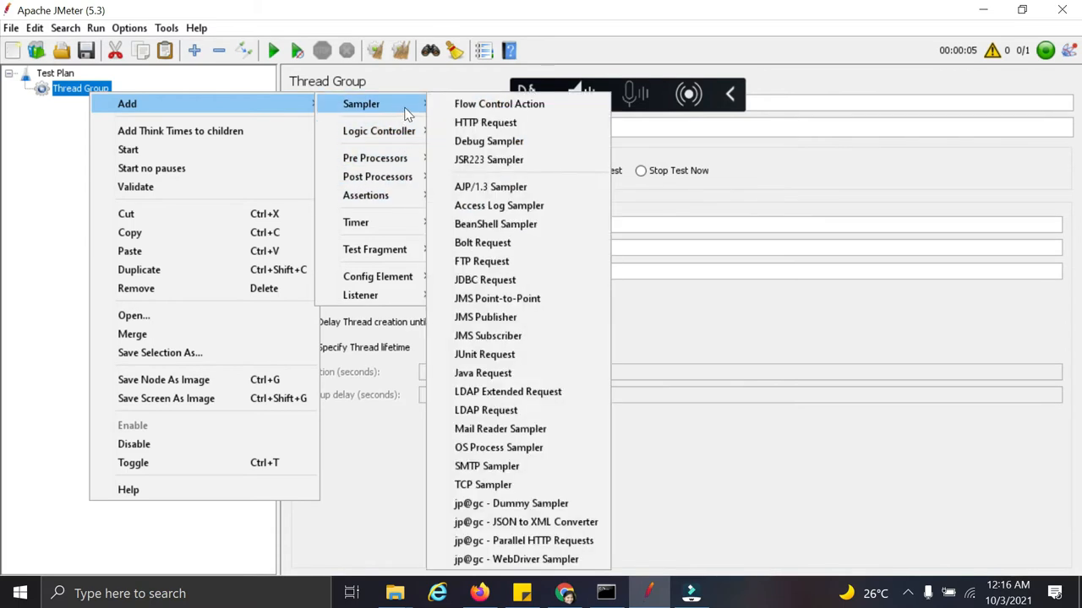
{"action": "left_click", "coordinate": [511, 503]}
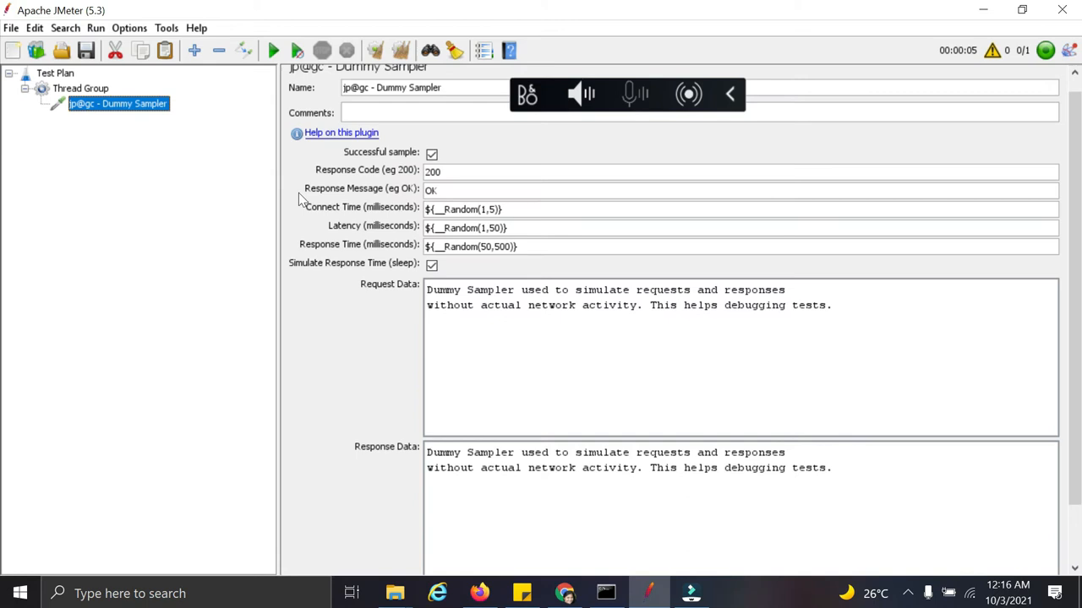
{"action": "right_click", "coordinate": [54, 73]}
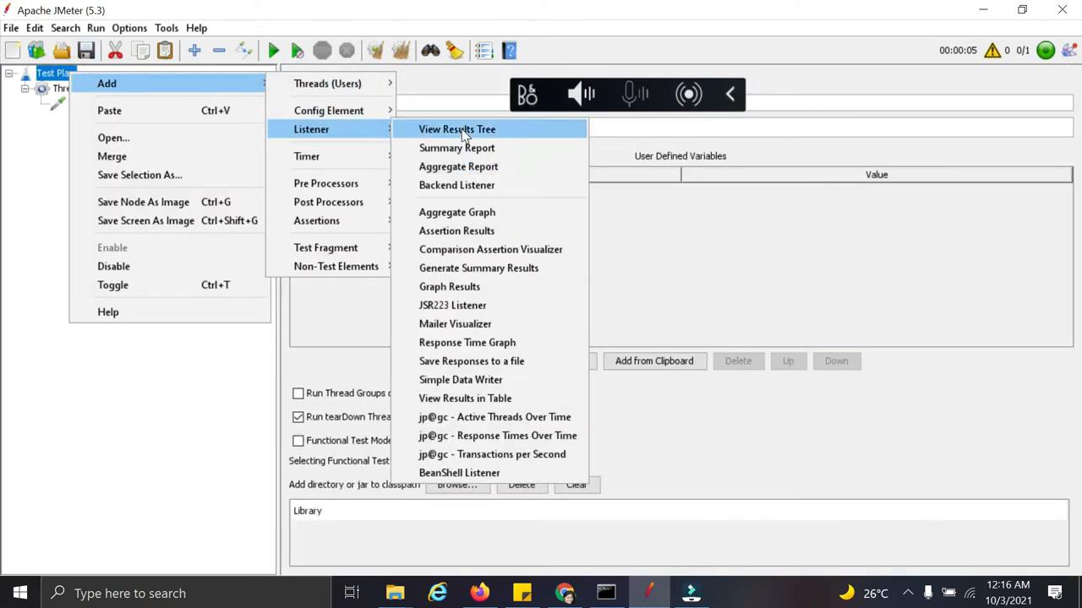
{"action": "left_click", "coordinate": [456, 128]}
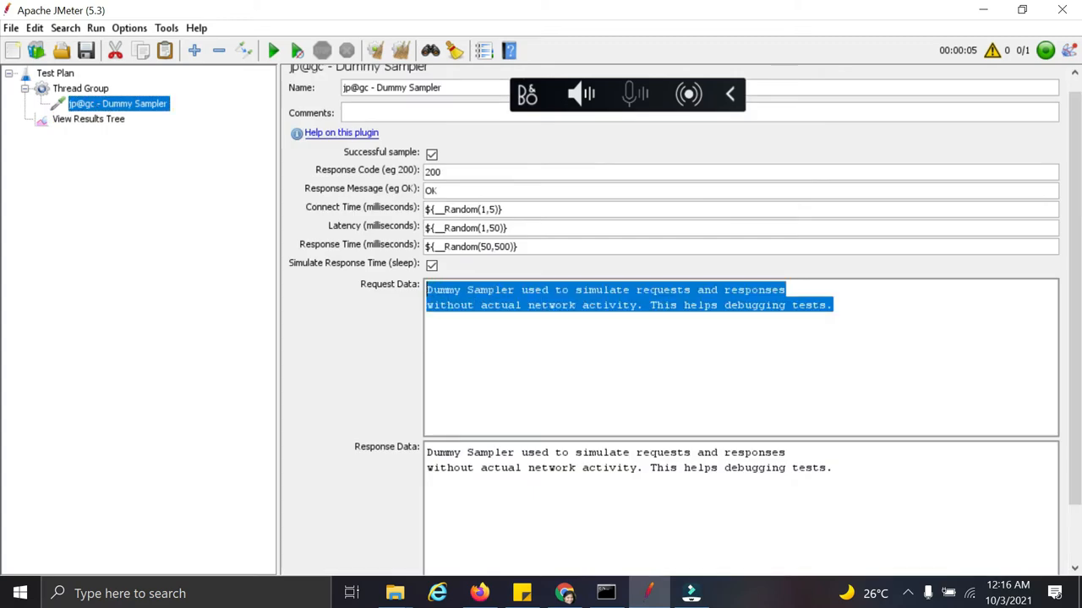
- Clear the default Request Data and enter the template ${__Functionname(var1,var2)}
{"action": "key", "text": "Delete"}
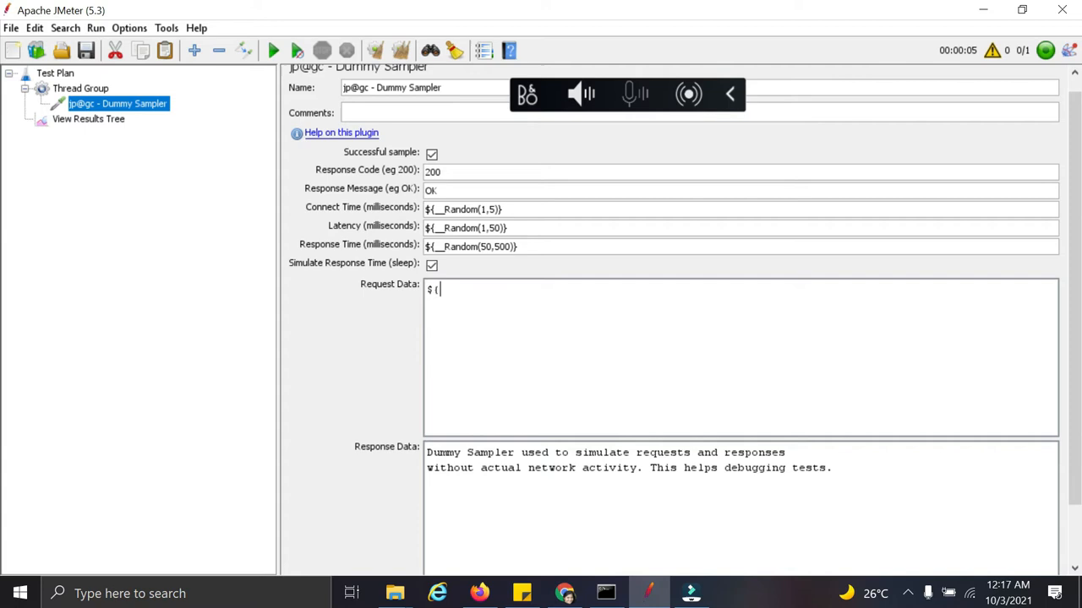
{"action": "type", "text": "__)"}
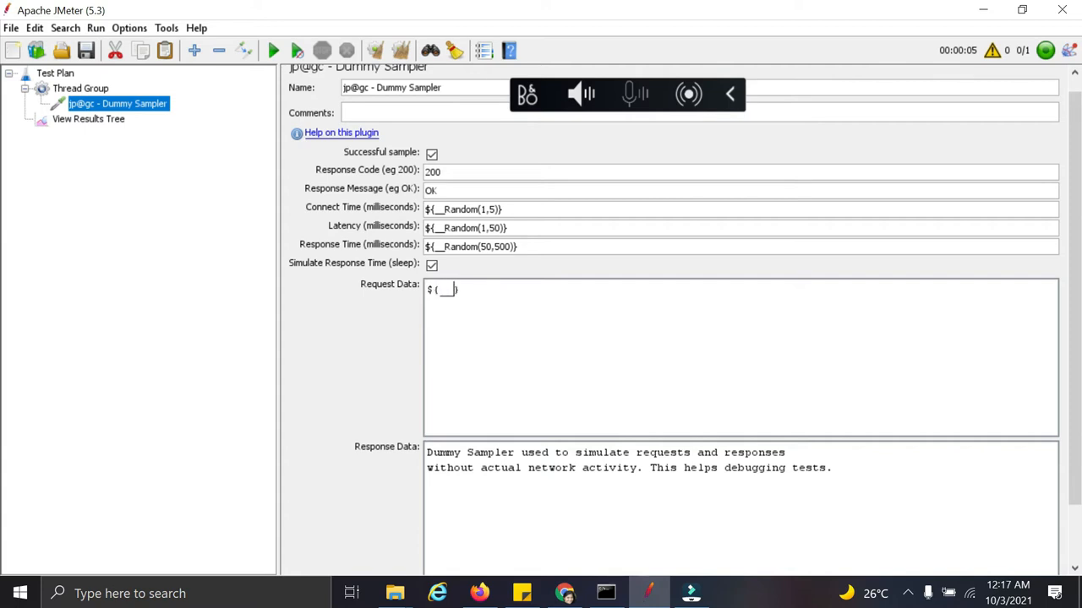
{"action": "type", "text": "__Function"}
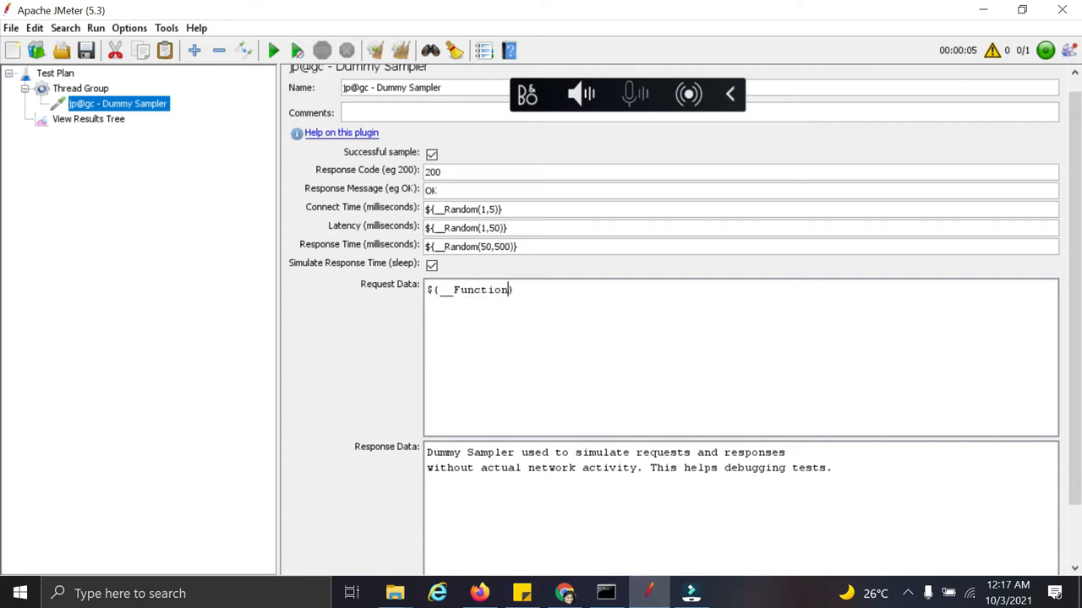
{"action": "type", "text": "name()"}
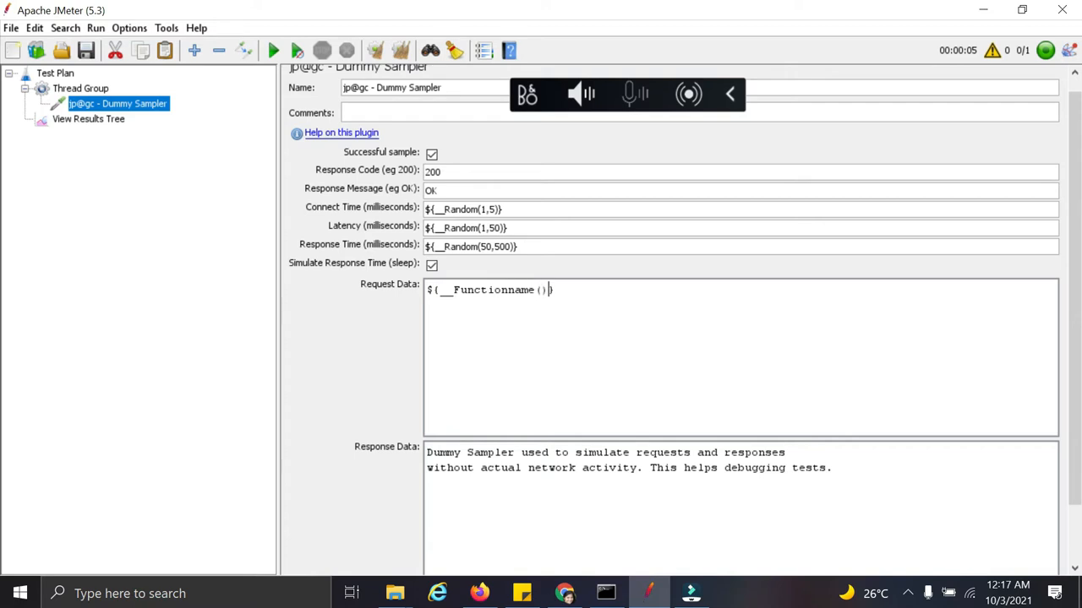
{"action": "type", "text": "var"}
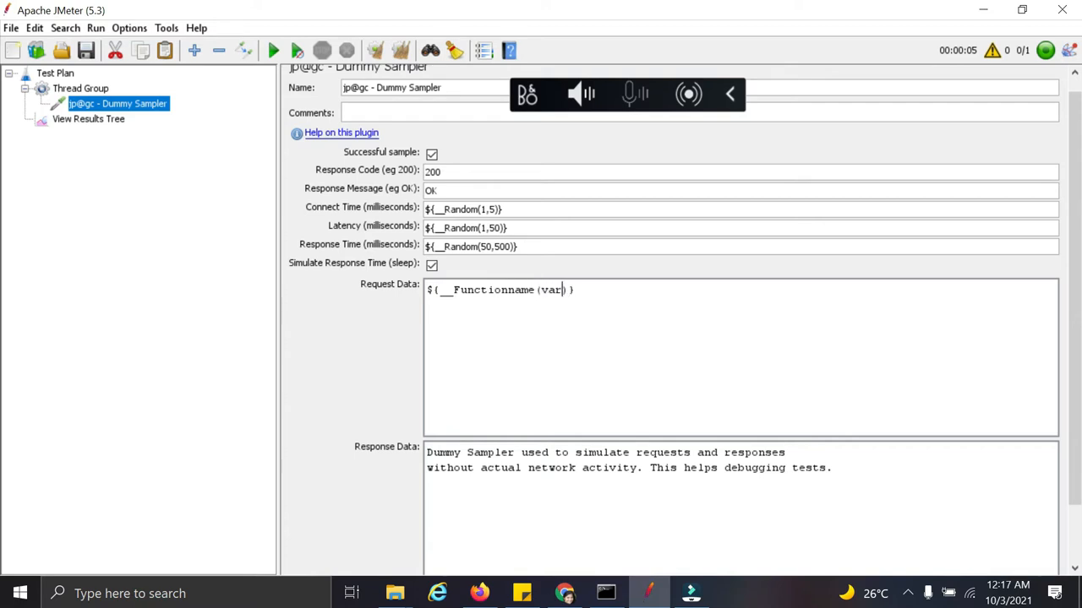
{"action": "type", "text": "1,var2"}
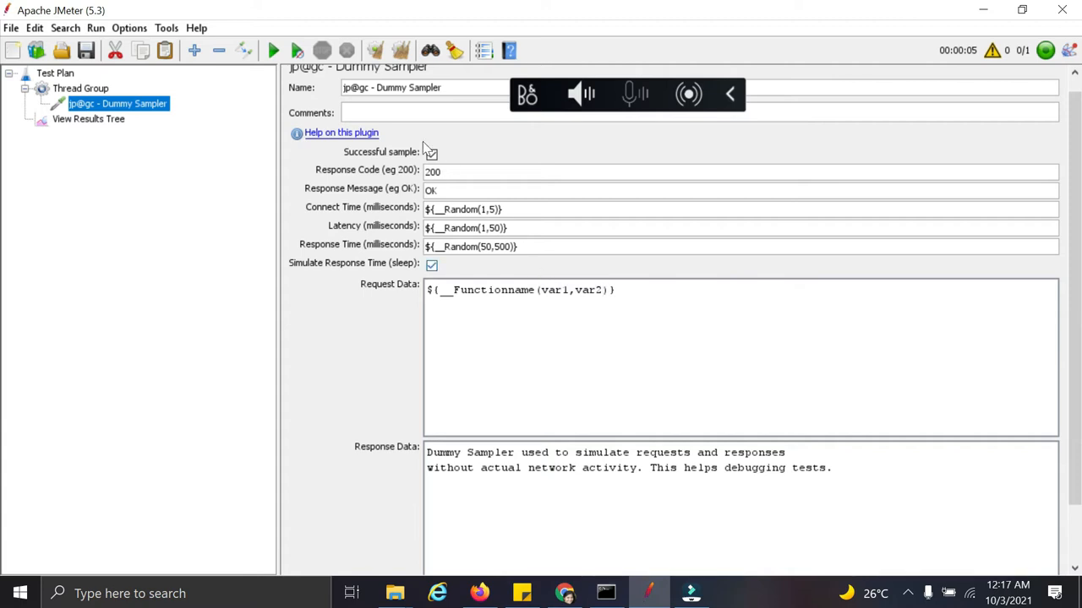
{"action": "left_click", "coordinate": [129, 27]}
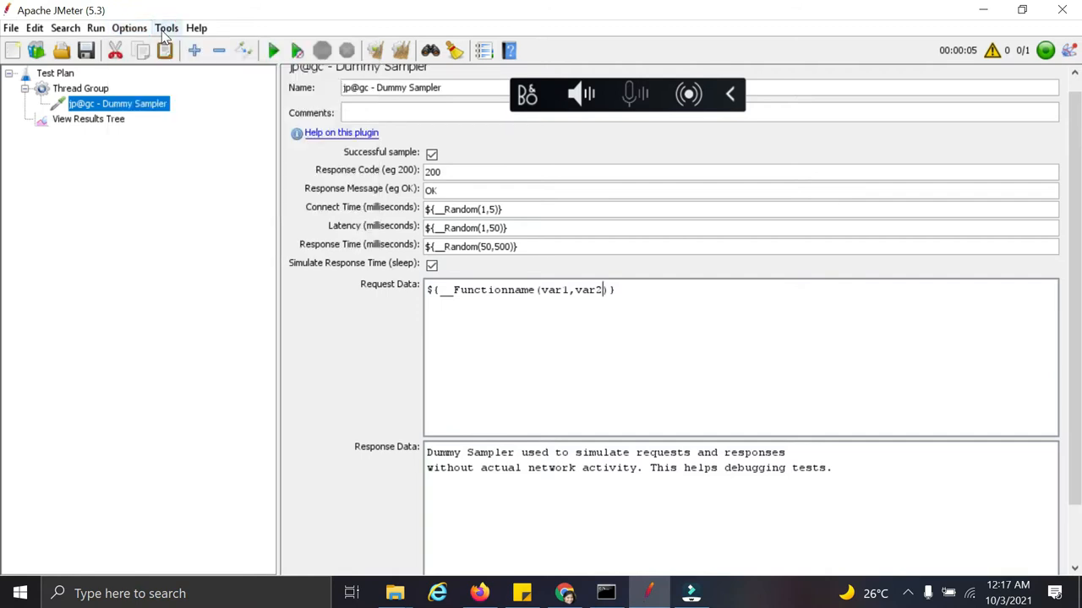
{"action": "mouse_move", "coordinate": [228, 101]}
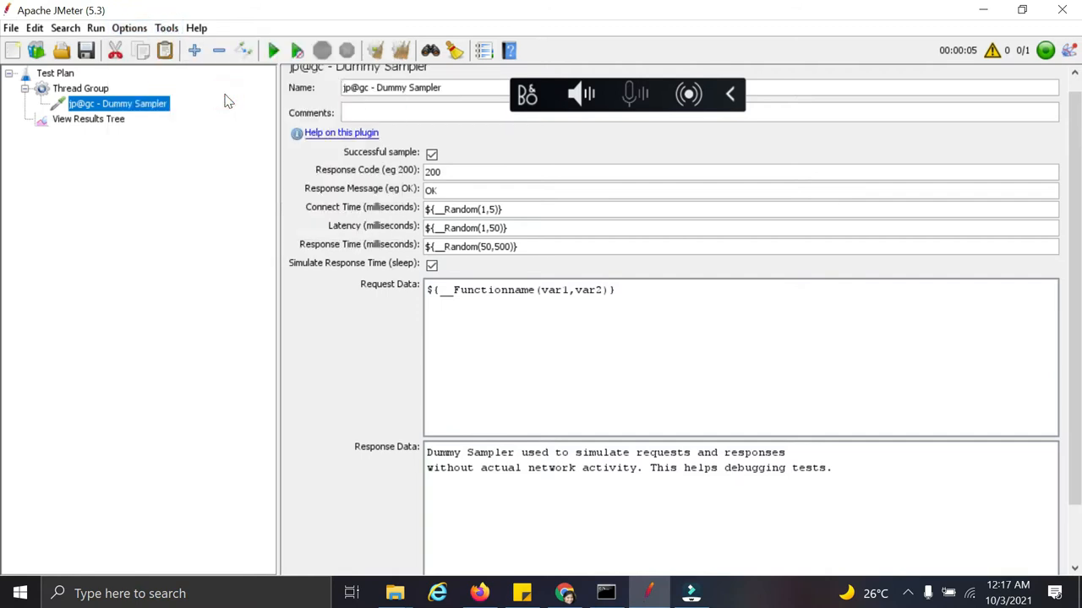
{"action": "mouse_move", "coordinate": [257, 101]}
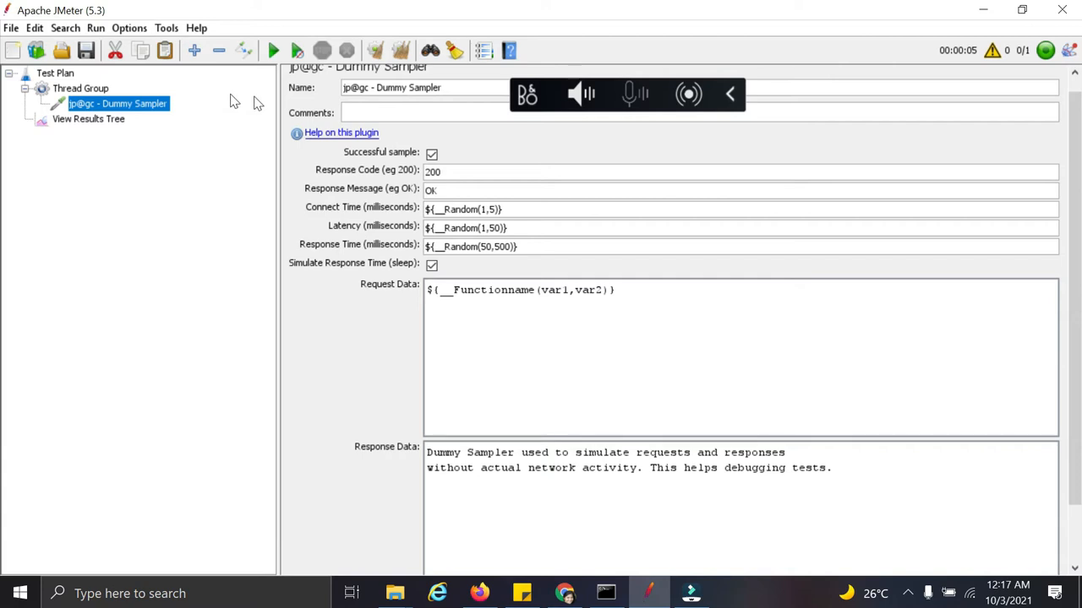
{"action": "mouse_move", "coordinate": [312, 147]}
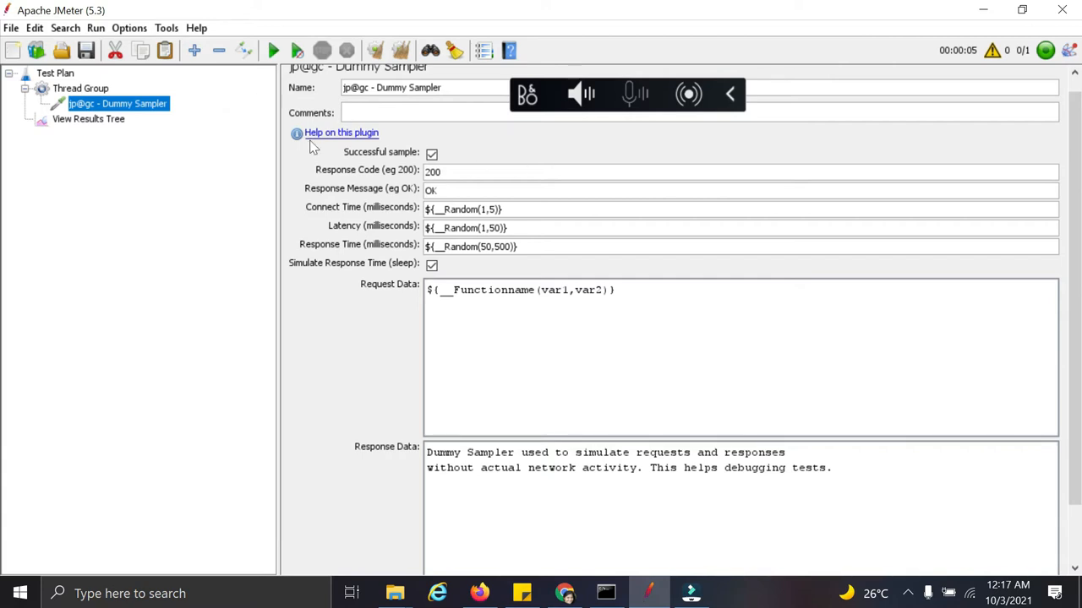
- Bring up the Function Helper dialog from the Tools menu to browse functions
{"action": "left_click", "coordinate": [166, 27]}
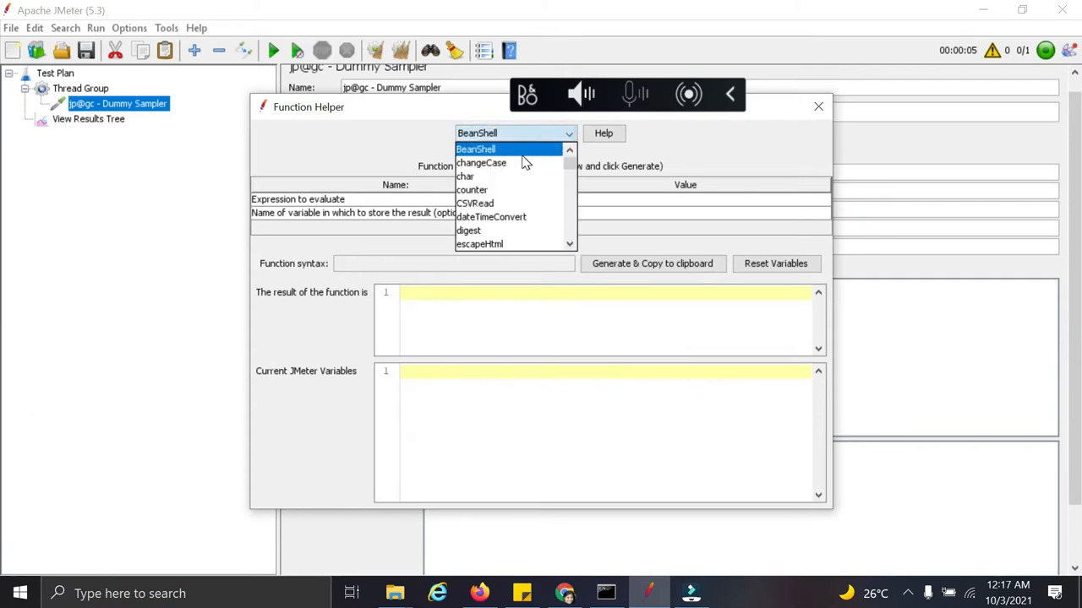
{"action": "mouse_move", "coordinate": [464, 175]}
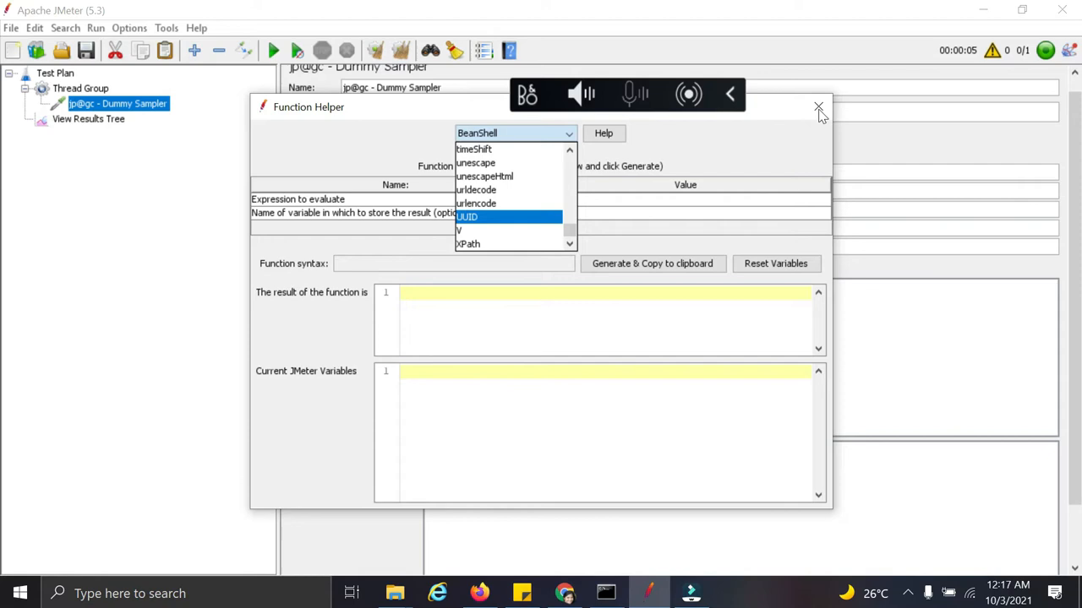
- Write username:, password: and time: lines into the Login Dummy Sampler's Request Data
{"action": "left_click", "coordinate": [818, 108]}
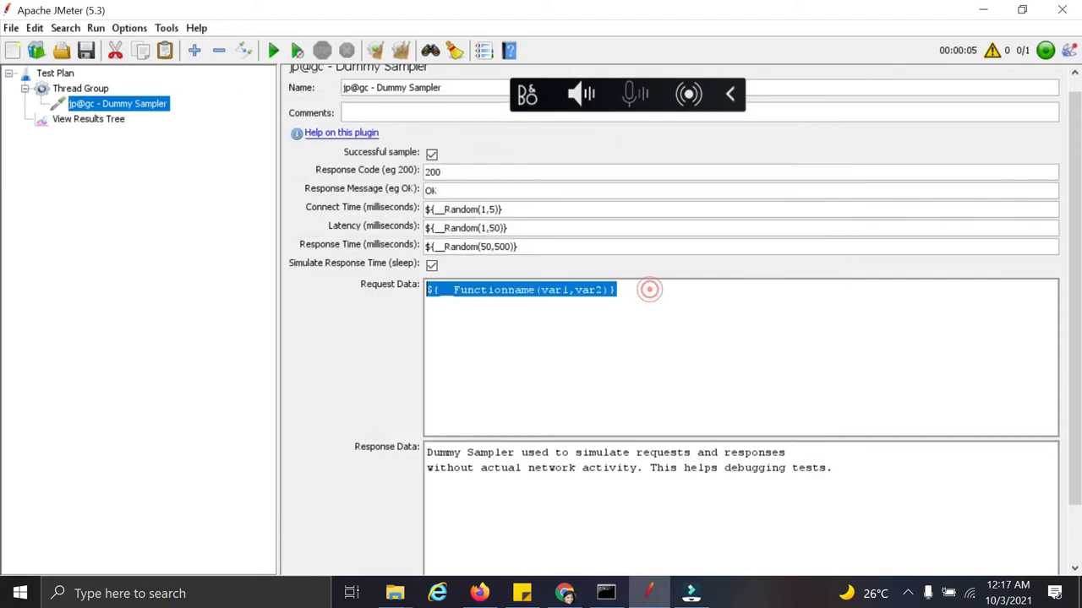
{"action": "type", "text": "user"}
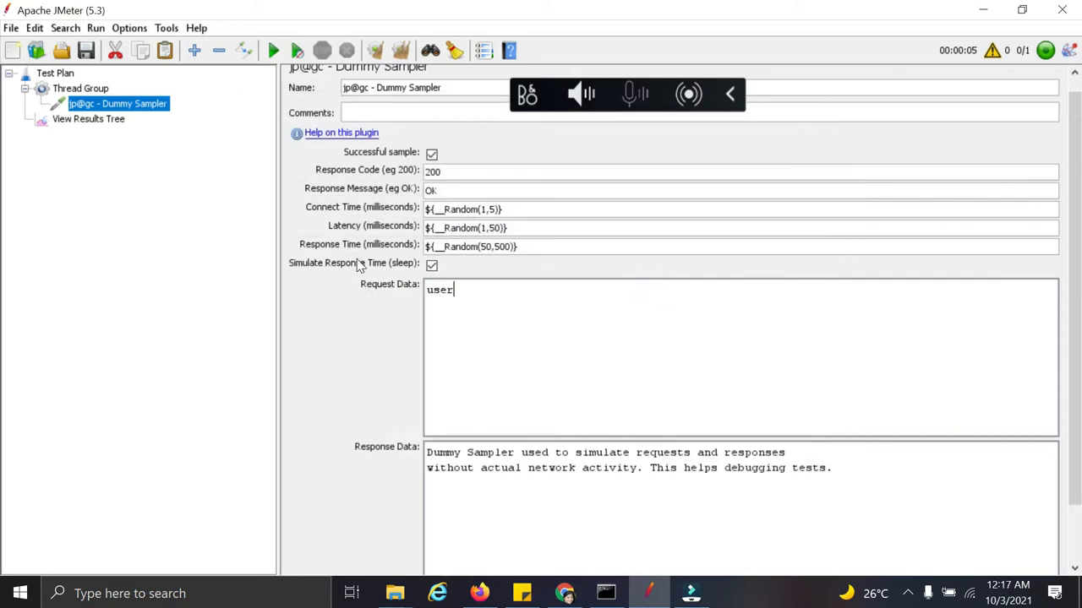
{"action": "type", "text": "name"}
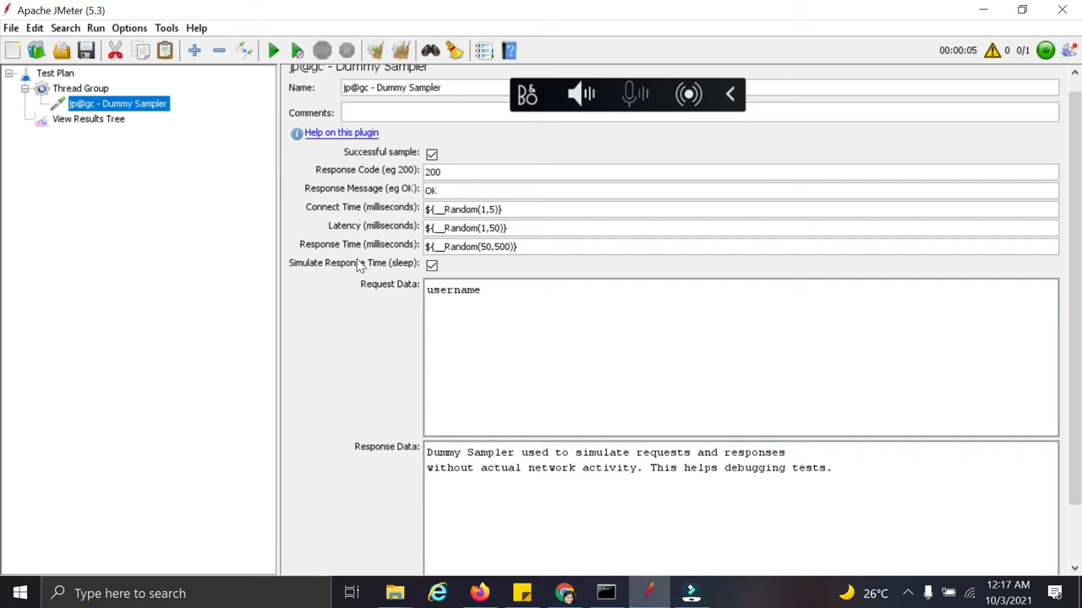
{"action": "type", "text": ":"}
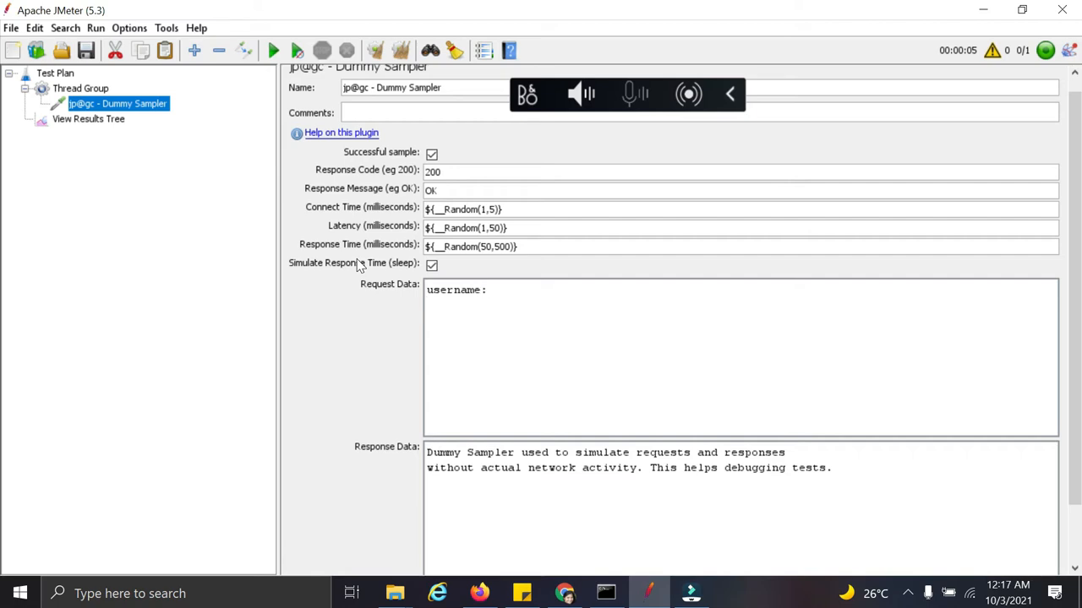
{"action": "type", "text": "p"}
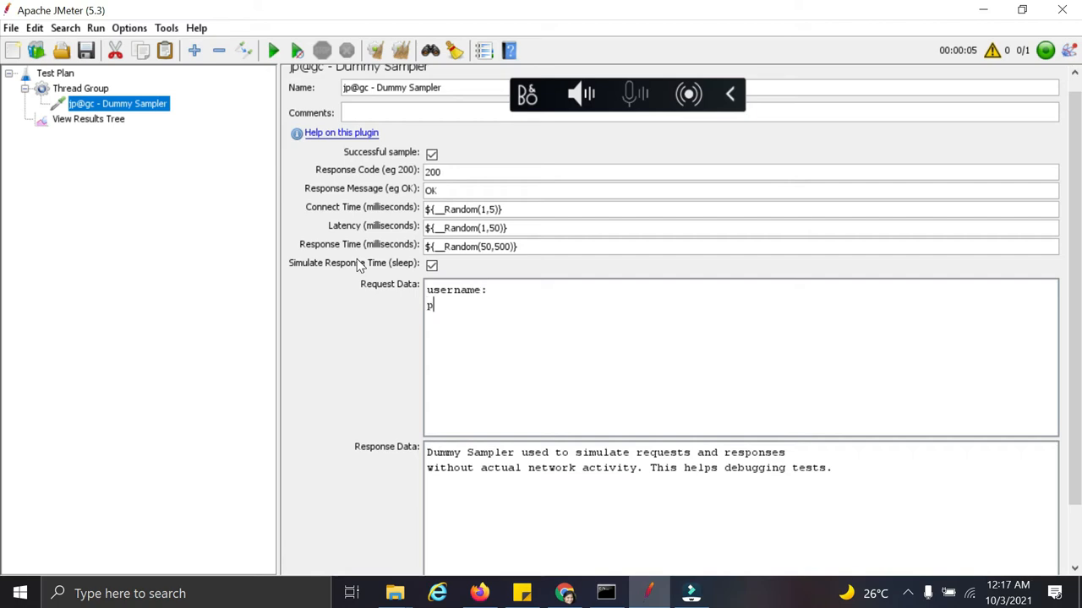
{"action": "type", "text": "assword"}
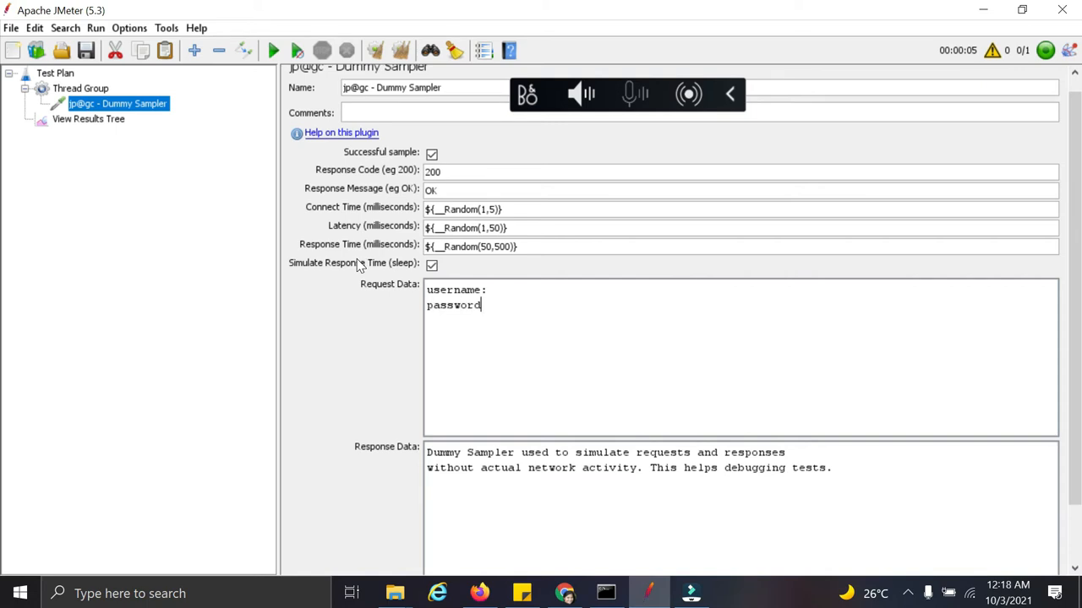
{"action": "type", "text": ":"}
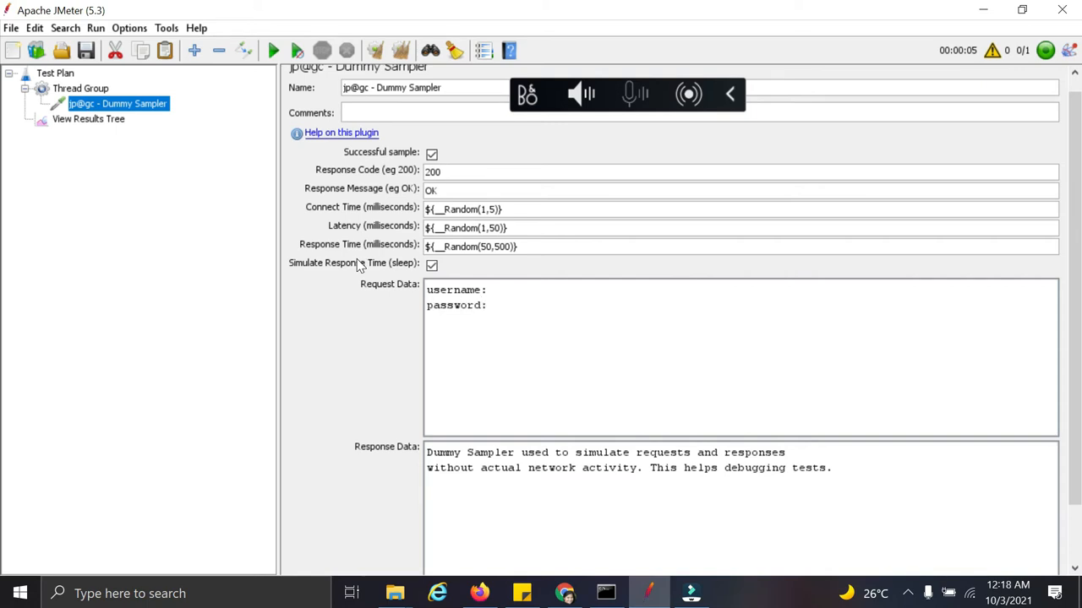
{"action": "type", "text": "timwe"}
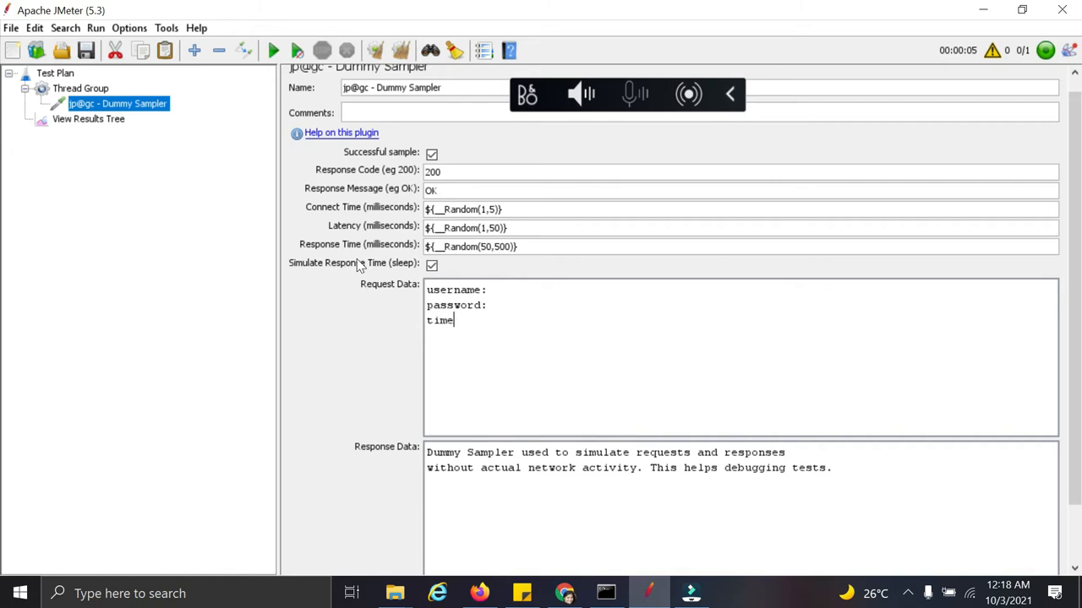
- Set the username line's value to user
{"action": "triple_click", "coordinate": [423, 88]}
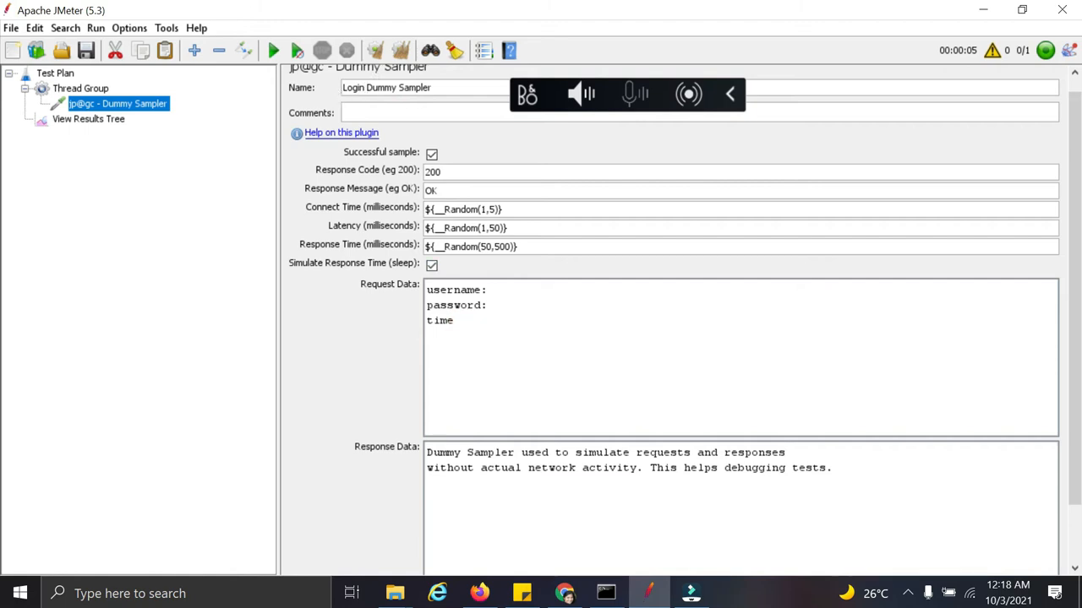
{"action": "left_click", "coordinate": [497, 292]}
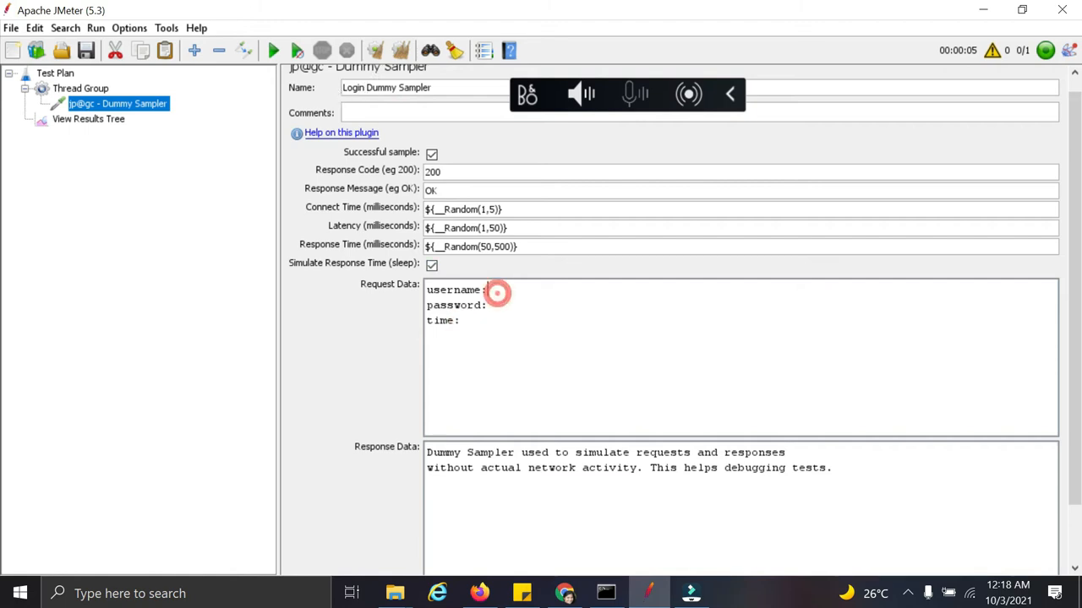
{"action": "type", "text": "user"}
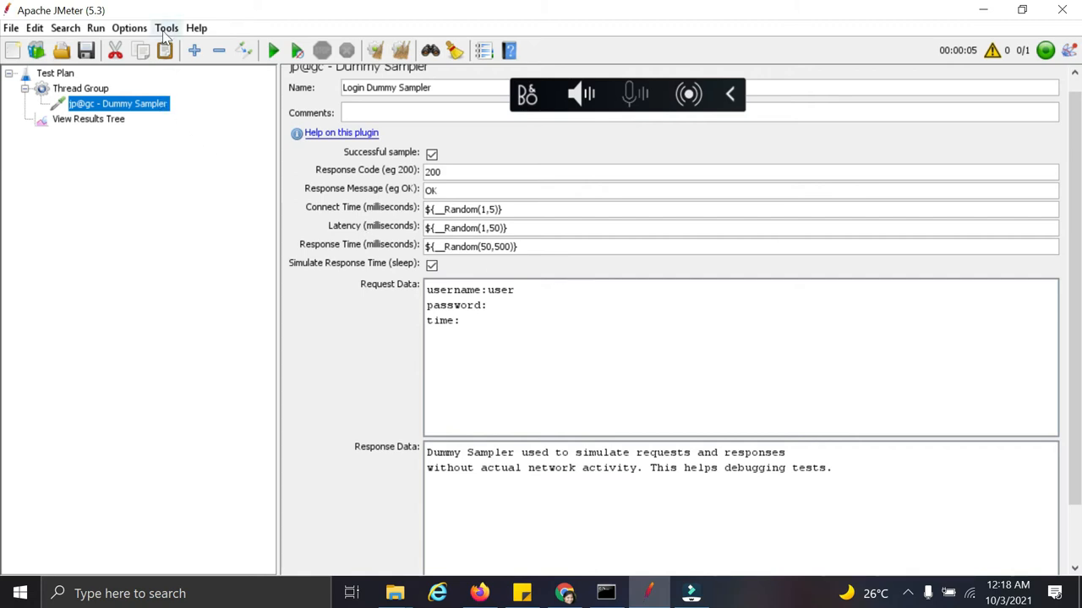
- Generate and copy ${__counter(FALSE,counter_user)} in the Function Helper, then close it
{"action": "left_click", "coordinate": [165, 27]}
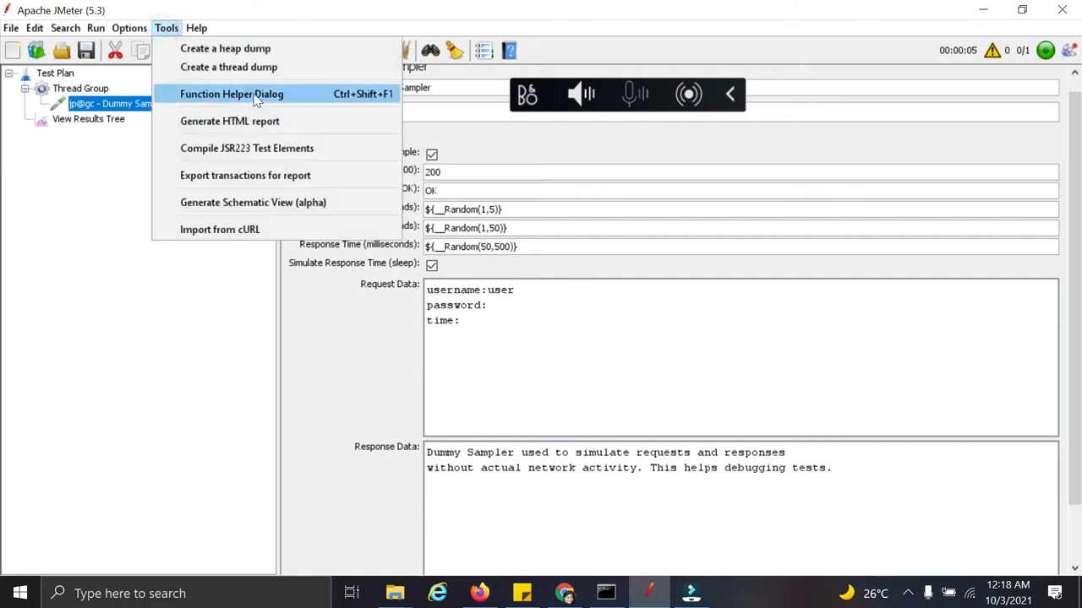
{"action": "left_click", "coordinate": [230, 95]}
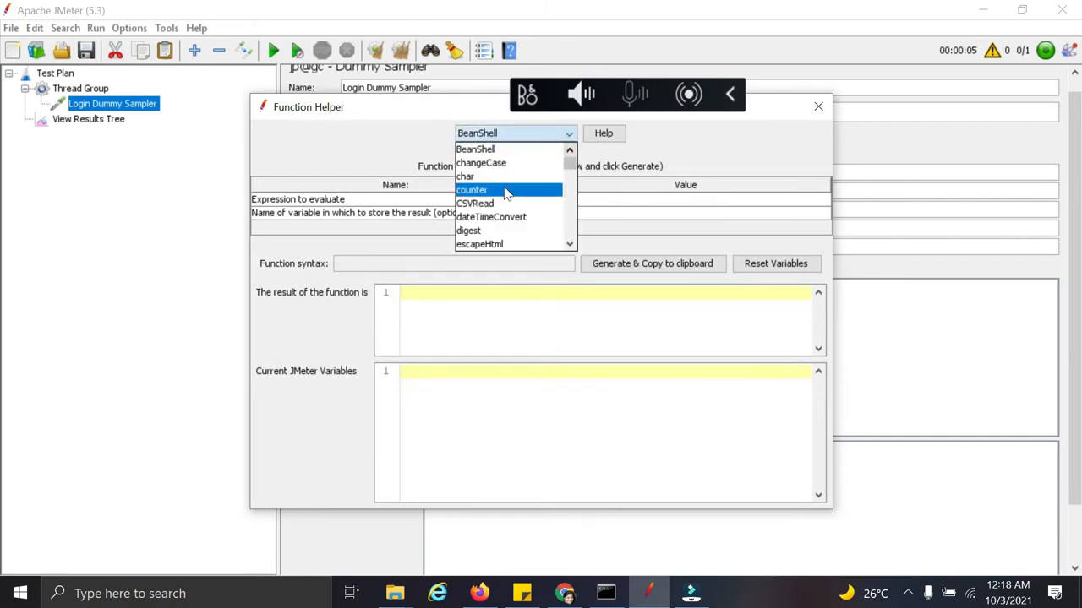
{"action": "left_click", "coordinate": [472, 190]}
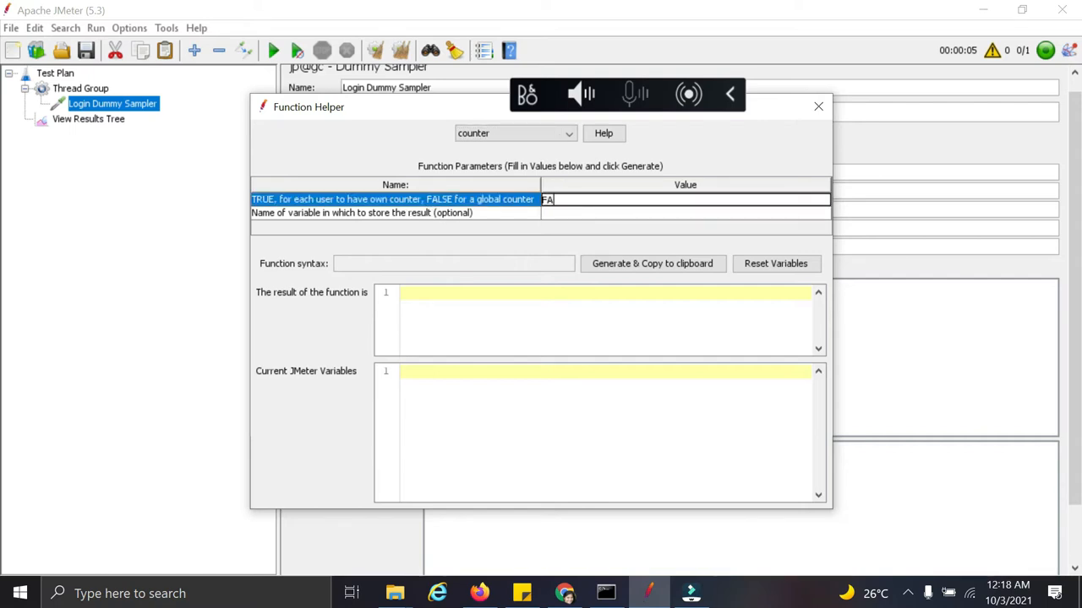
{"action": "type", "text": "LSE"}
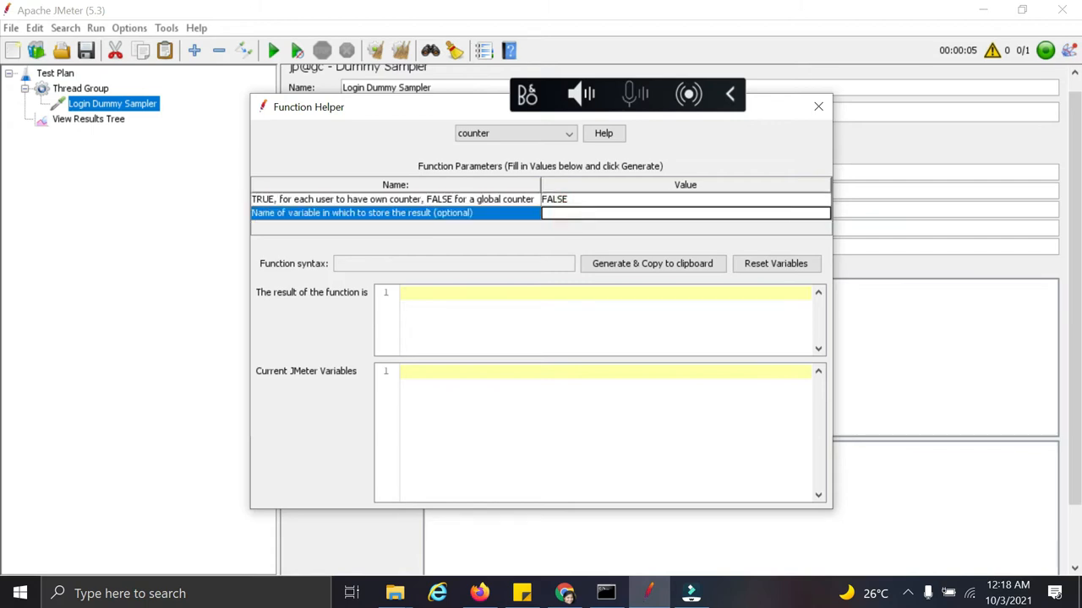
{"action": "type", "text": "counter"}
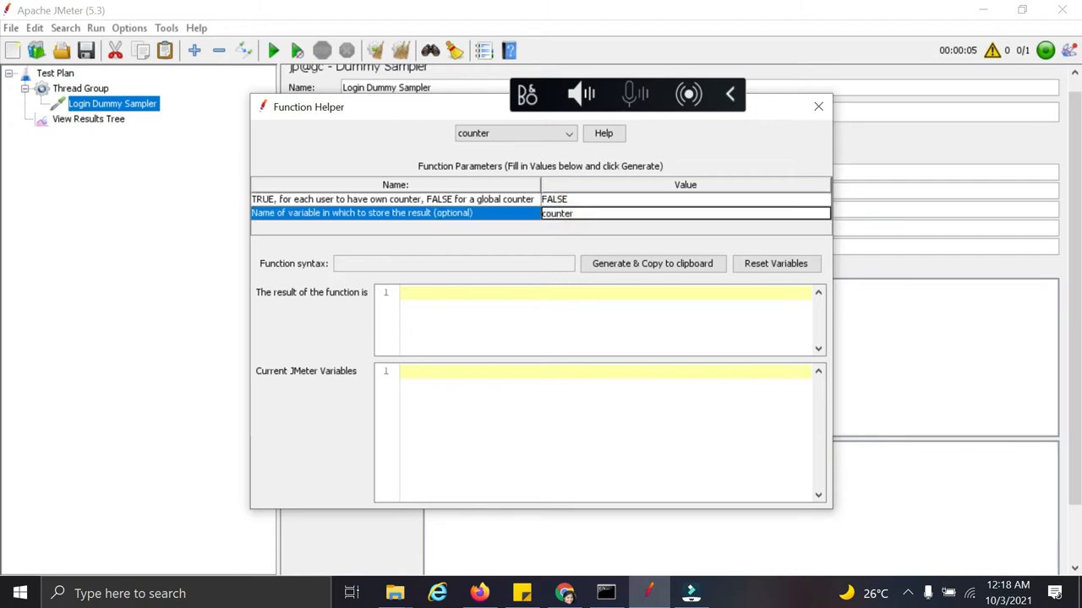
{"action": "type", "text": "_user"}
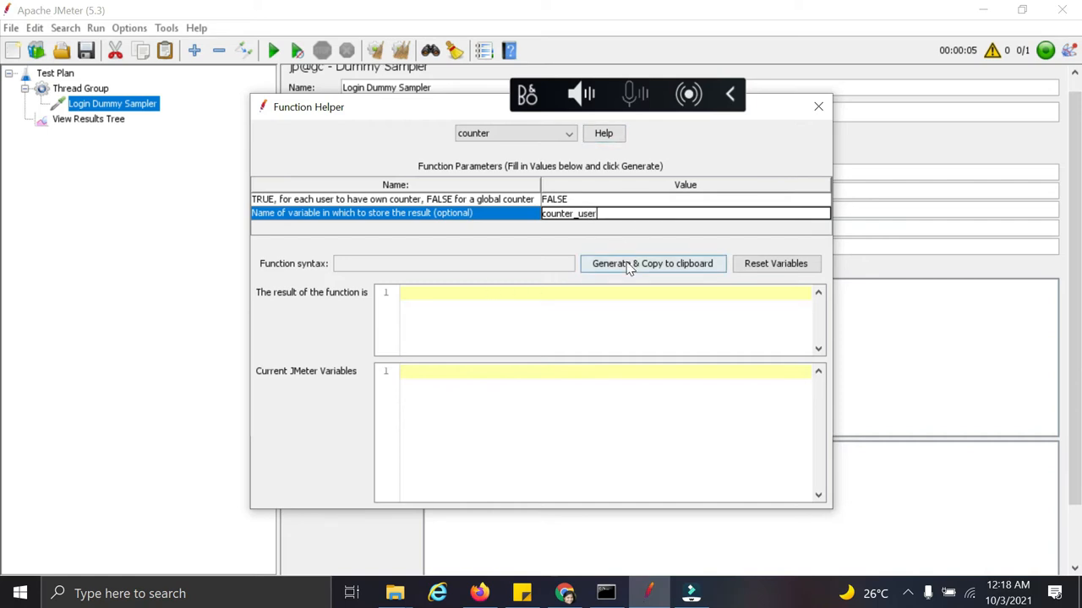
{"action": "left_click", "coordinate": [652, 263]}
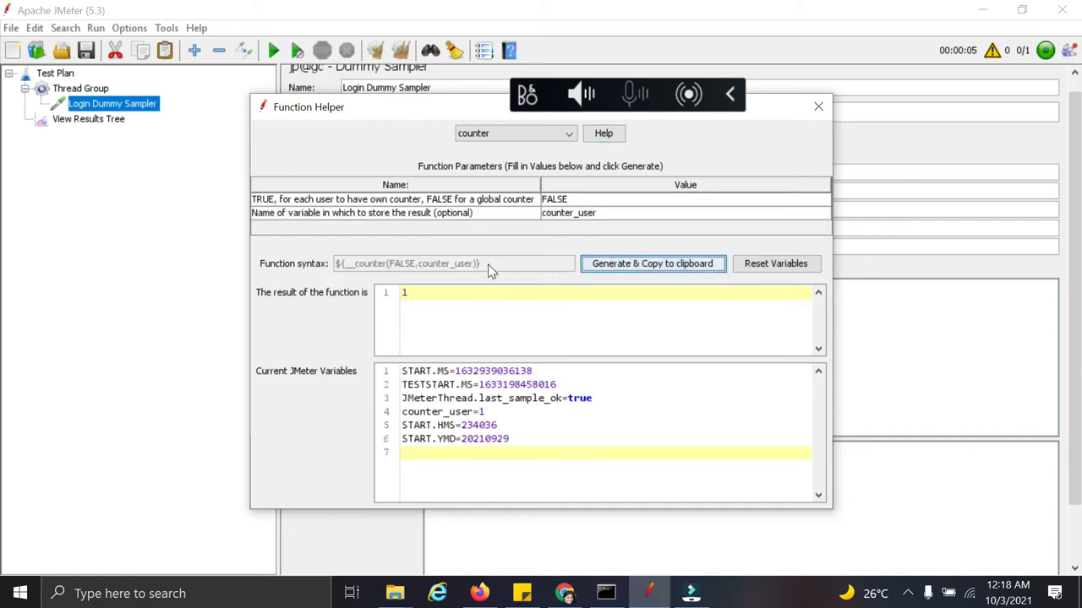
{"action": "mouse_move", "coordinate": [341, 276]}
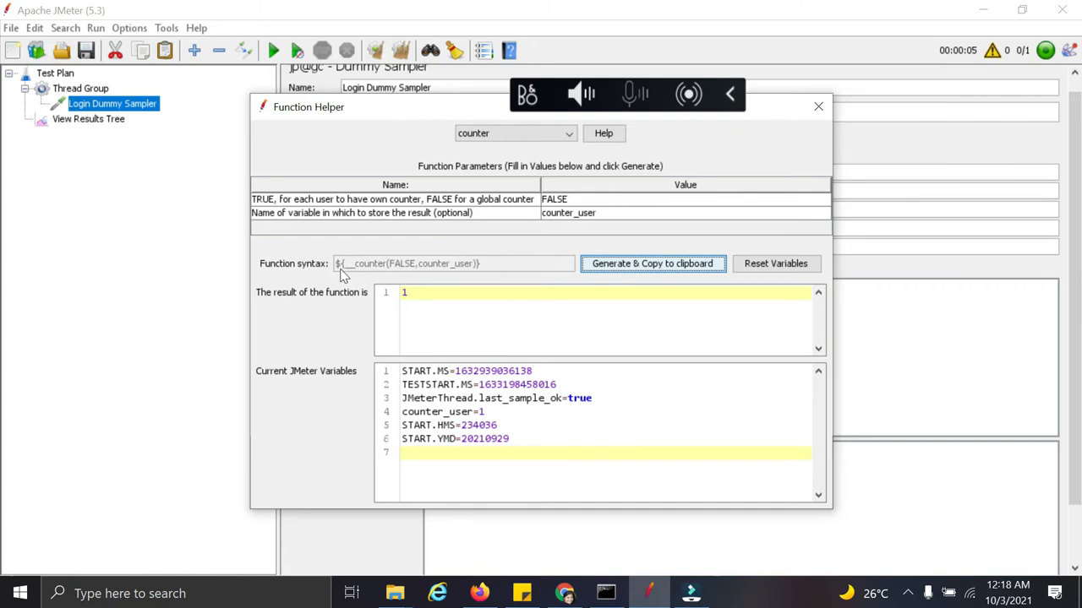
{"action": "mouse_move", "coordinate": [306, 362]}
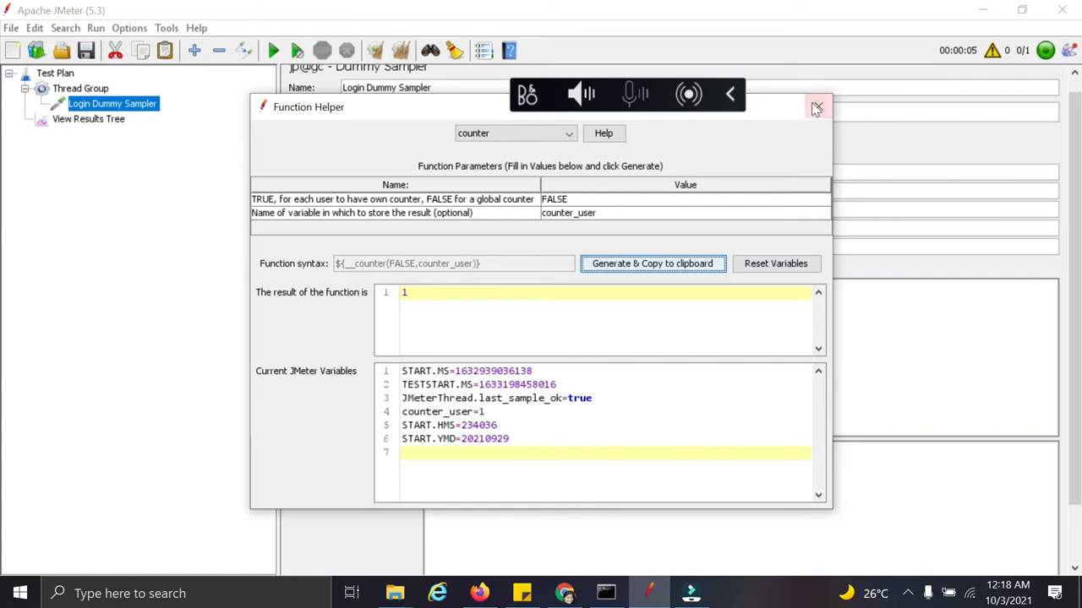
{"action": "left_click", "coordinate": [818, 108]}
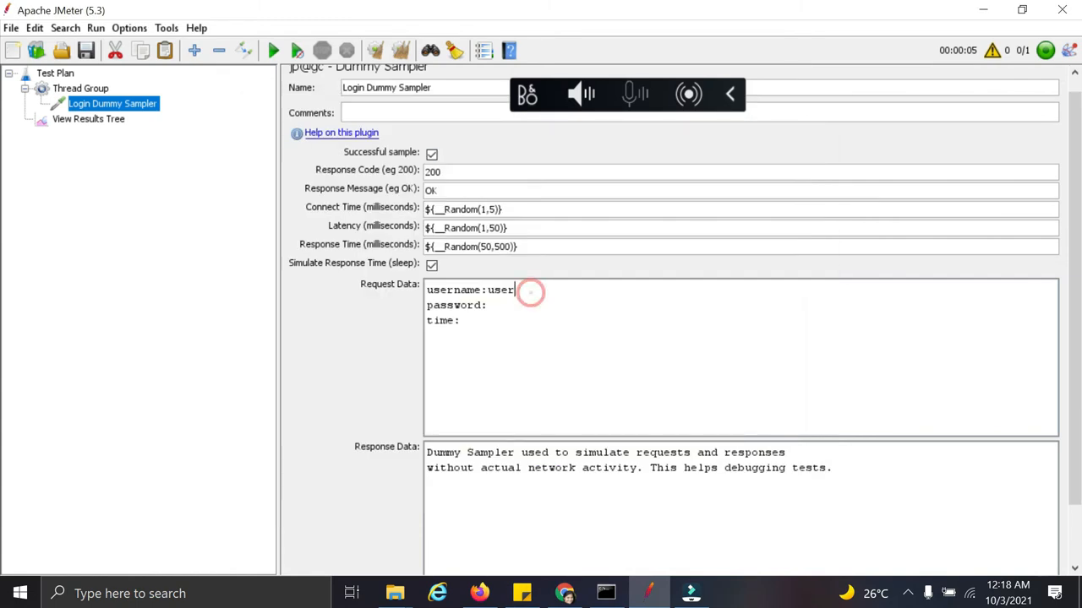
- Make the username line user${__counter(FALSE,counter_user)} and the password line pass
{"action": "type", "text": "${__counter(FALSE,counter_user)}"}
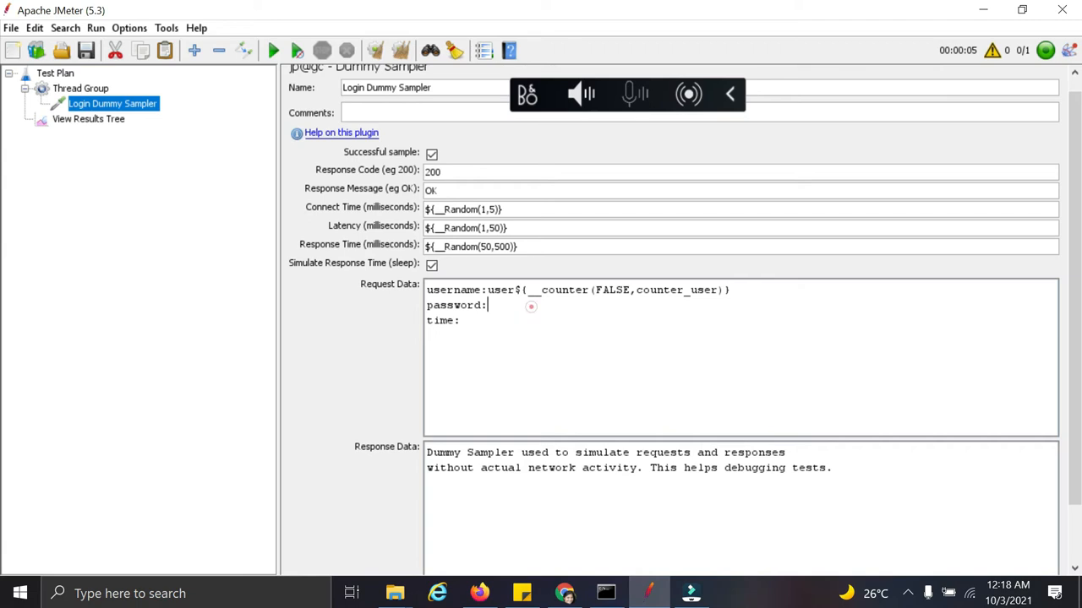
{"action": "type", "text": "pass"}
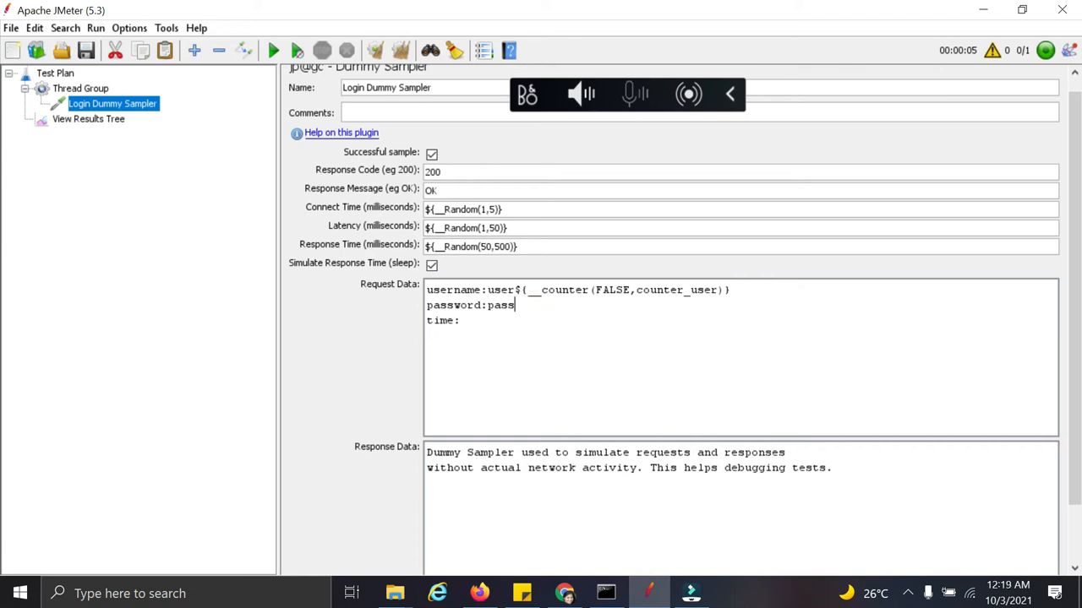
{"action": "type", "text": "word"}
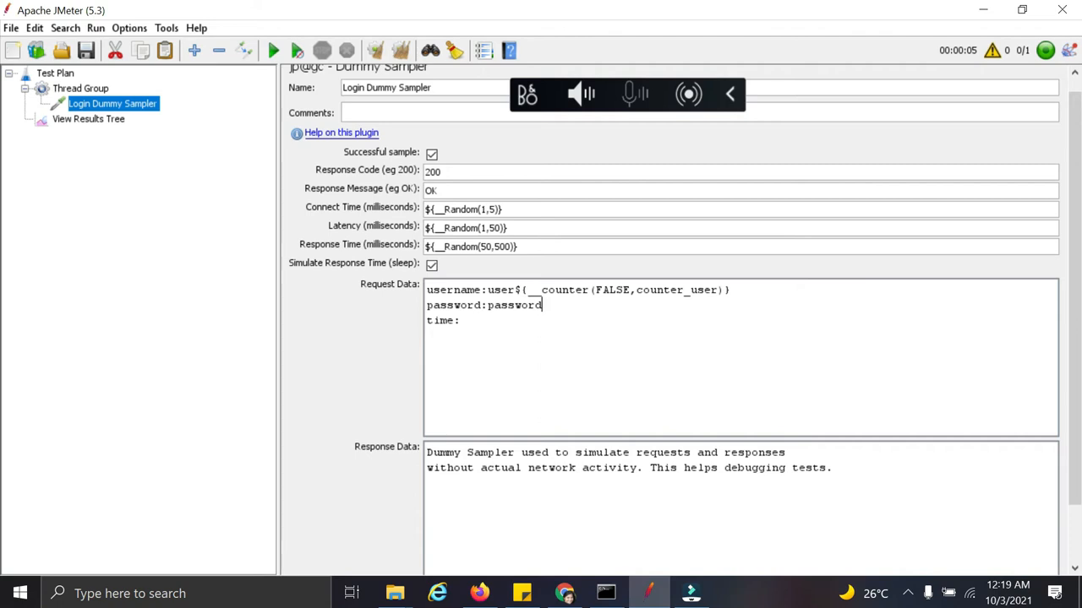
{"action": "key", "text": "BackSpace"}
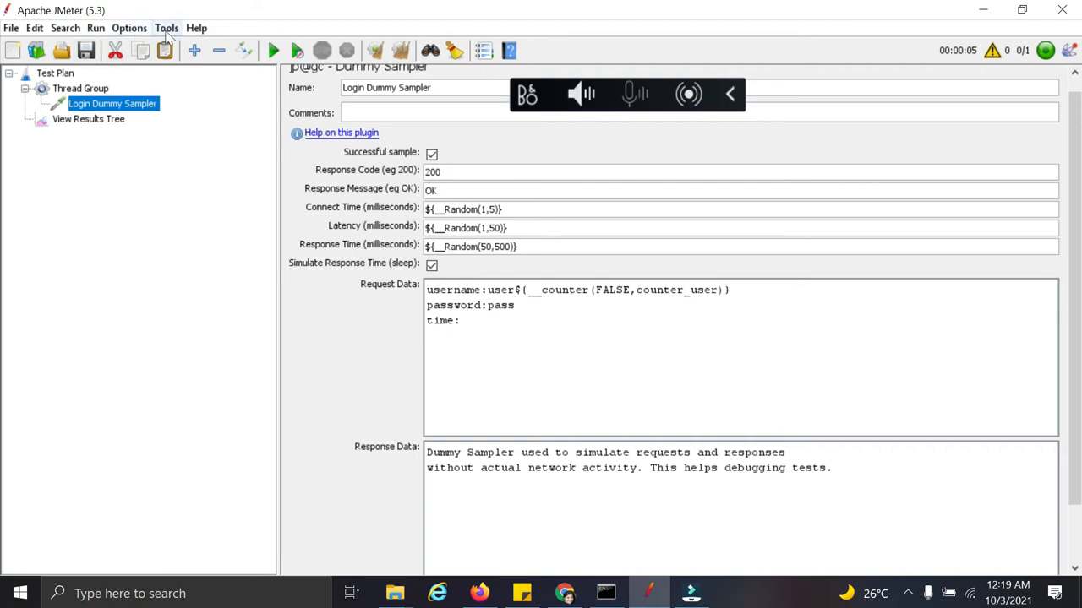
- Generate and copy ${__Random(5,200,random_password)} in the Function Helper
{"action": "left_click", "coordinate": [166, 27]}
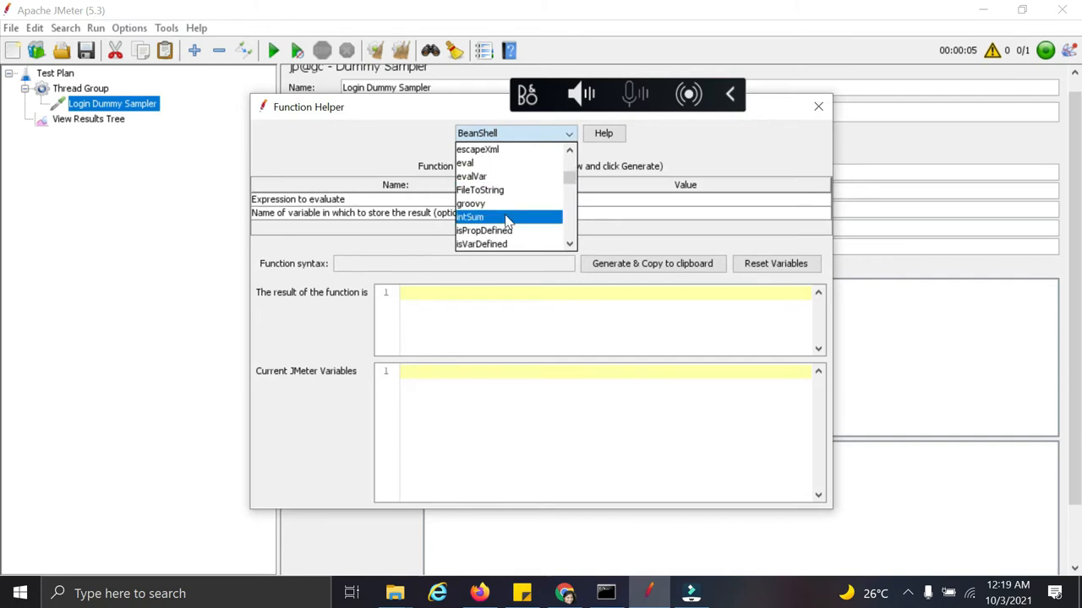
{"action": "scroll", "scroll_direction": "down", "scroll_amount": 3}
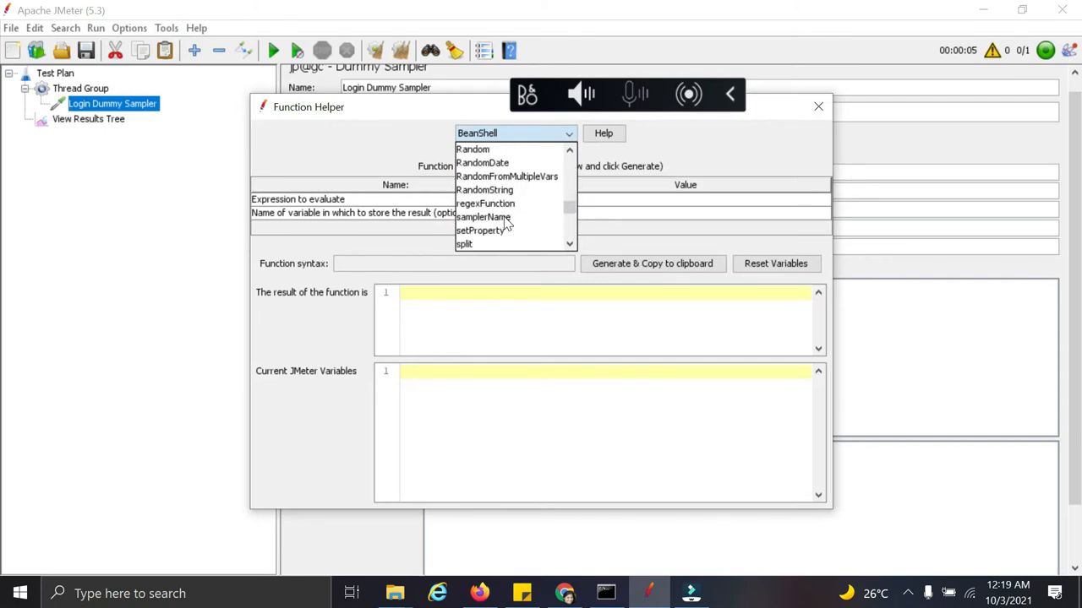
{"action": "left_click", "coordinate": [473, 149]}
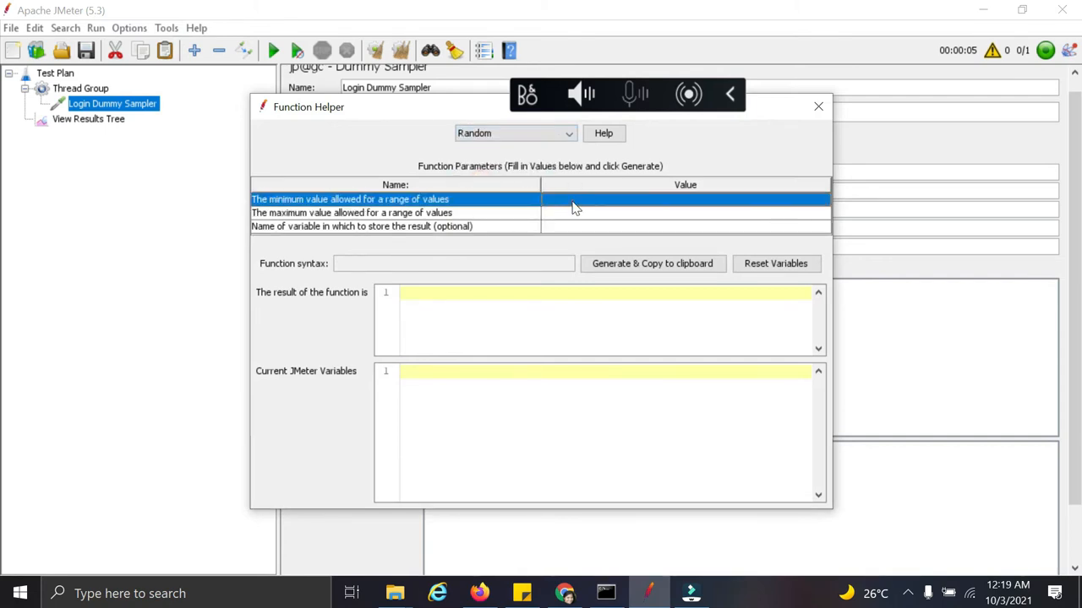
{"action": "left_click", "coordinate": [684, 200]}
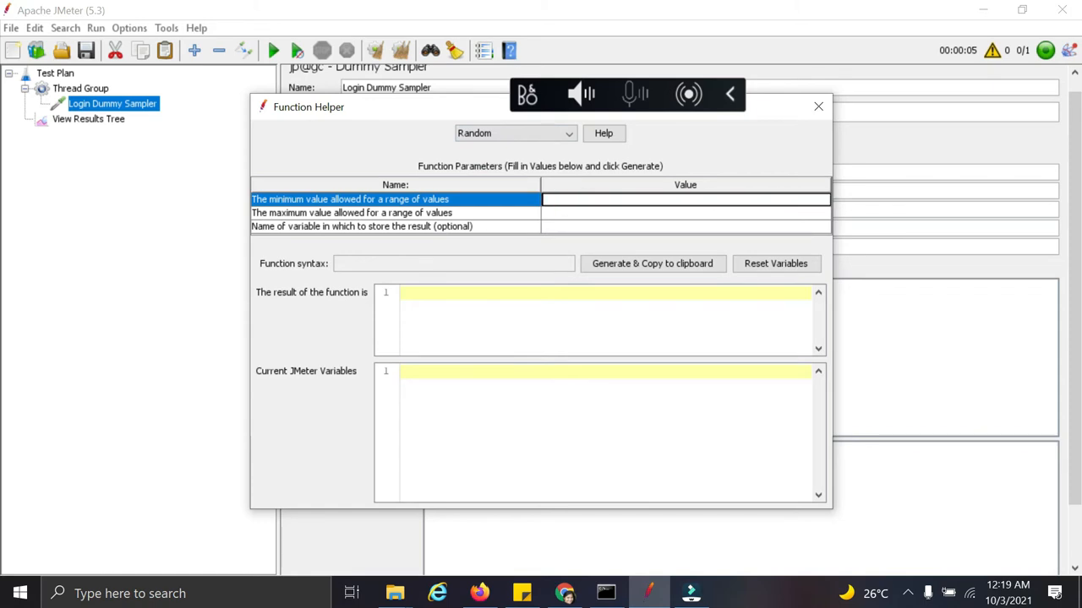
{"action": "type", "text": "5"}
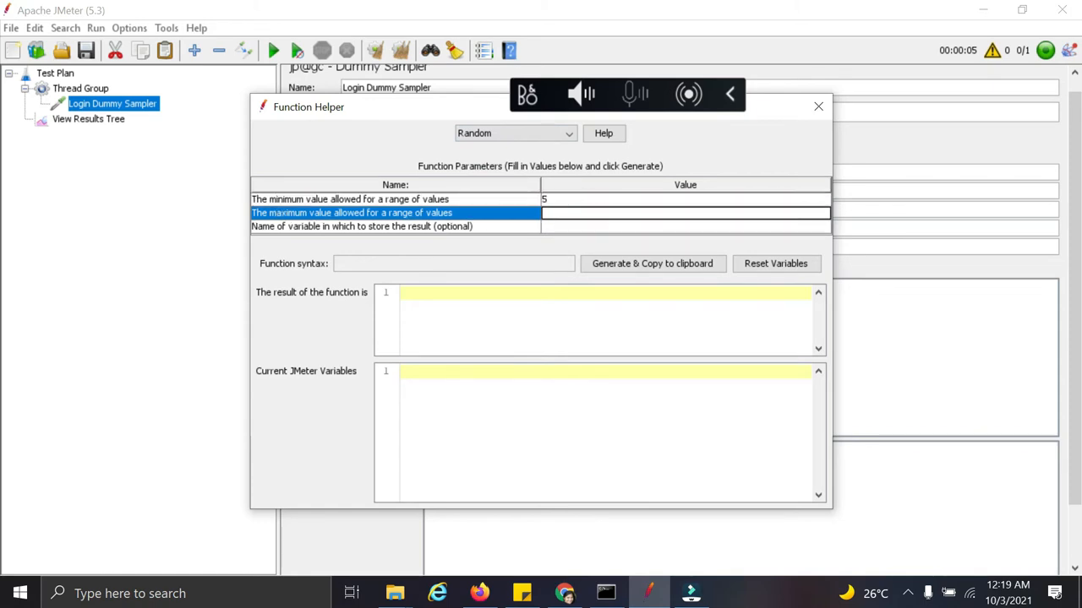
{"action": "type", "text": "200"}
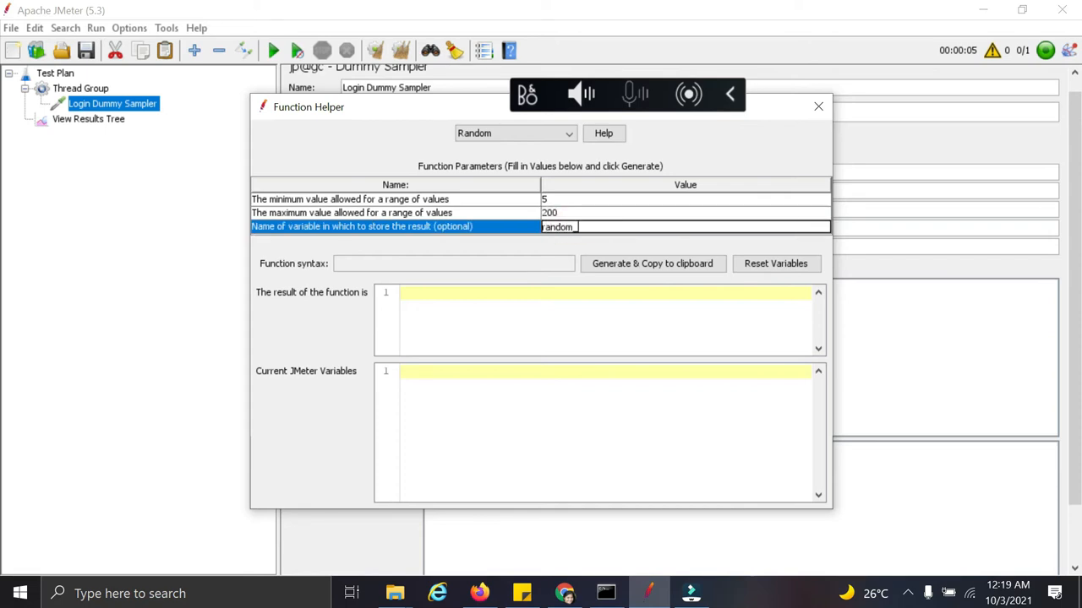
{"action": "type", "text": "password"}
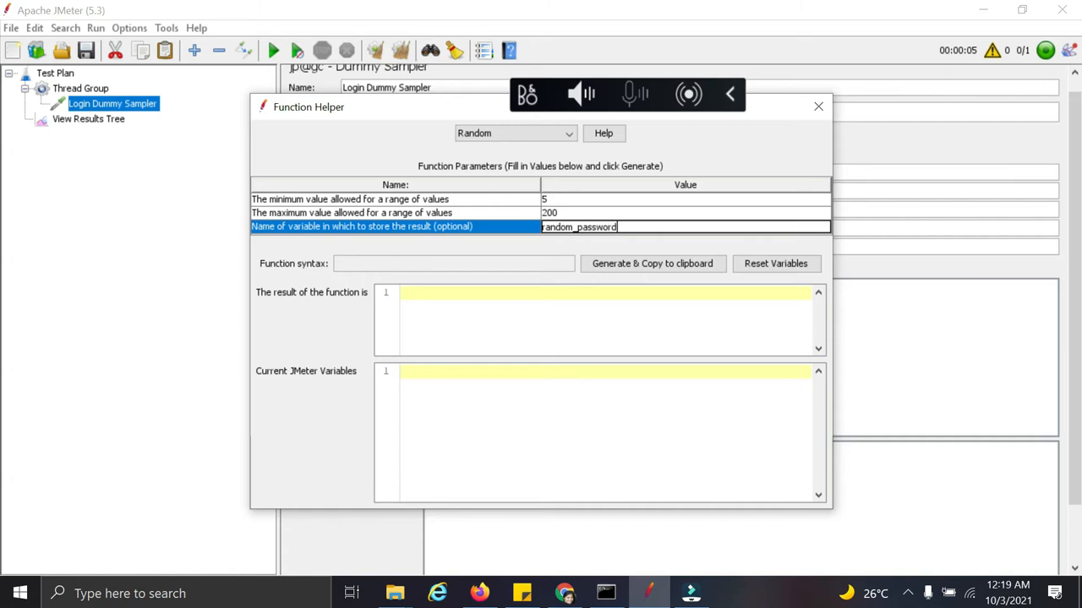
{"action": "left_click", "coordinate": [652, 263]}
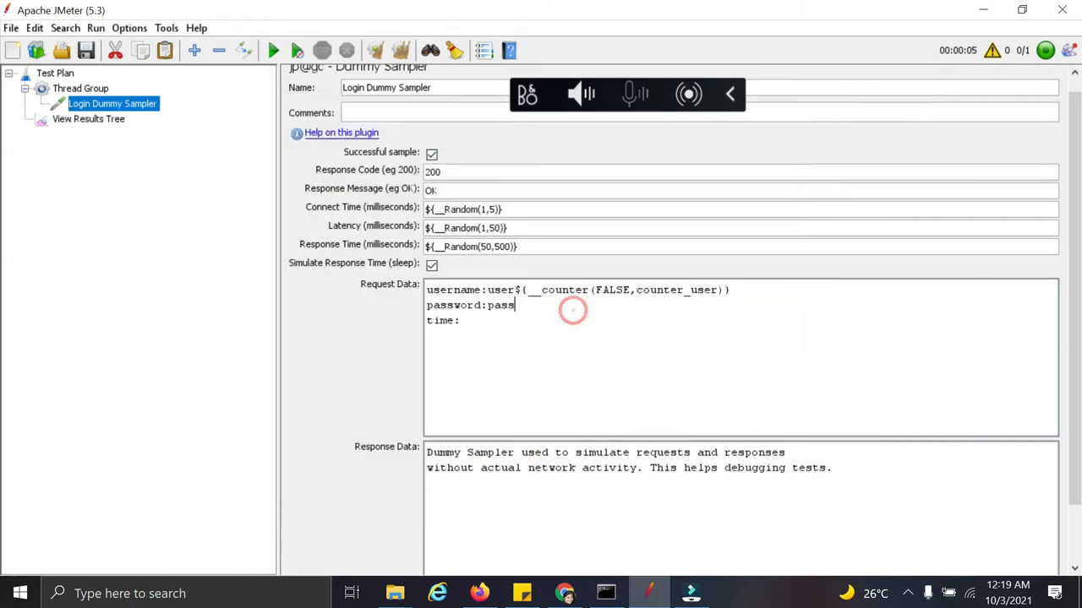
- Paste ${__Random(5,200,random_password)} after password:pass in Request Data
{"action": "type", "text": "${__Random(5,200,random_password)}"}
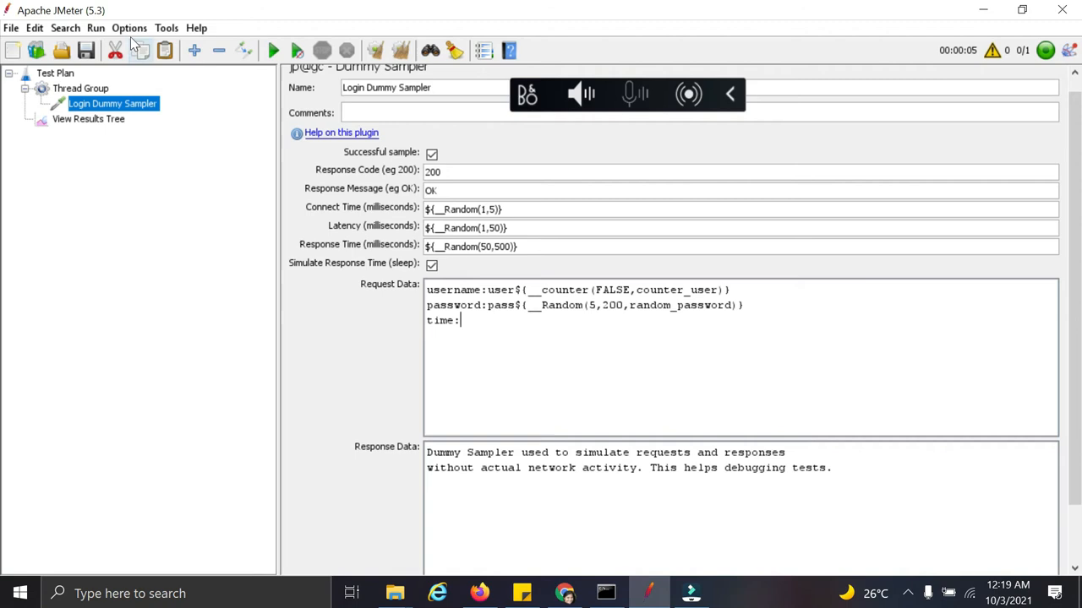
{"action": "left_click", "coordinate": [166, 27]}
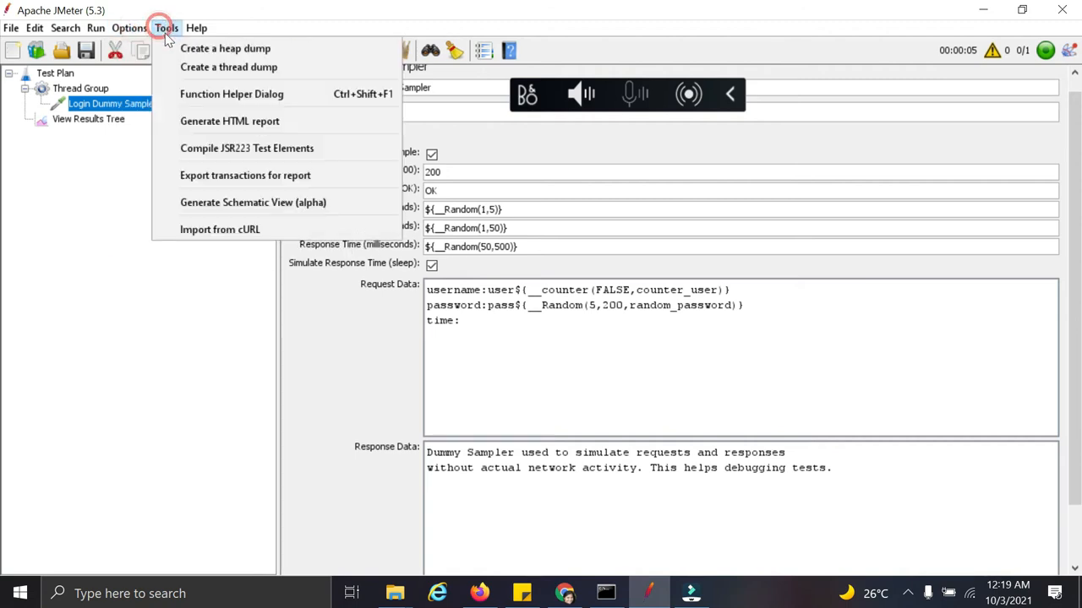
- Generate and copy ${__time(,time)} in the Function Helper for the time line, then close it
{"action": "left_click", "coordinate": [230, 95]}
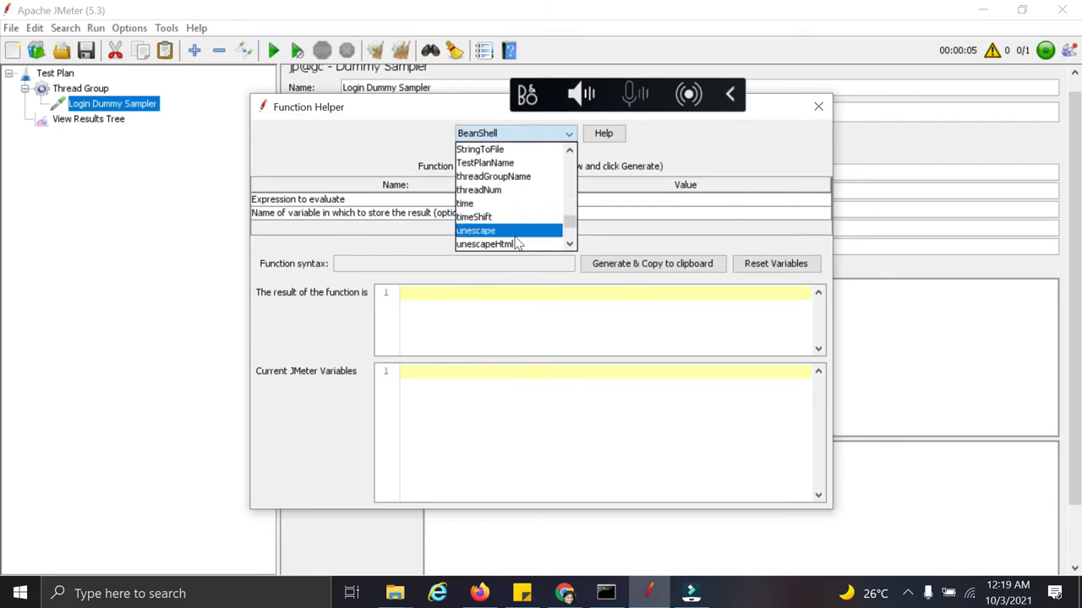
{"action": "scroll", "scroll_direction": "down", "scroll_amount": 3}
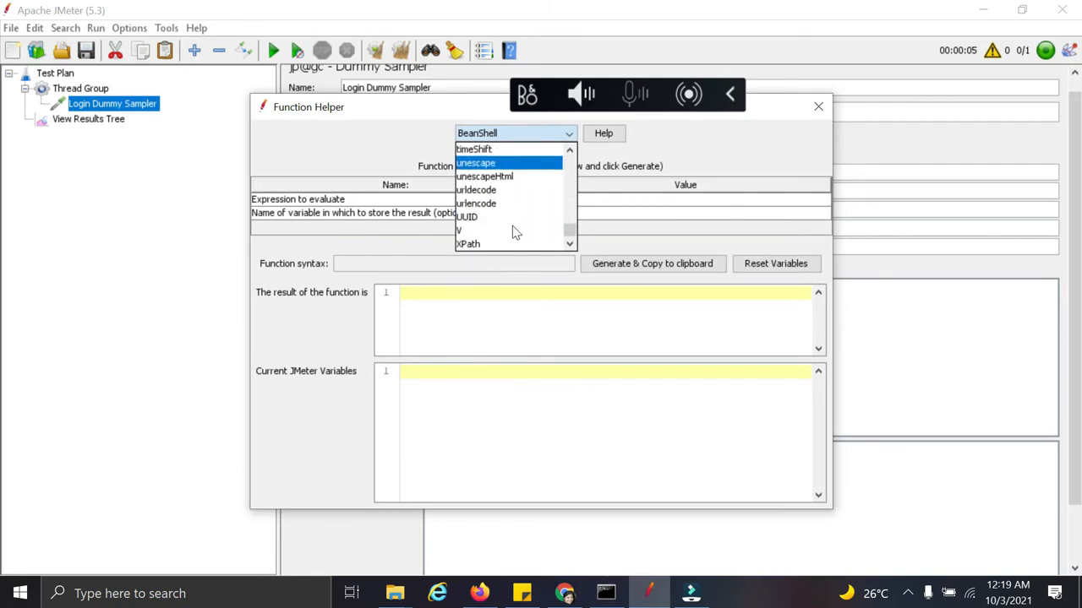
{"action": "left_click", "coordinate": [473, 228]}
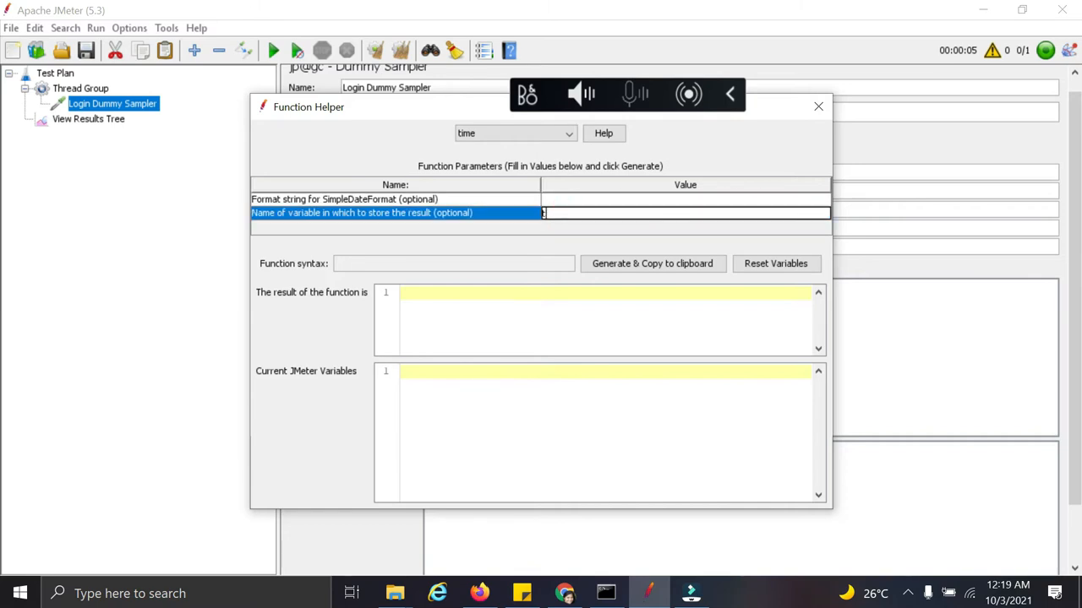
{"action": "left_click", "coordinate": [652, 263]}
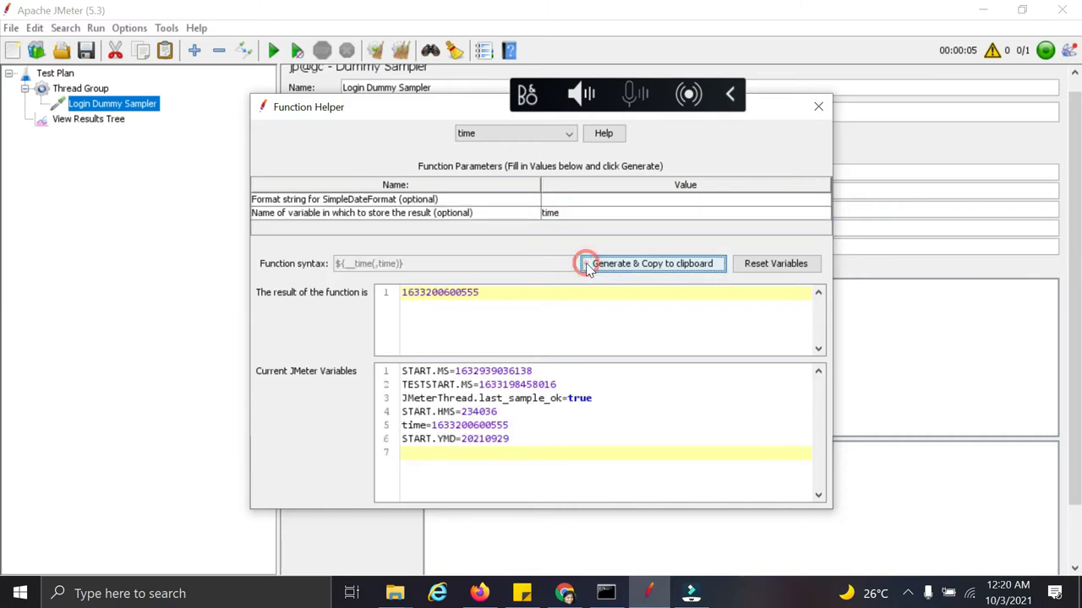
{"action": "left_click", "coordinate": [652, 264]}
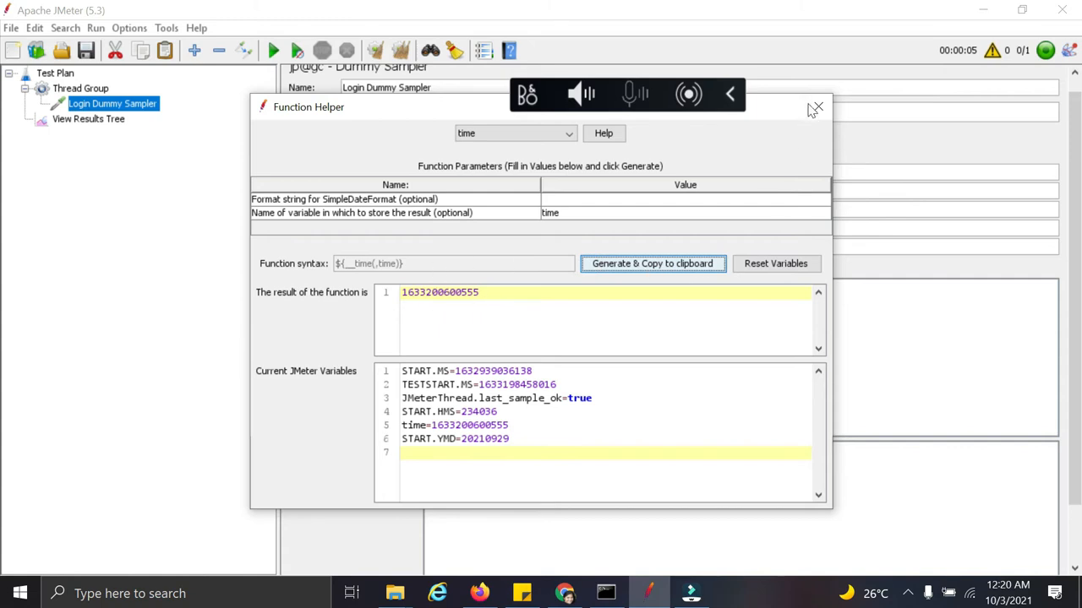
{"action": "left_click", "coordinate": [815, 108]}
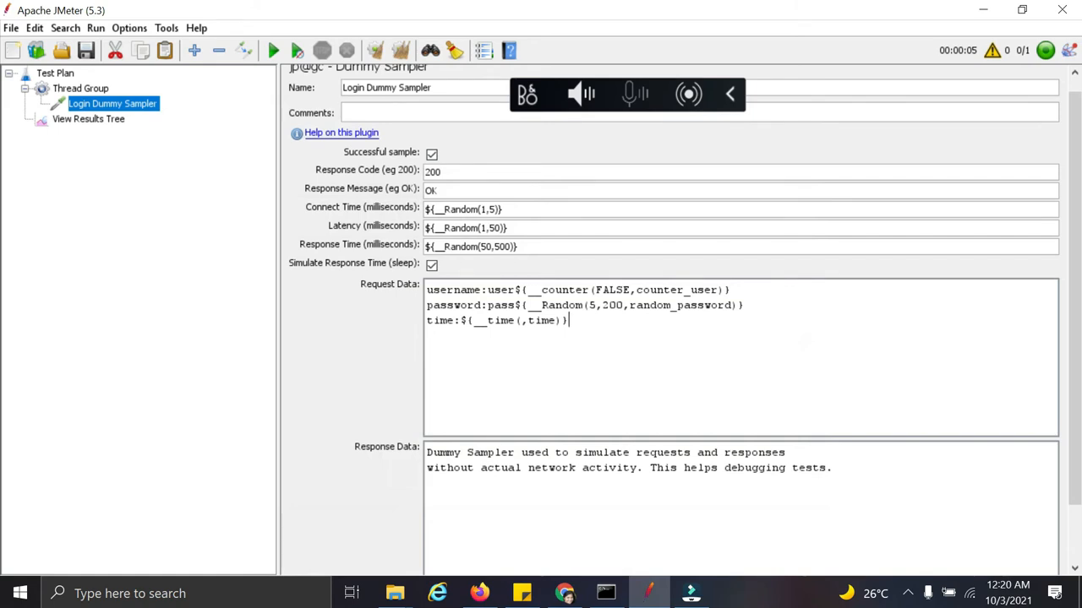
{"action": "mouse_move", "coordinate": [257, 118]}
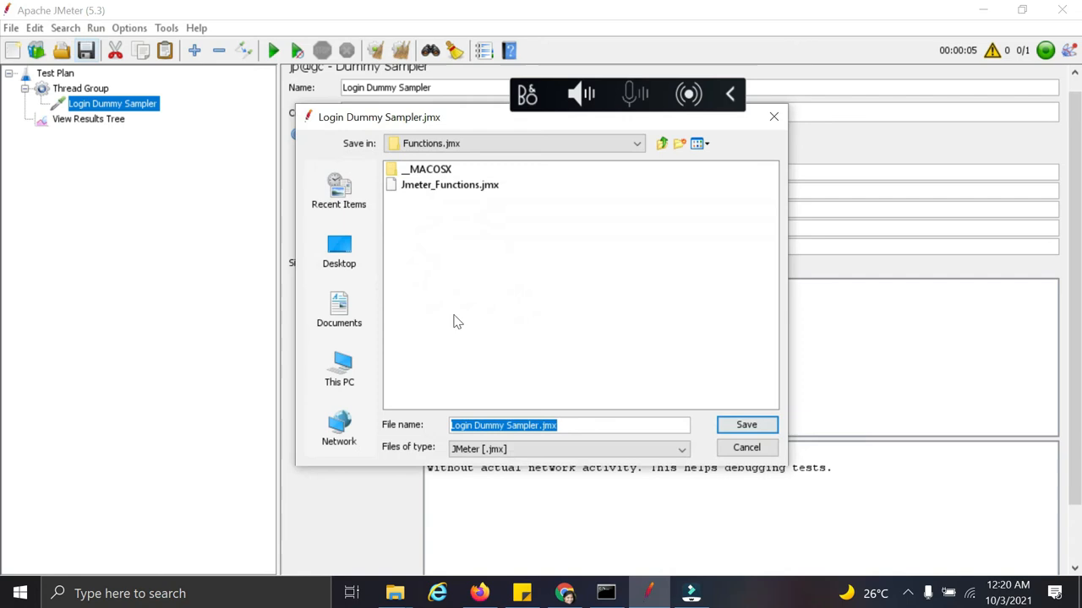
- Save the plan as Login Dummy Sampler.jmx and show the View Results Tree listener
{"action": "left_click", "coordinate": [745, 424]}
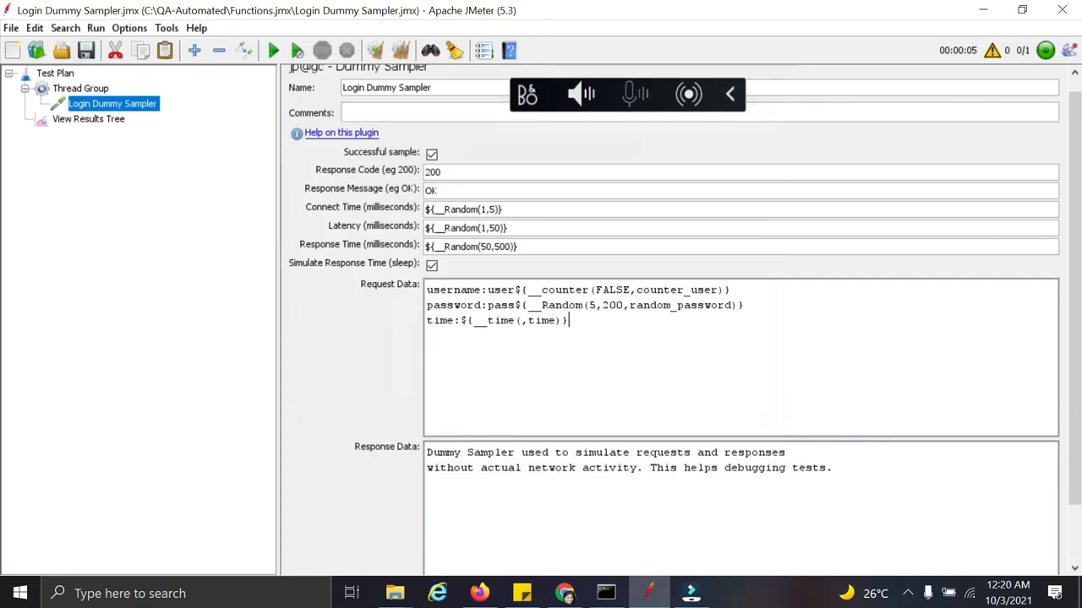
{"action": "left_click", "coordinate": [98, 118]}
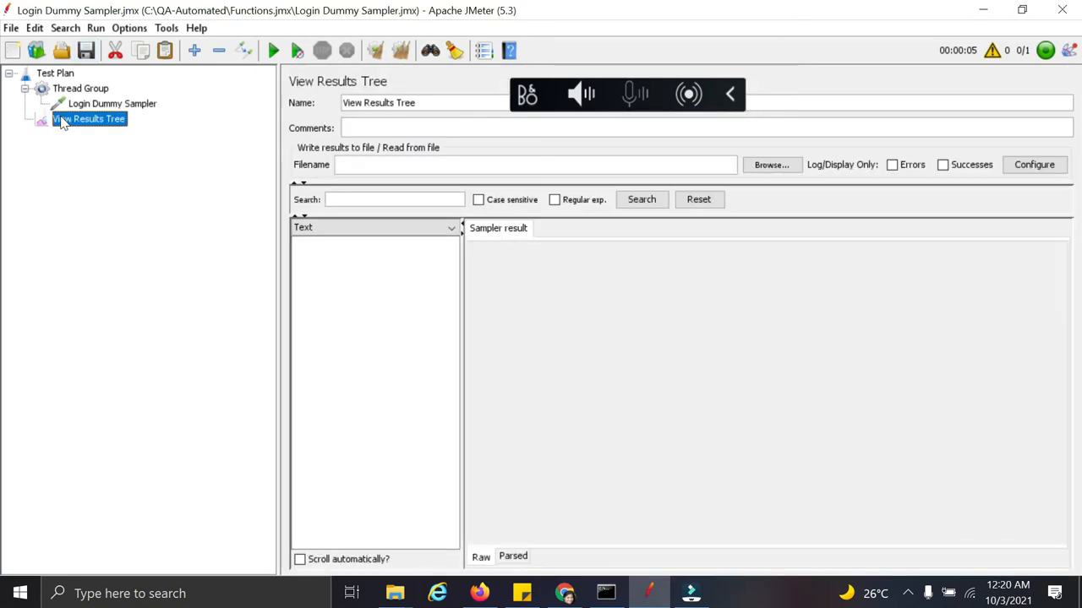
- Set the Thread Group to 4 users with loop count 1, run the test and show View Results Tree
{"action": "left_click", "coordinate": [81, 88]}
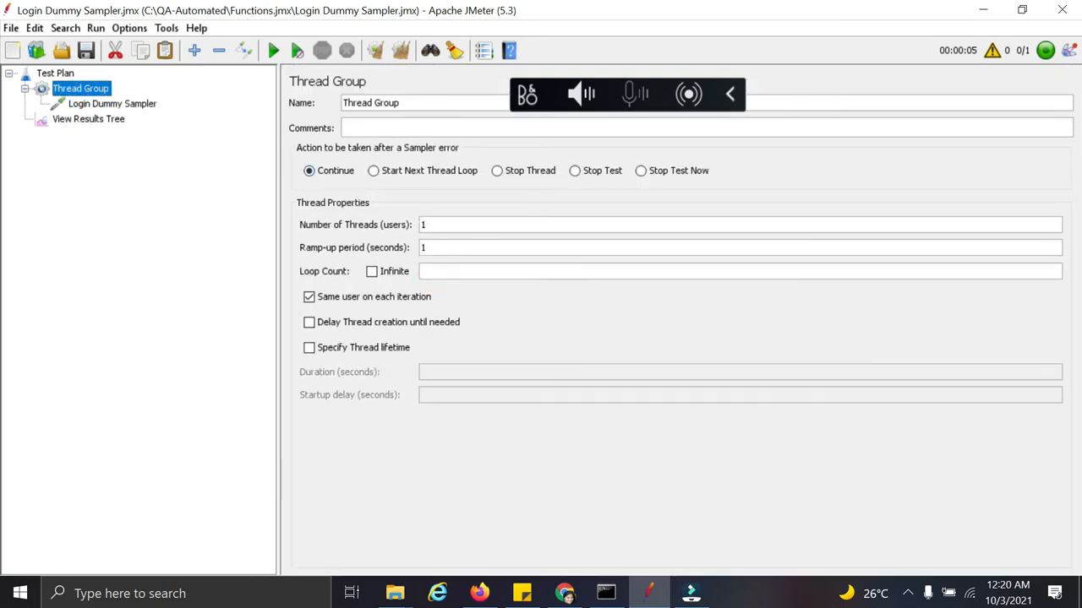
{"action": "type", "text": "4"}
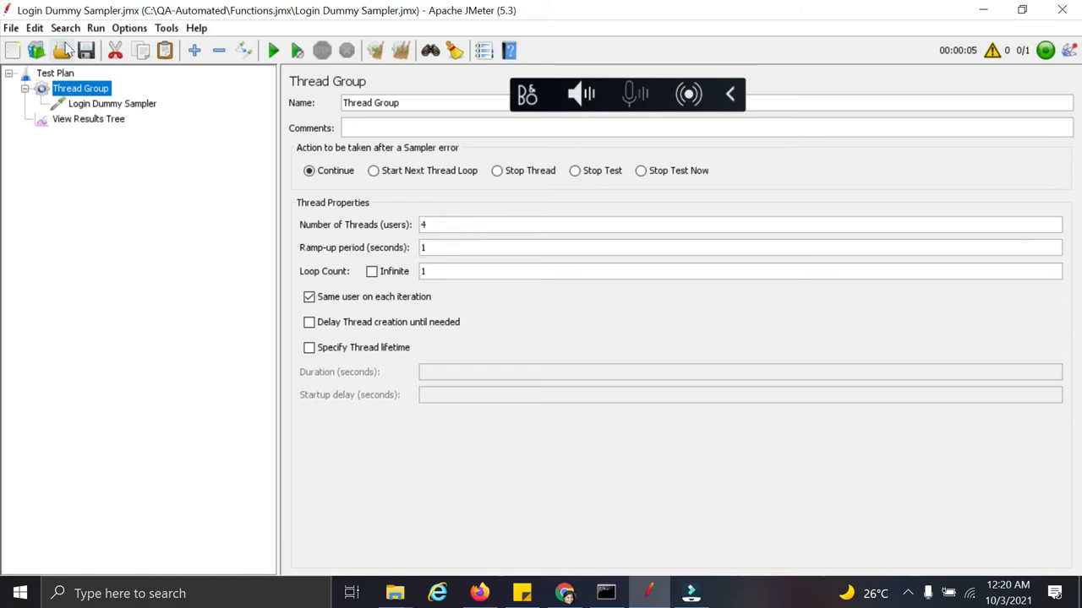
{"action": "left_click", "coordinate": [741, 223]}
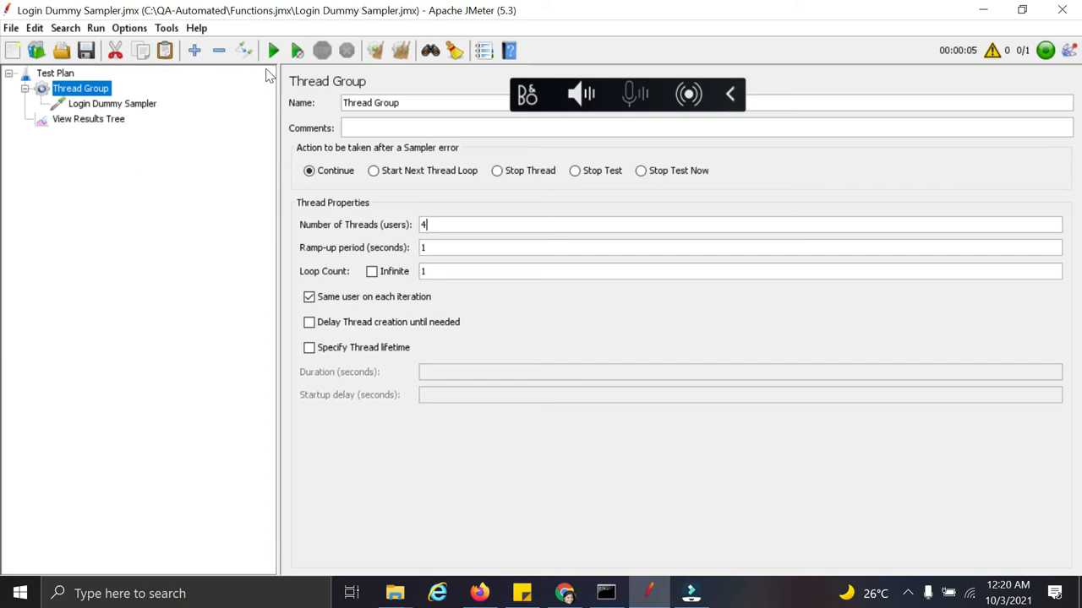
{"action": "left_click", "coordinate": [88, 119]}
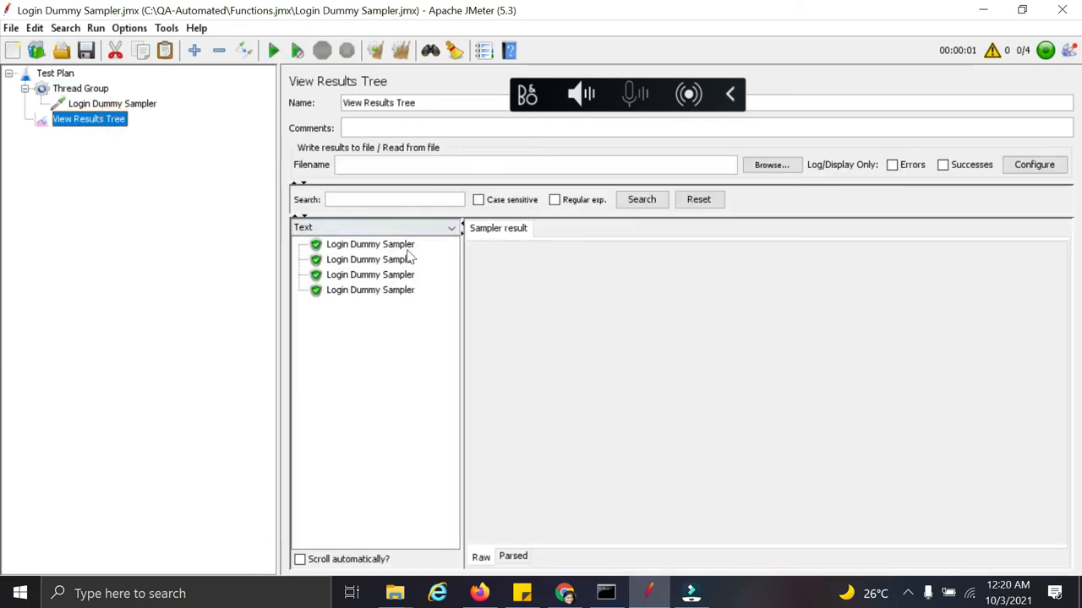
- Inspect the request bodies of the four results (user1–user4), then return to the Login Dummy Sampler
{"action": "left_click", "coordinate": [370, 244]}
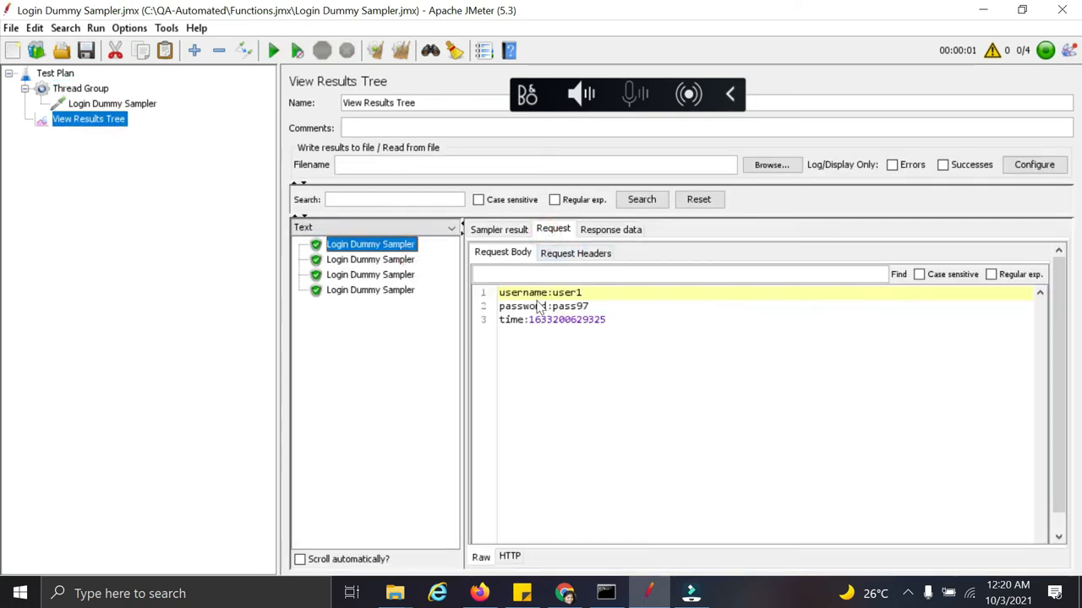
{"action": "left_click", "coordinate": [370, 260]}
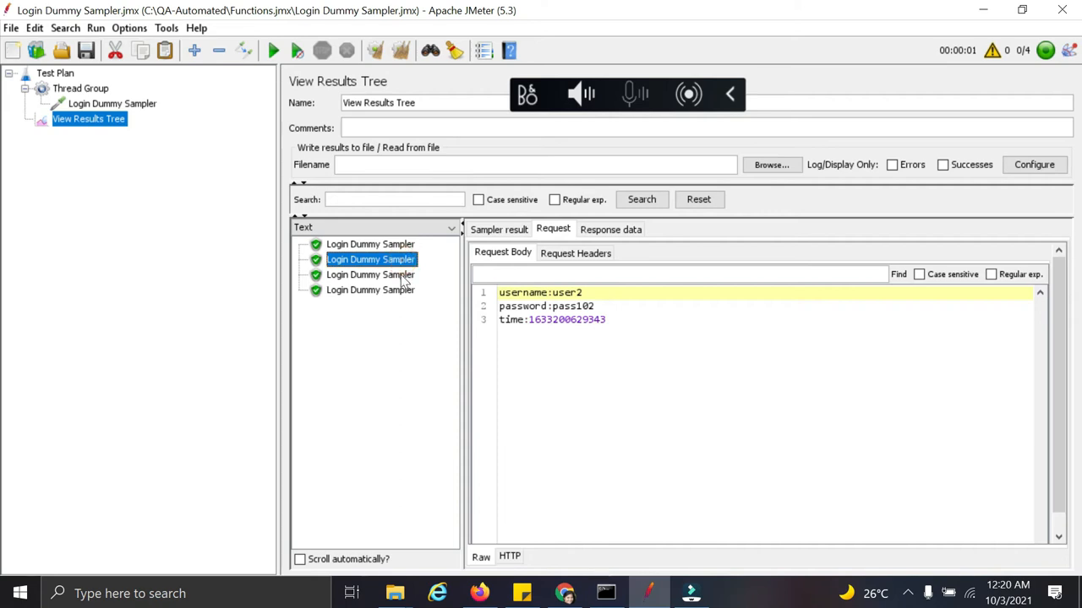
{"action": "left_click", "coordinate": [370, 273]}
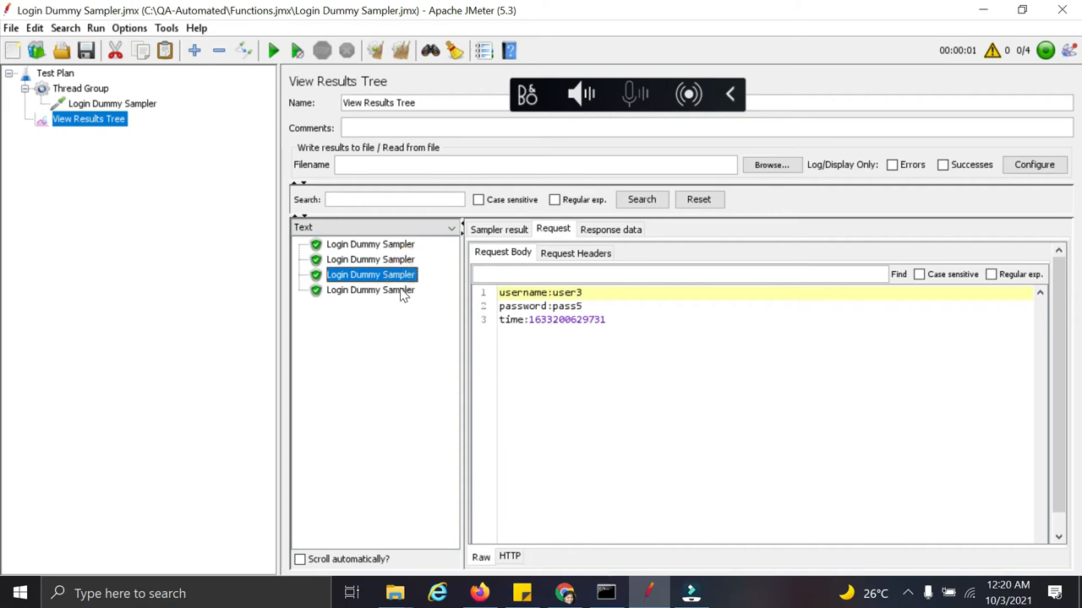
{"action": "left_click", "coordinate": [370, 260]}
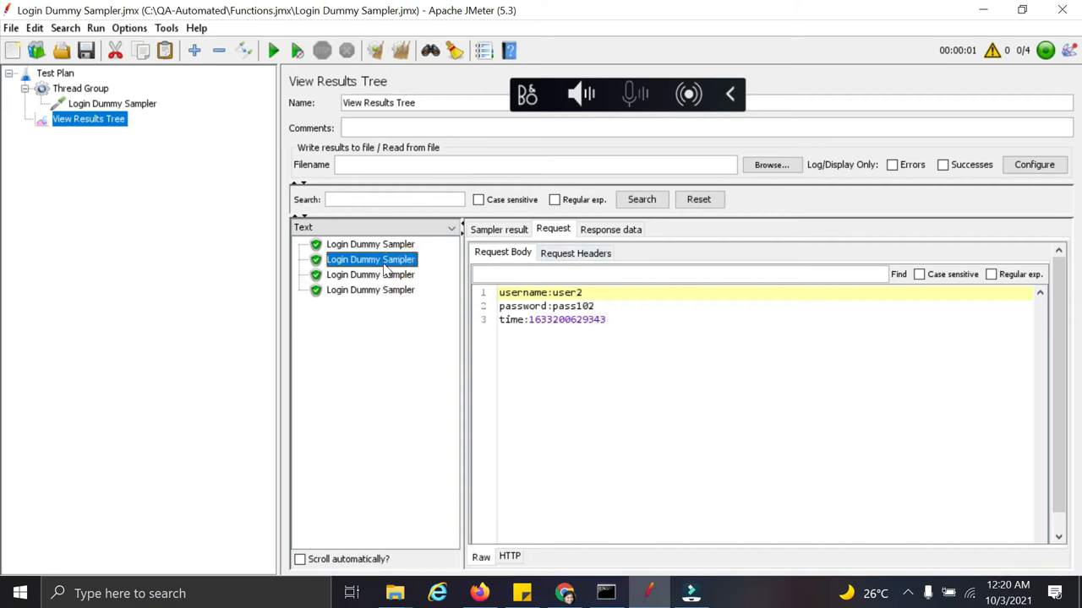
{"action": "left_click", "coordinate": [370, 291]}
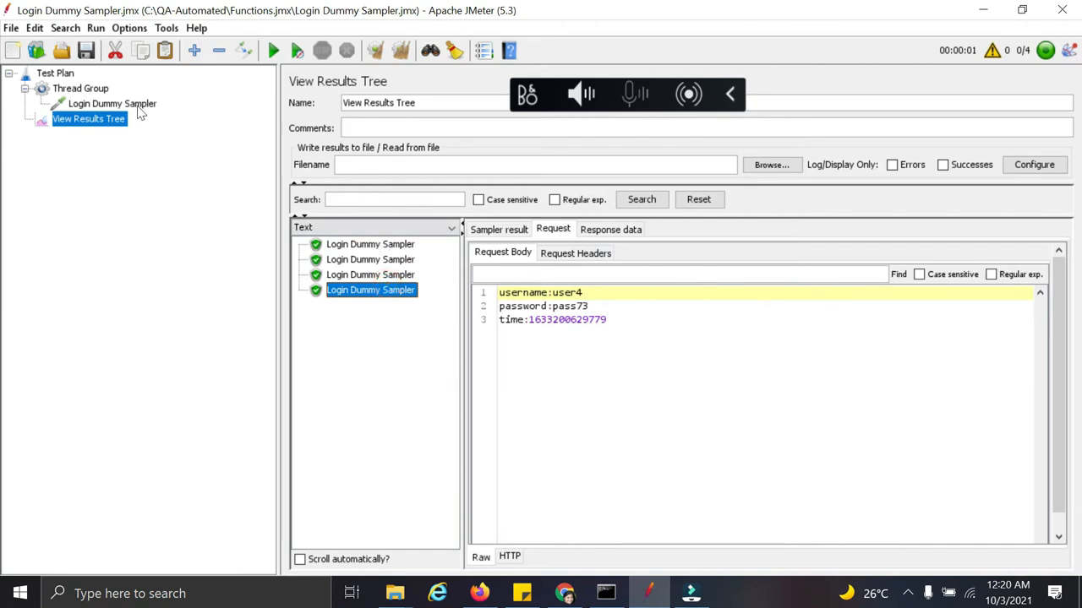
{"action": "left_click", "coordinate": [112, 104]}
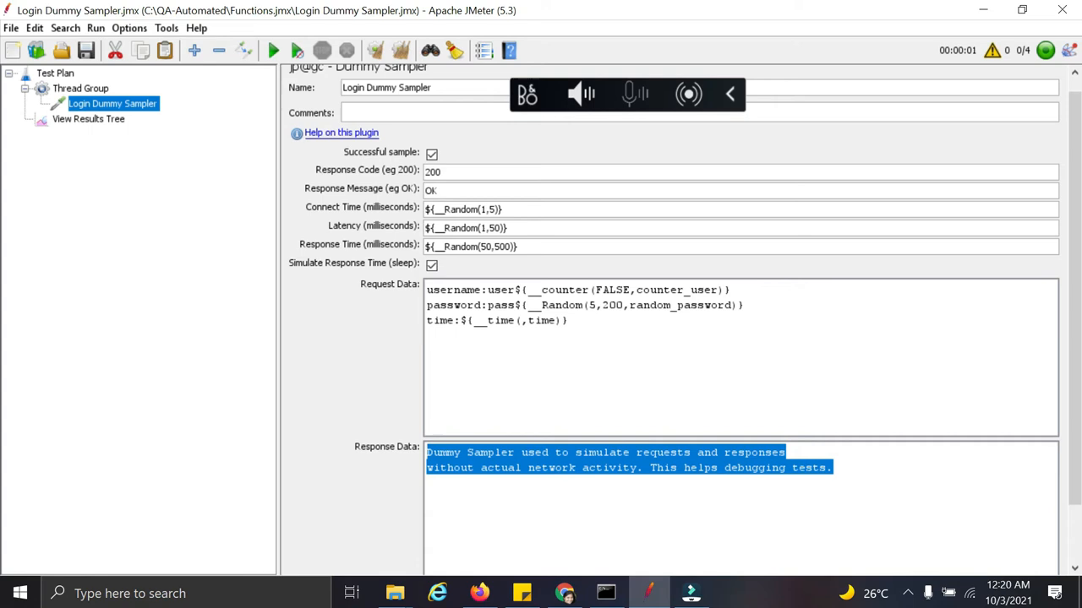
- Replace the Response Data text with a {token:${ placeholder starting a function call
{"action": "type", "text": "tik"}
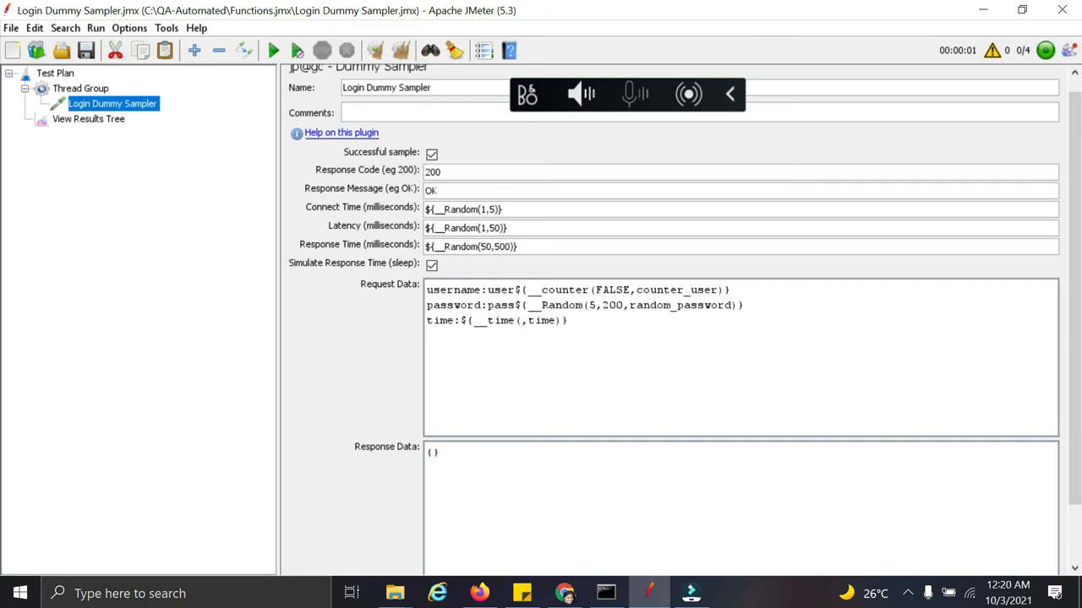
{"action": "type", "text": "toe"}
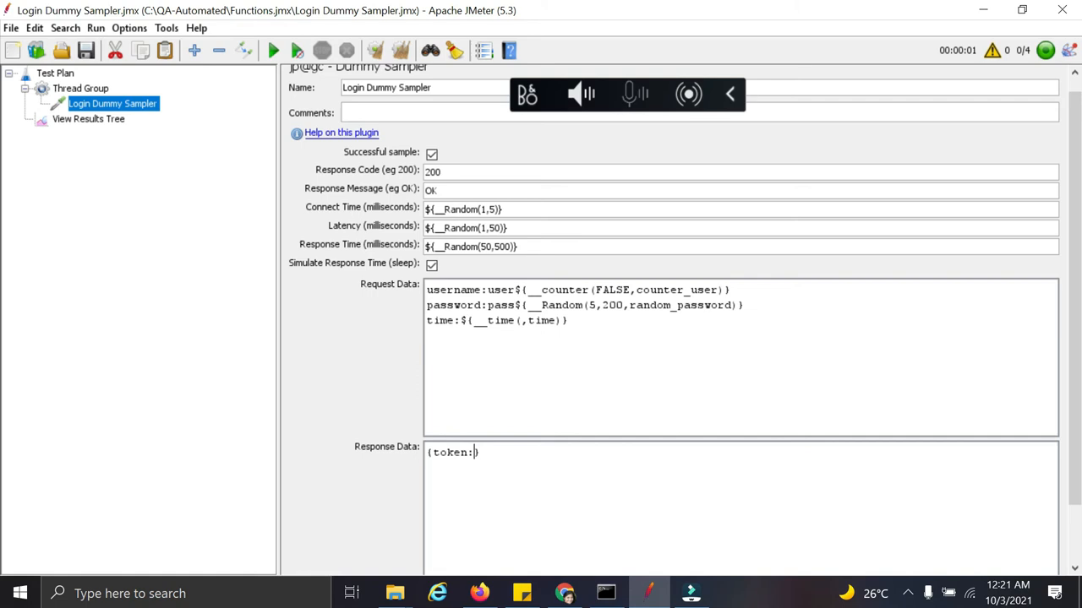
{"action": "type", "text": "$("}
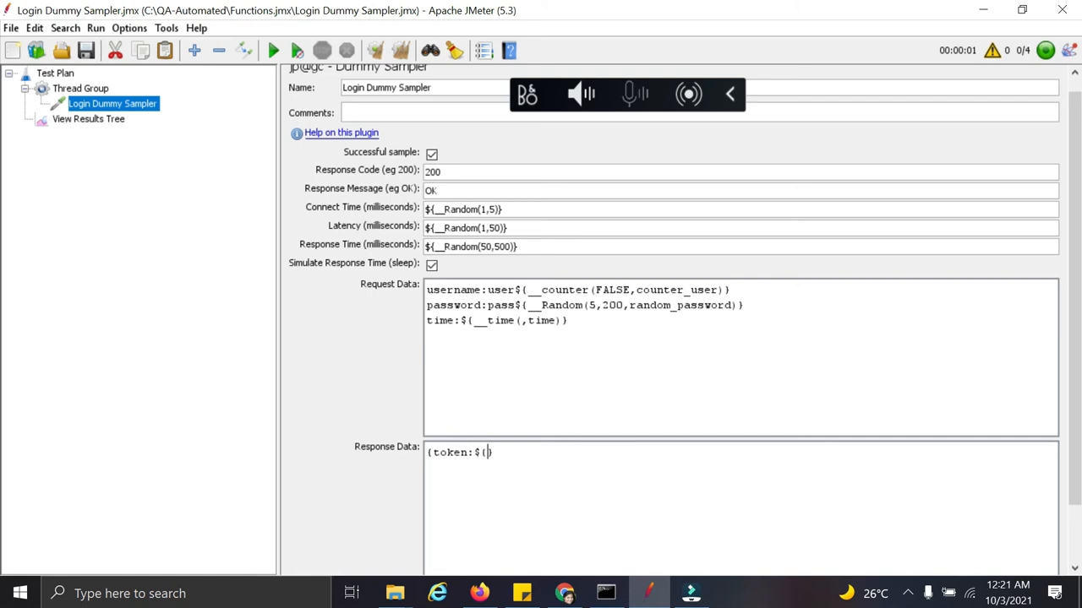
- Write the ${groovy(,)} function skeleton inside the token value
{"action": "type", "text": "gro"}
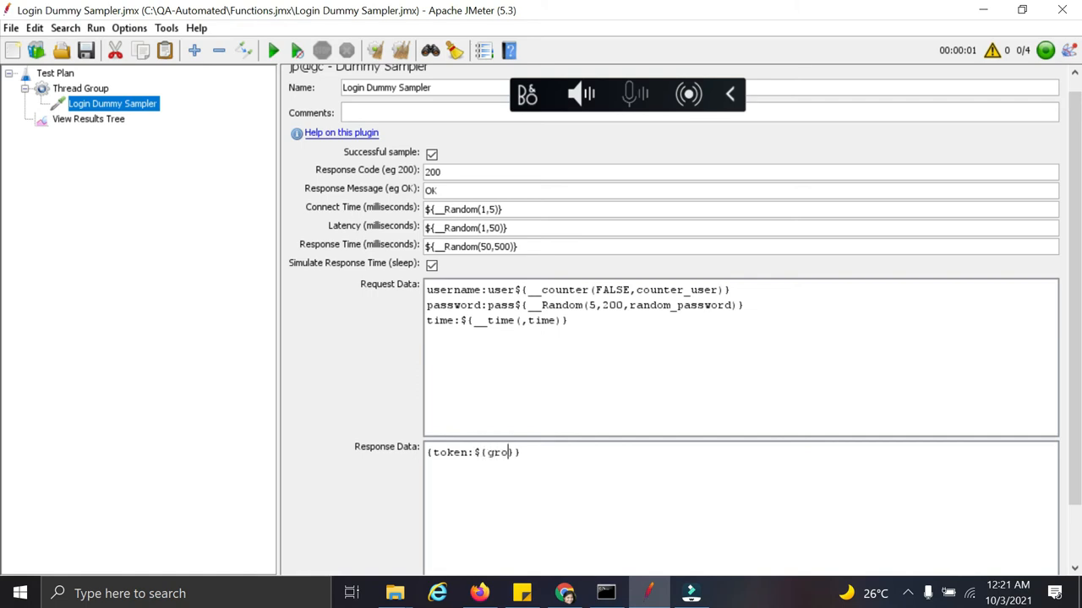
{"action": "type", "text": "ovt"}
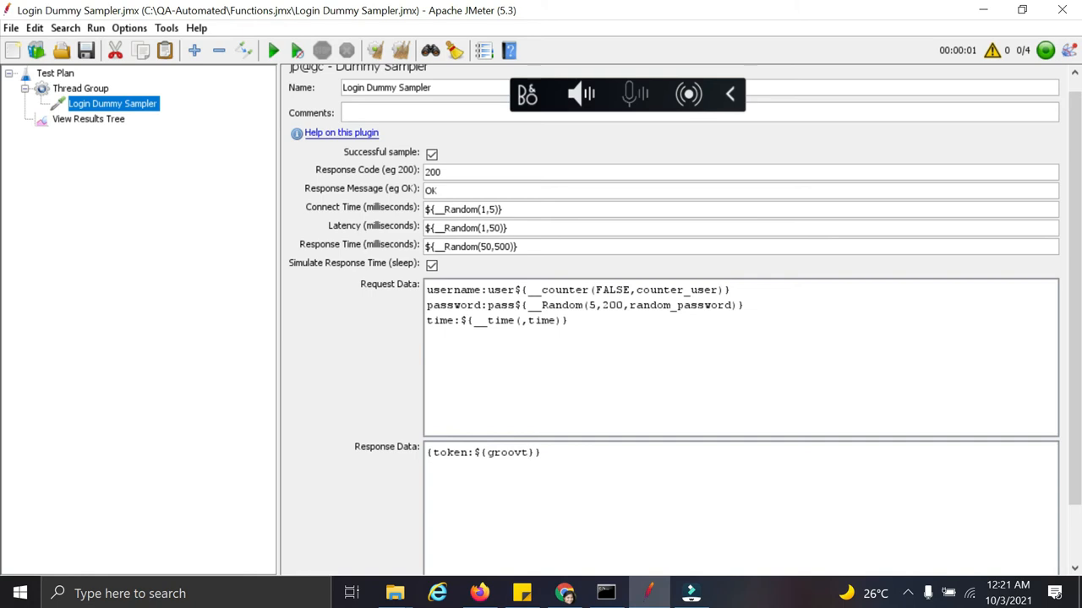
{"action": "type", "text": "y"}
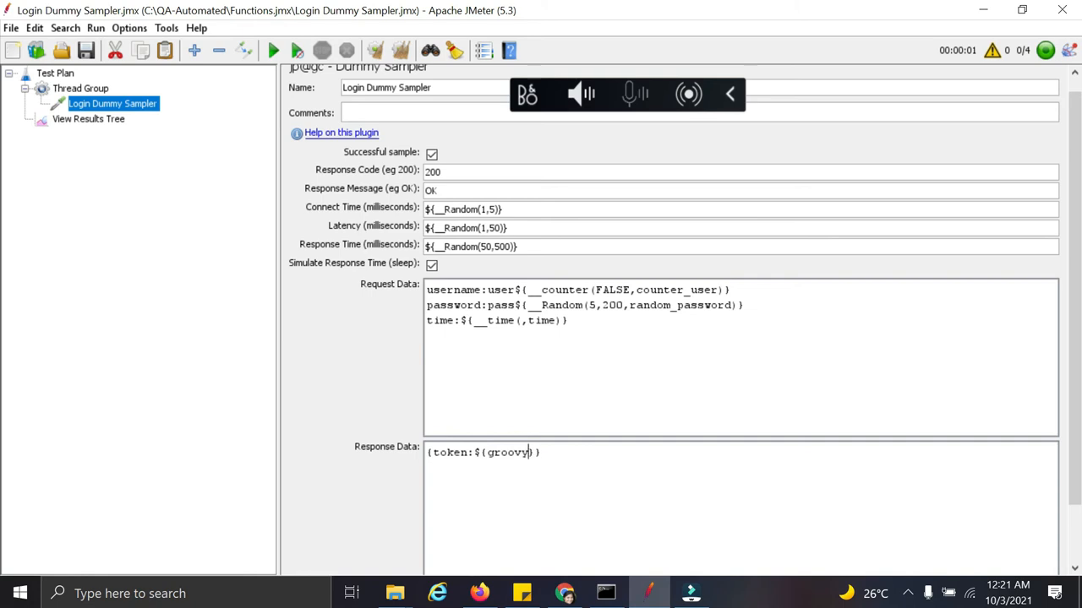
{"action": "type", "text": "()"}
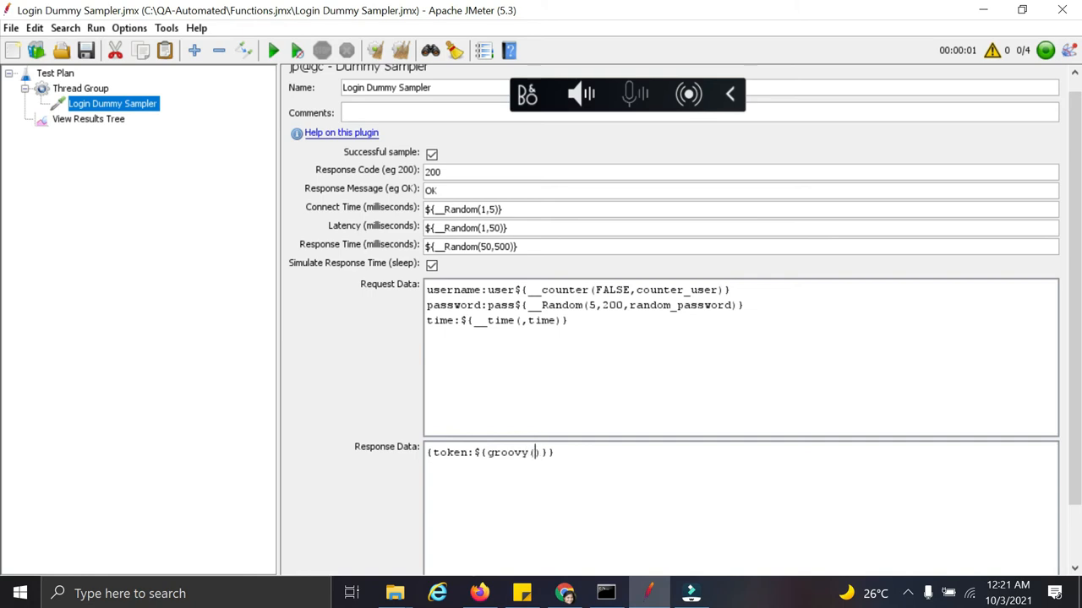
{"action": "type", "text": ","}
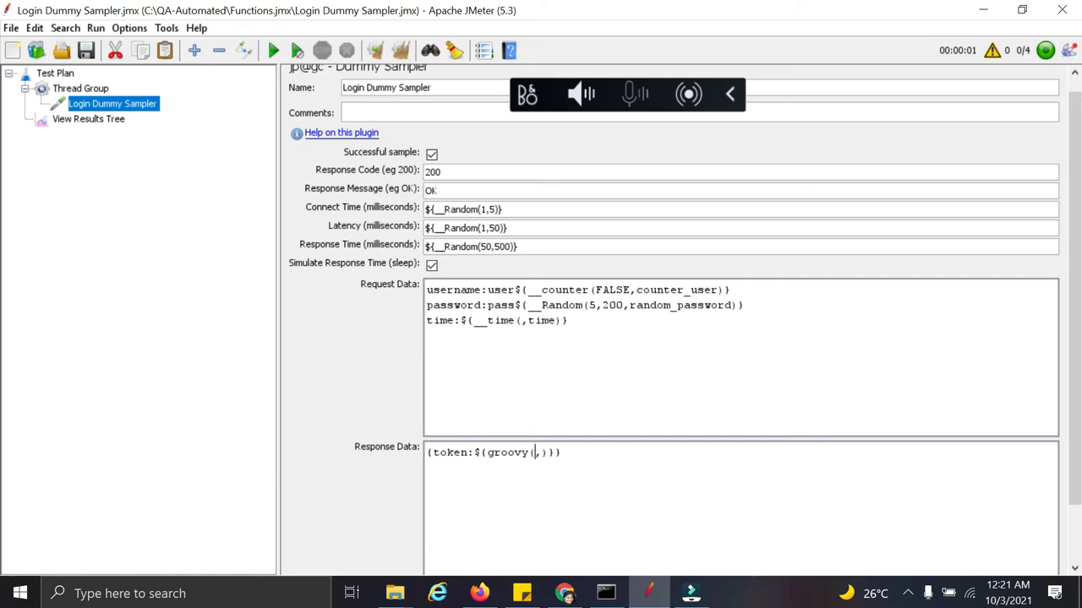
{"action": "type", "text": "s"}
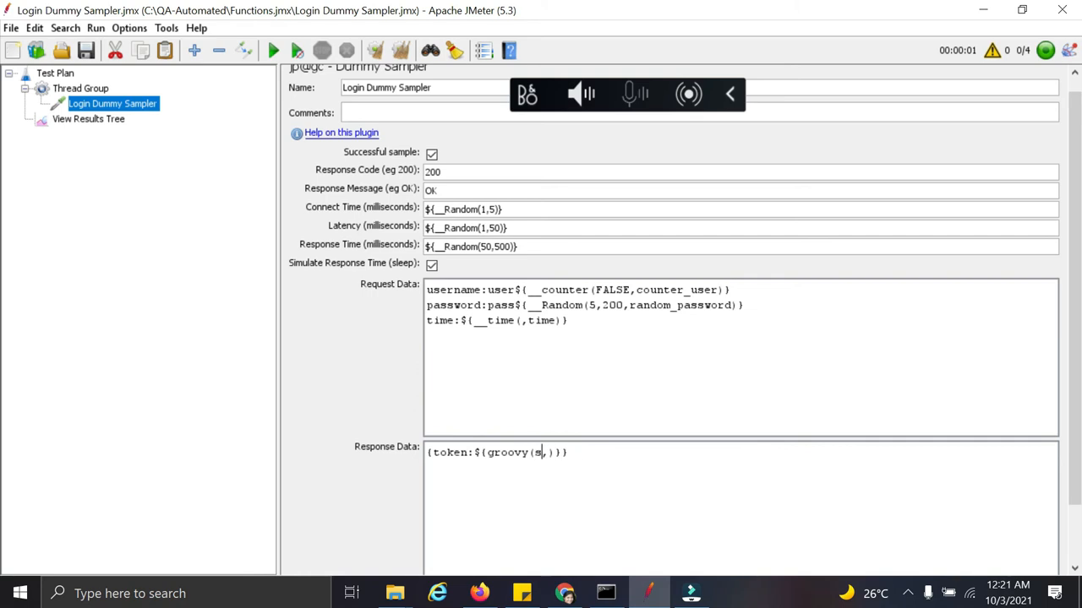
- Correct the typo and fill the groovy body with new StringBuilder(append())
{"action": "type", "text": "mew S"}
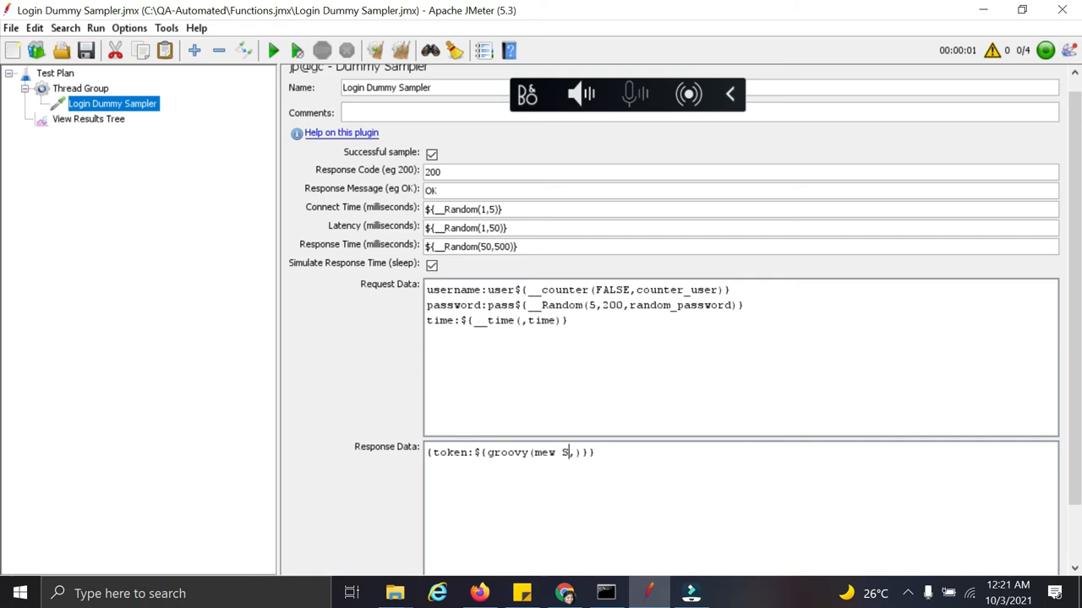
{"action": "key", "text": "BackSpace"}
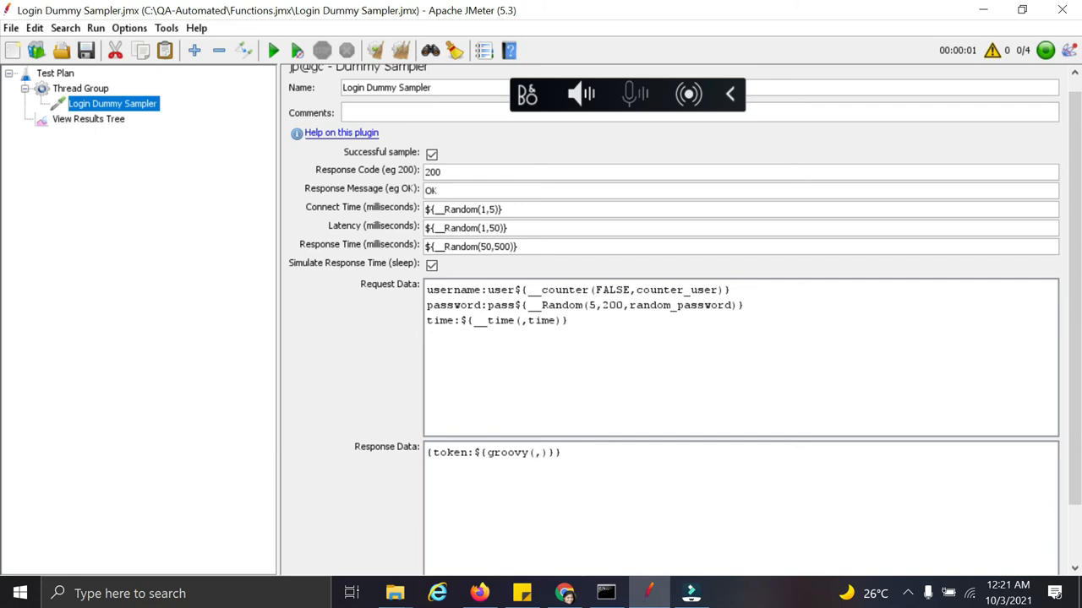
{"action": "type", "text": "new StringBuilde"}
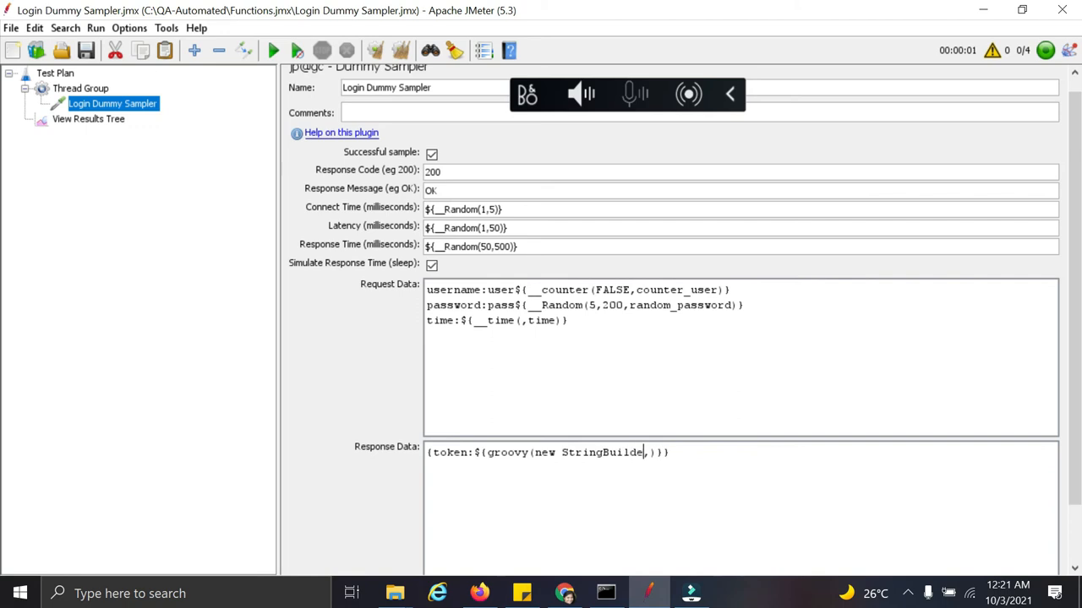
{"action": "type", "text": "r(),"}
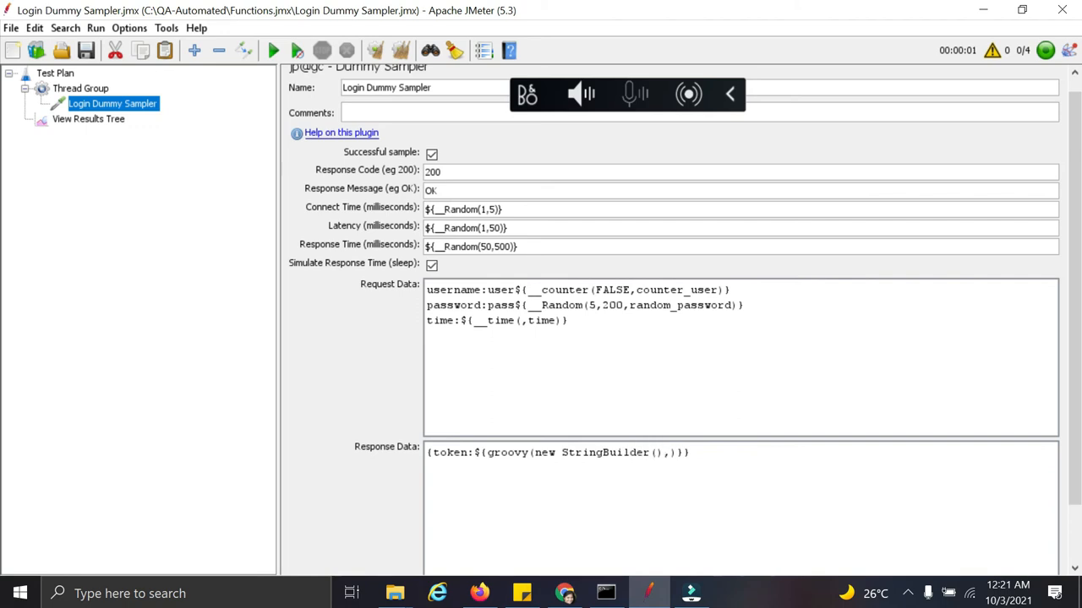
{"action": "type", "text": "appin"}
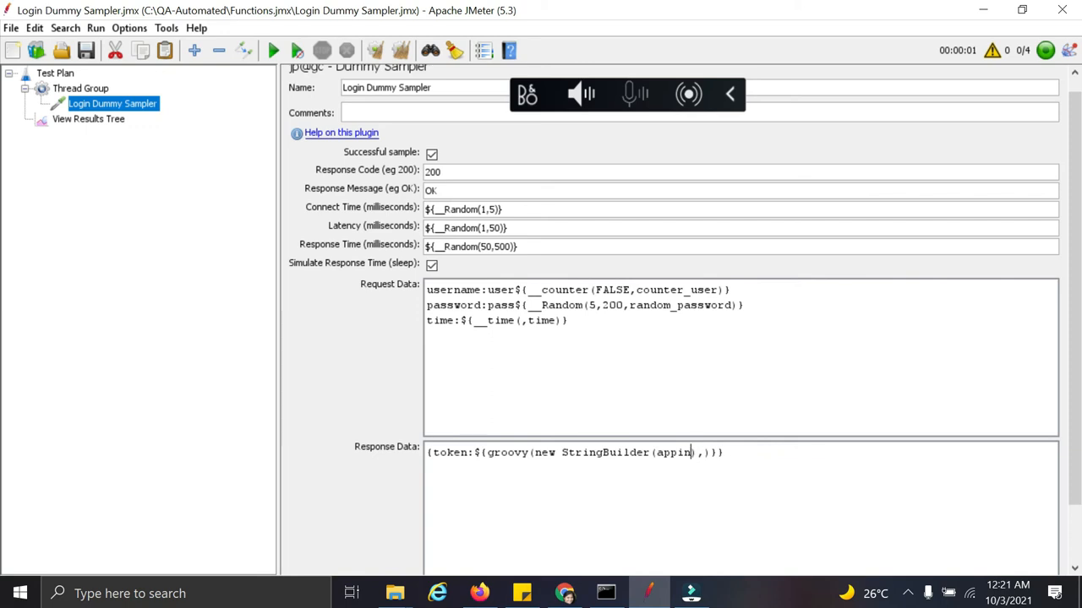
{"action": "type", "text": "d("}
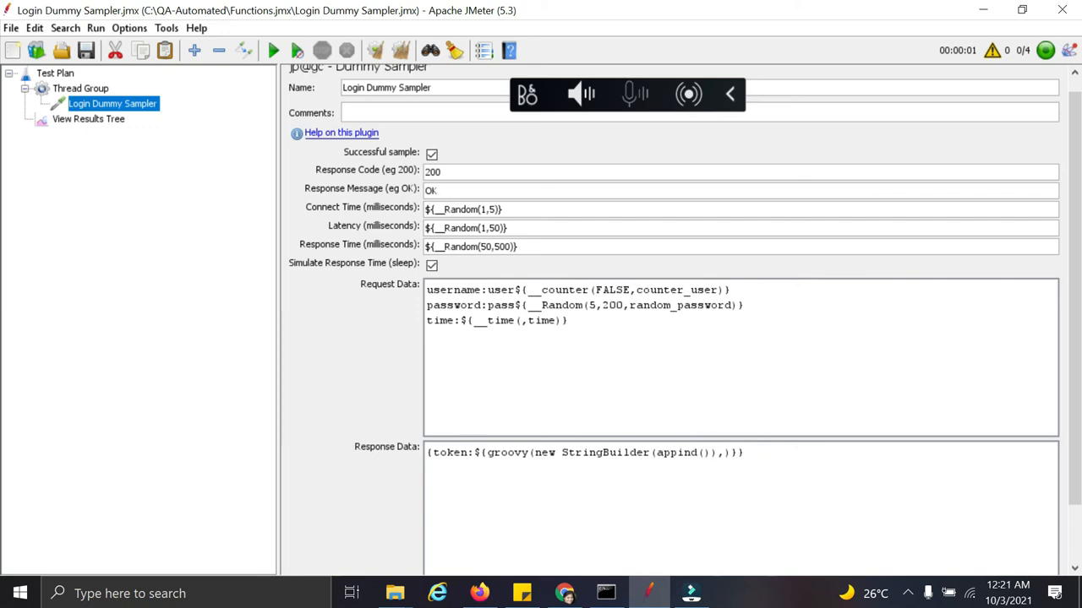
- Pick up the counter_user variable name from the Request Data to reuse it
{"action": "double_click", "coordinate": [693, 291]}
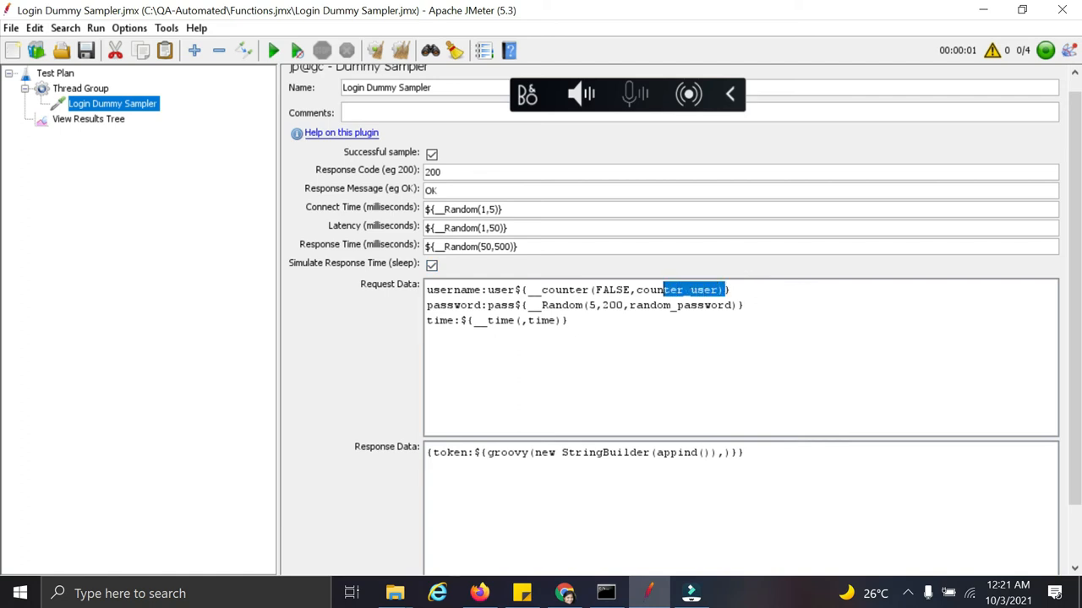
{"action": "left_click", "coordinate": [663, 290]}
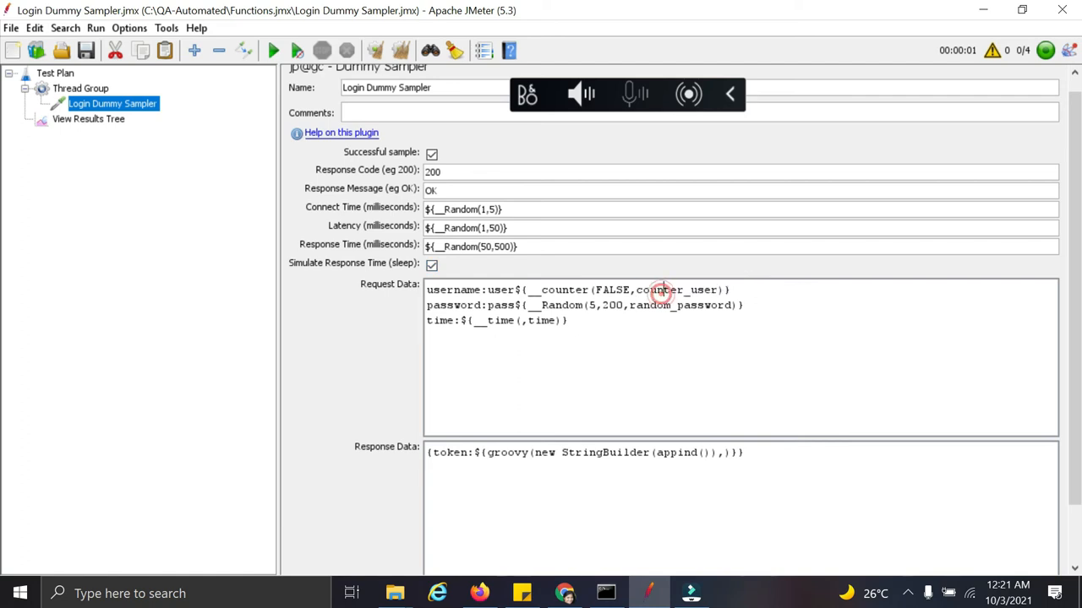
{"action": "double_click", "coordinate": [668, 291]}
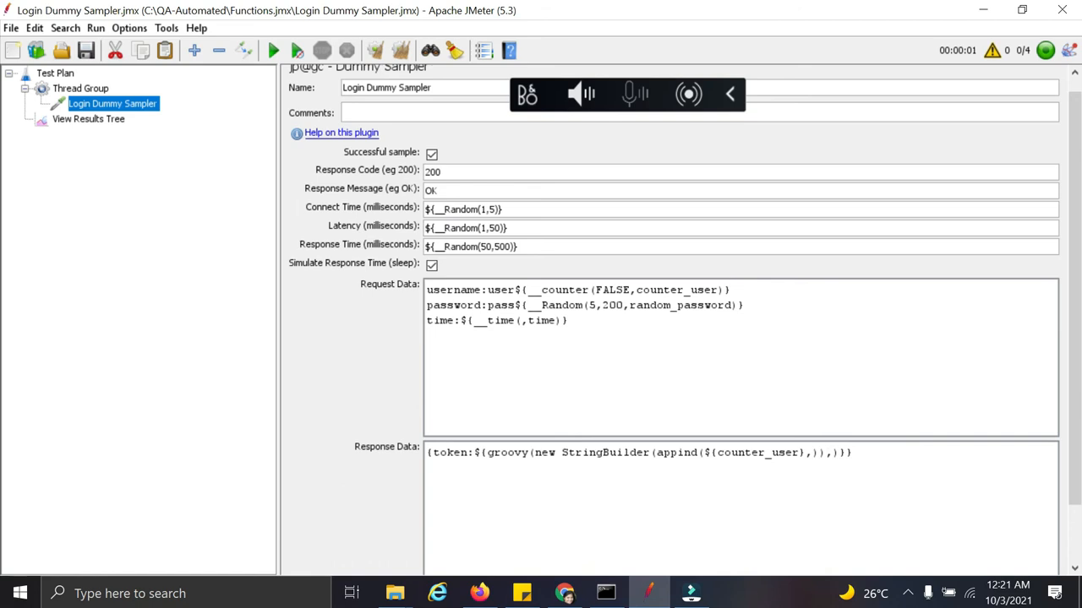
- Extend the chain with append(${counter_user}),append(${random,password}) and start a further .append(
{"action": "type", "text": ",append"}
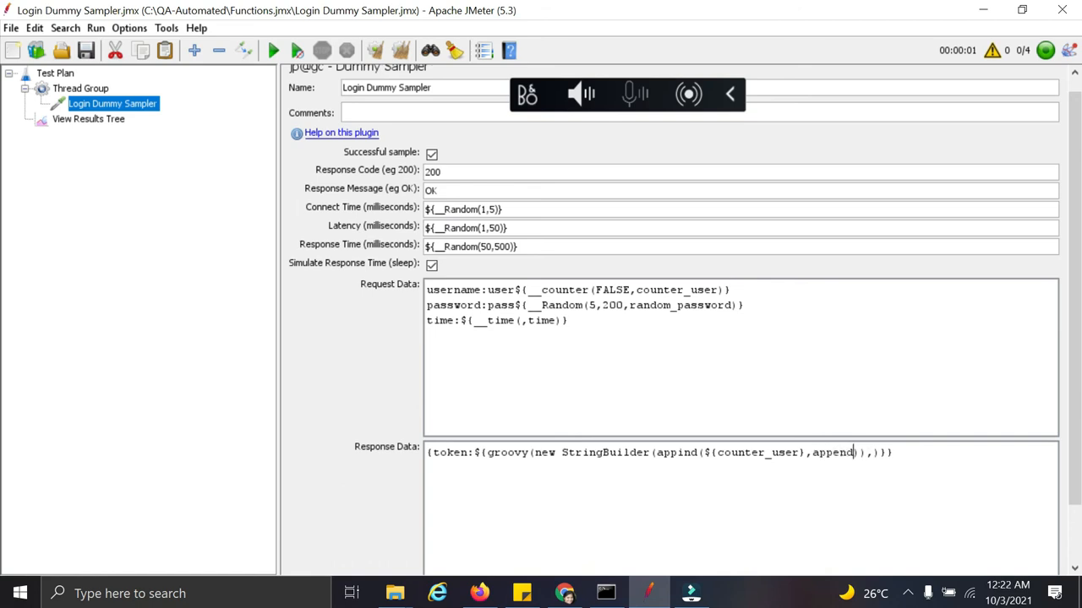
{"action": "type", "text": "()"}
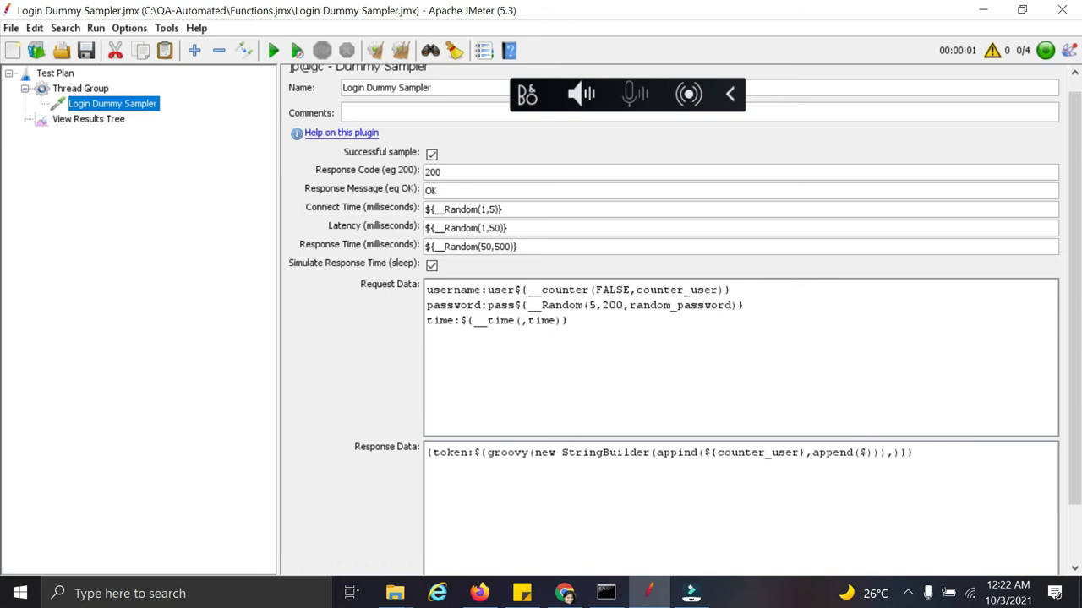
{"action": "type", "text": "random,"}
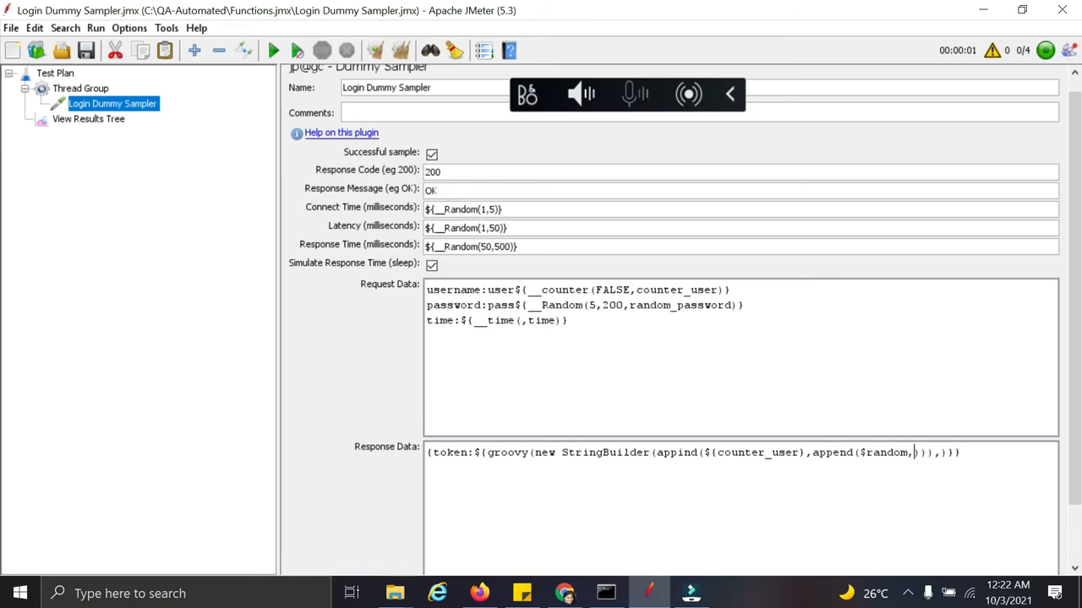
{"action": "type", "text": "password"}
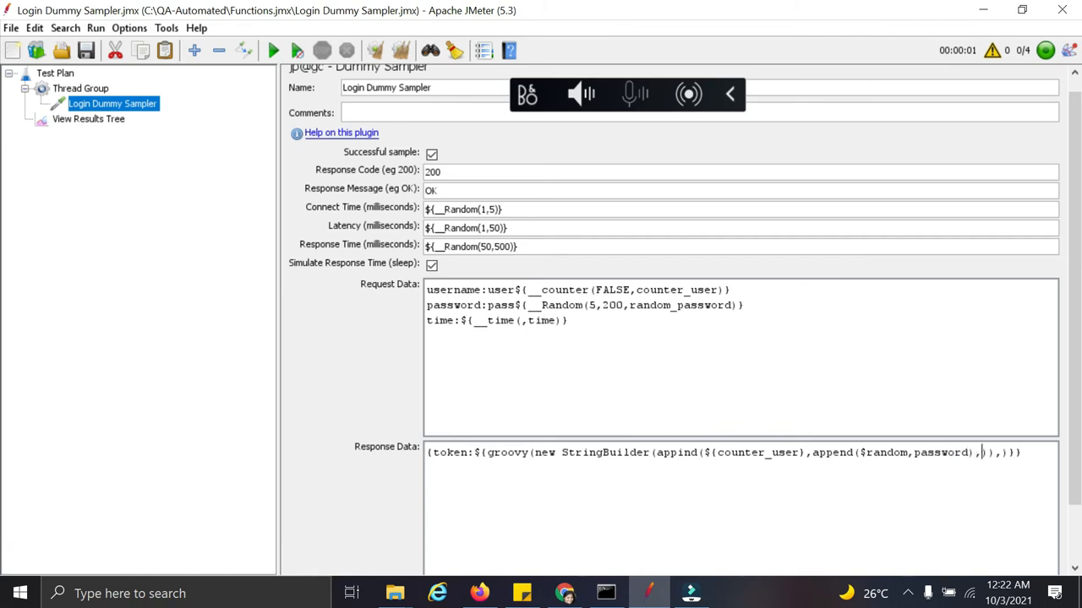
{"action": "type", "text": "append($"}
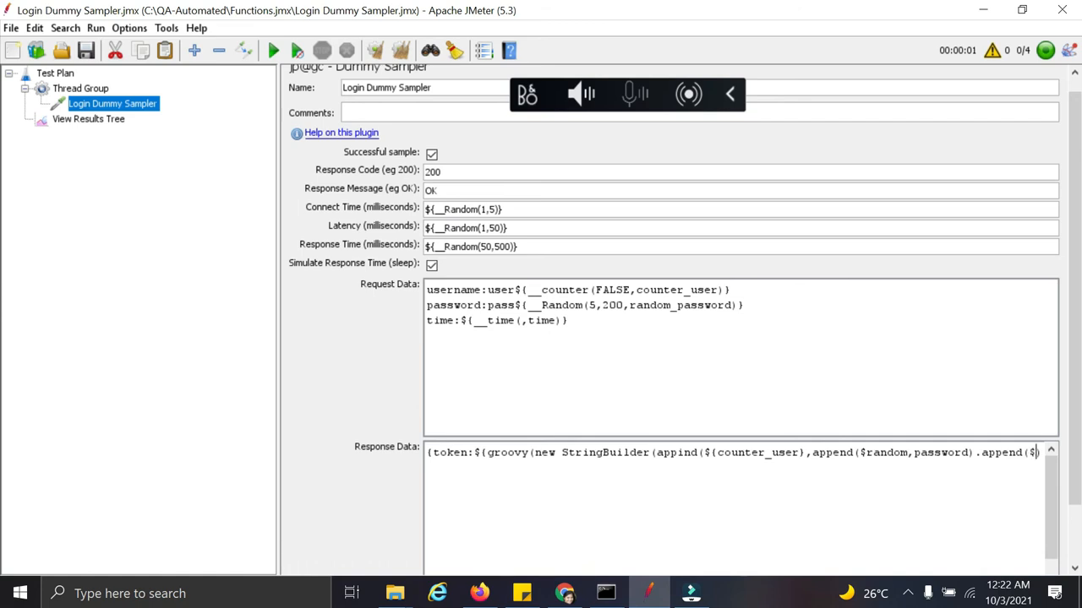
- Finish the StringBuilder chain with .append(${time}) and the closing brackets
{"action": "scroll", "scroll_direction": "right", "scroll_amount": 3}
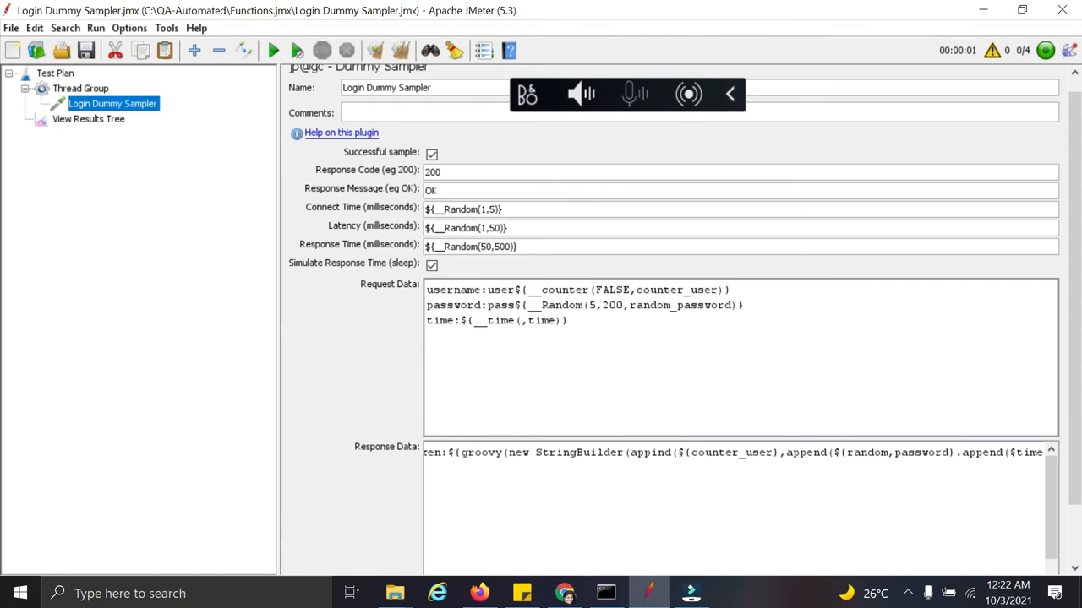
{"action": "scroll", "scroll_direction": "right", "scroll_amount": 3}
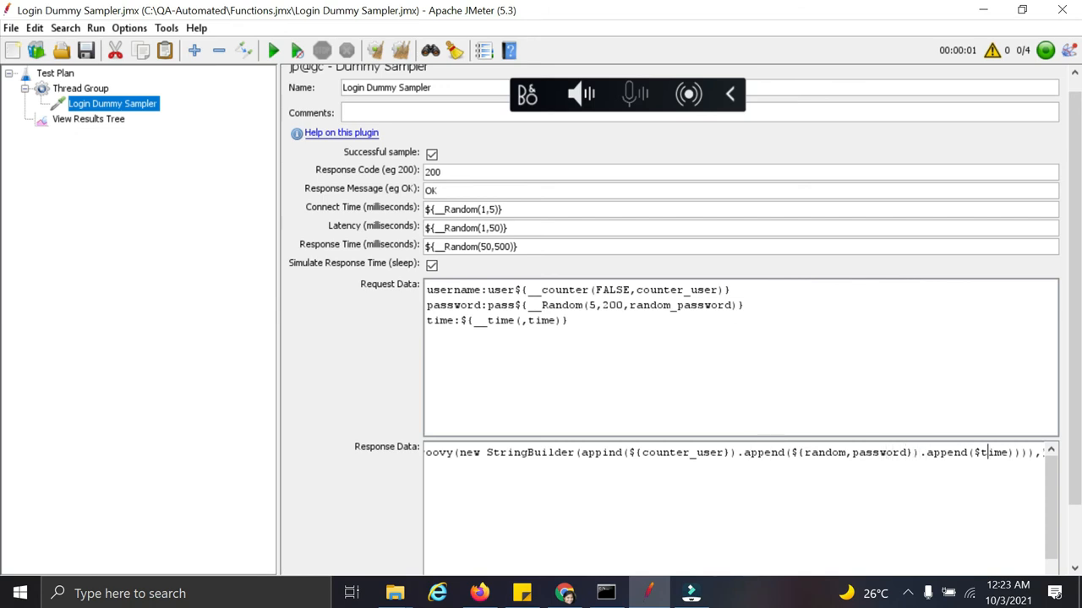
- Run the plan, check the numeric tokens in the Login Dummy Sampler results, and return to the sampler
{"action": "left_click", "coordinate": [88, 118]}
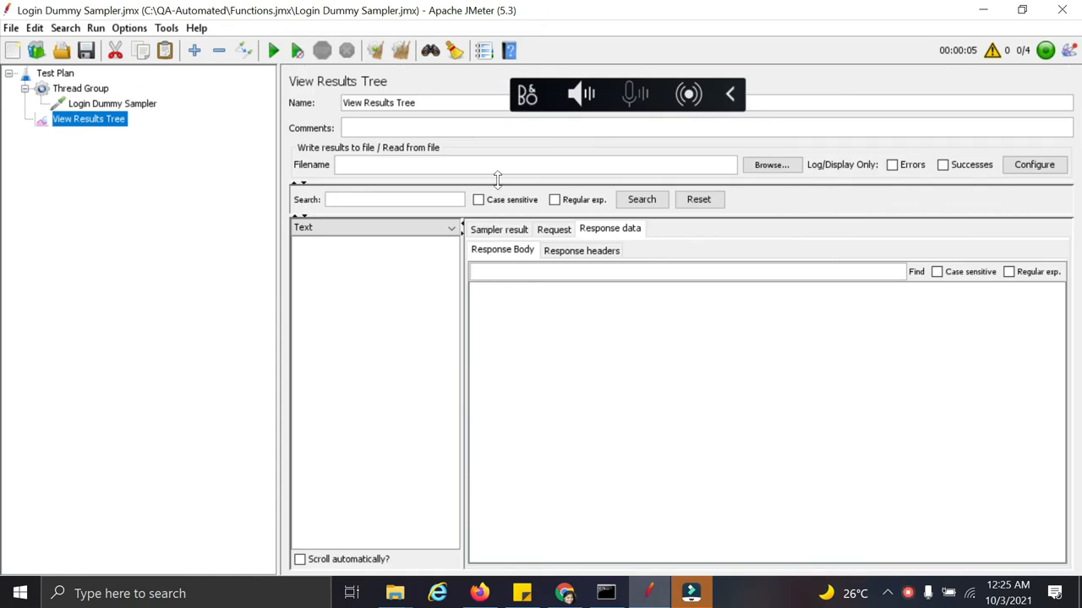
{"action": "left_click", "coordinate": [111, 103]}
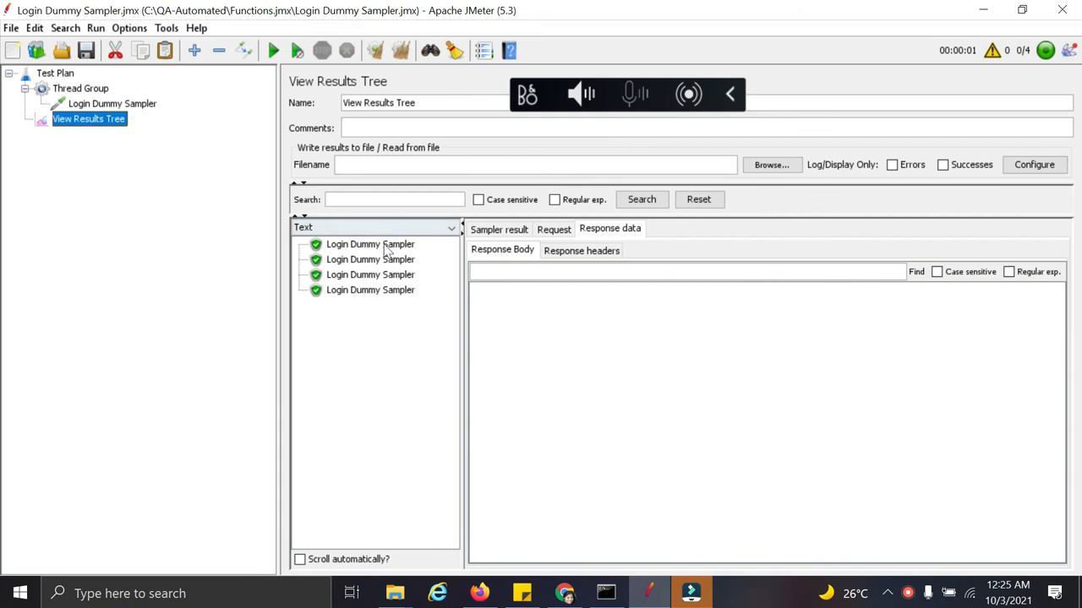
{"action": "left_click", "coordinate": [370, 243]}
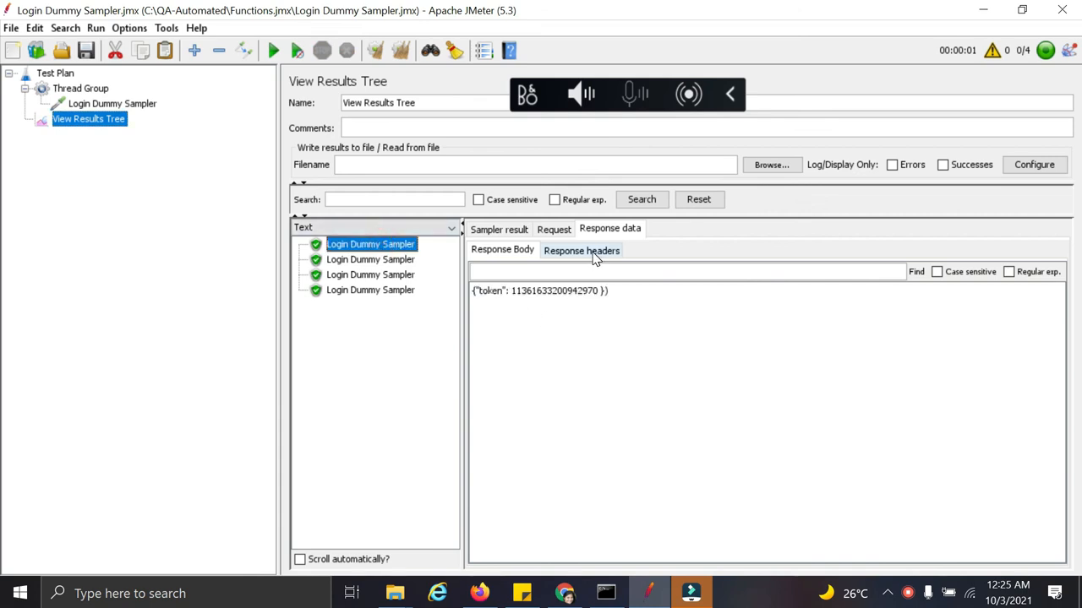
{"action": "left_click", "coordinate": [370, 261]}
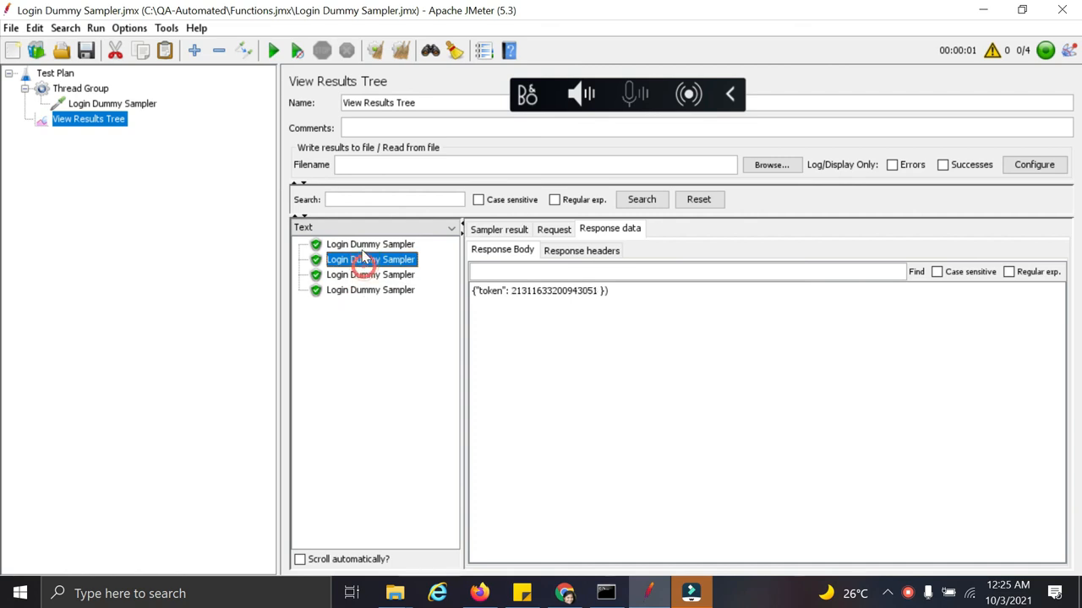
{"action": "left_click", "coordinate": [111, 103]}
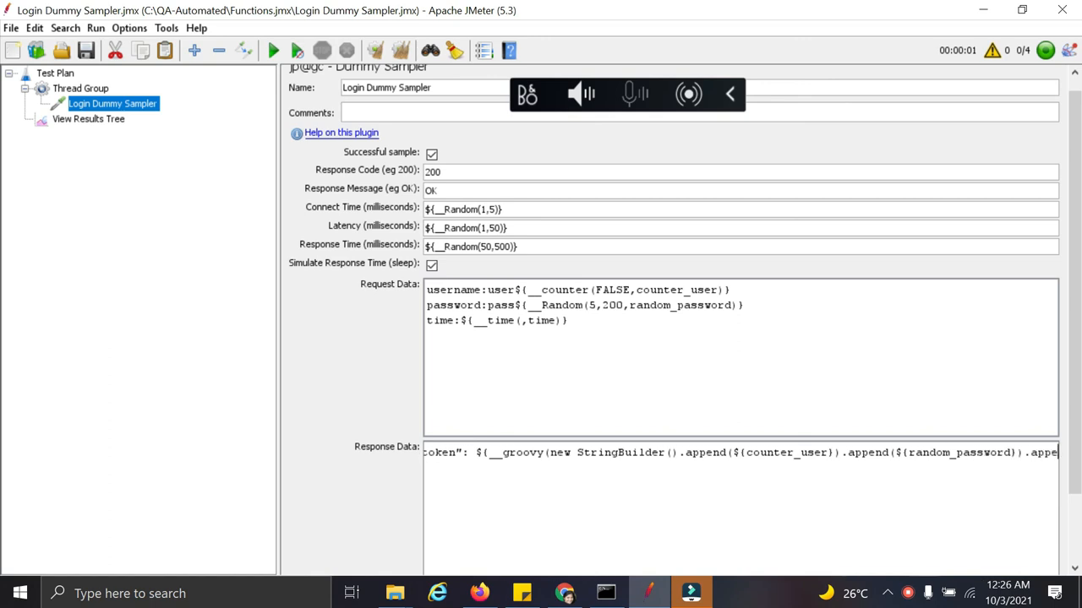
- Wrap the token expression in ${__log(...)}, rerun from View Results Tree and show the log output panel
{"action": "scroll", "scroll_direction": "right", "scroll_amount": 3}
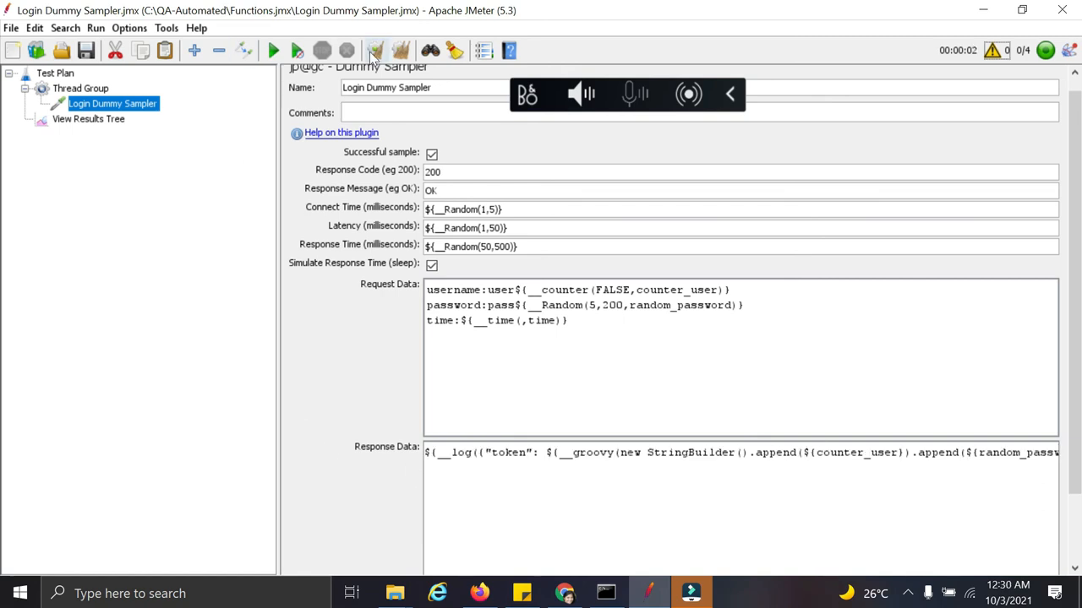
{"action": "mouse_move", "coordinate": [71, 121]}
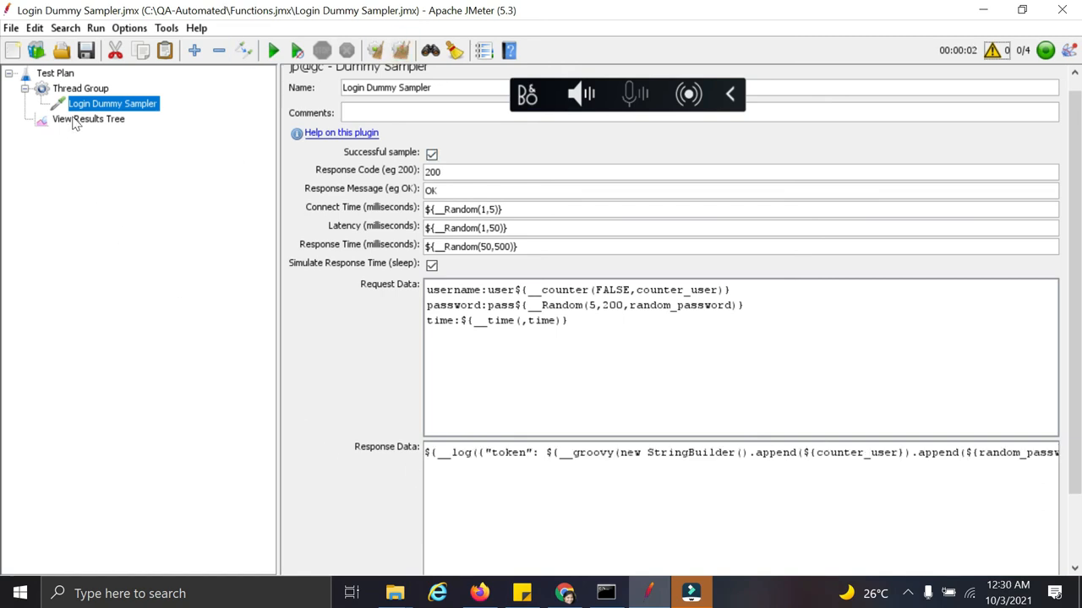
{"action": "left_click", "coordinate": [89, 119]}
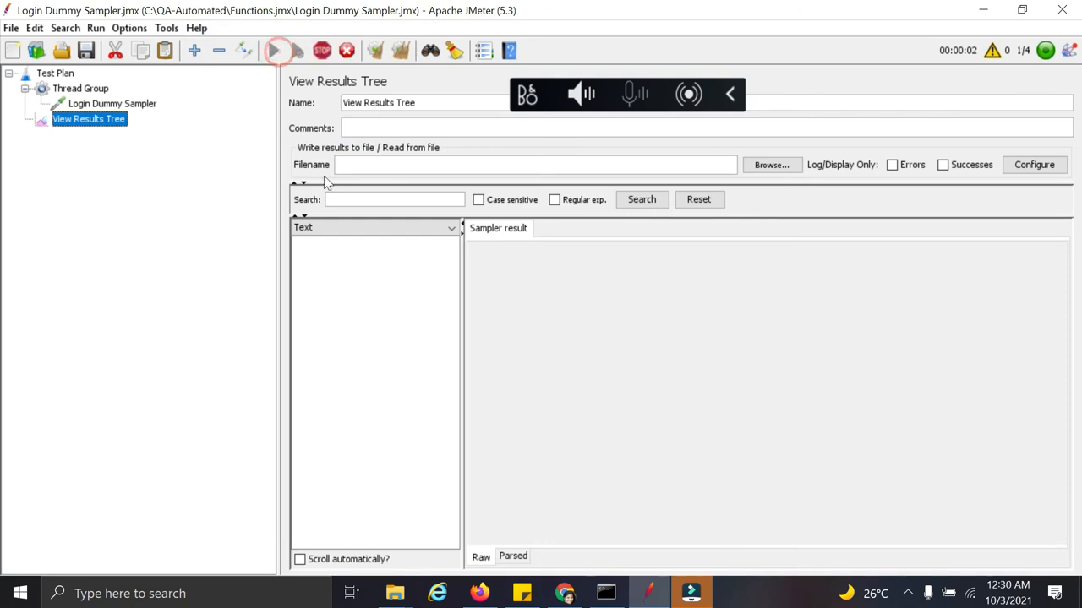
{"action": "left_click", "coordinate": [274, 51]}
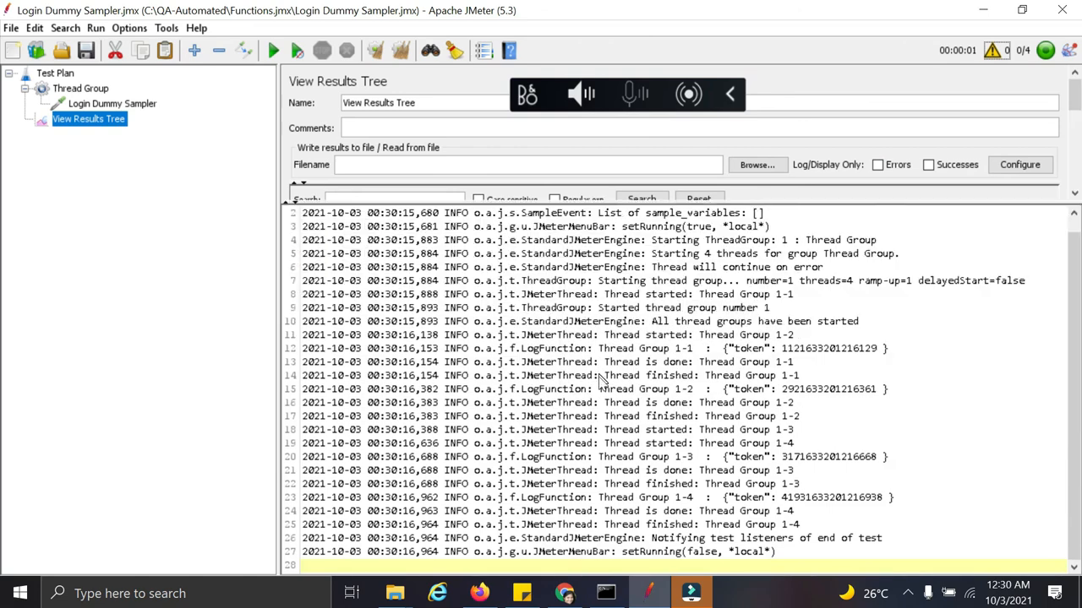
{"action": "mouse_move", "coordinate": [760, 388]}
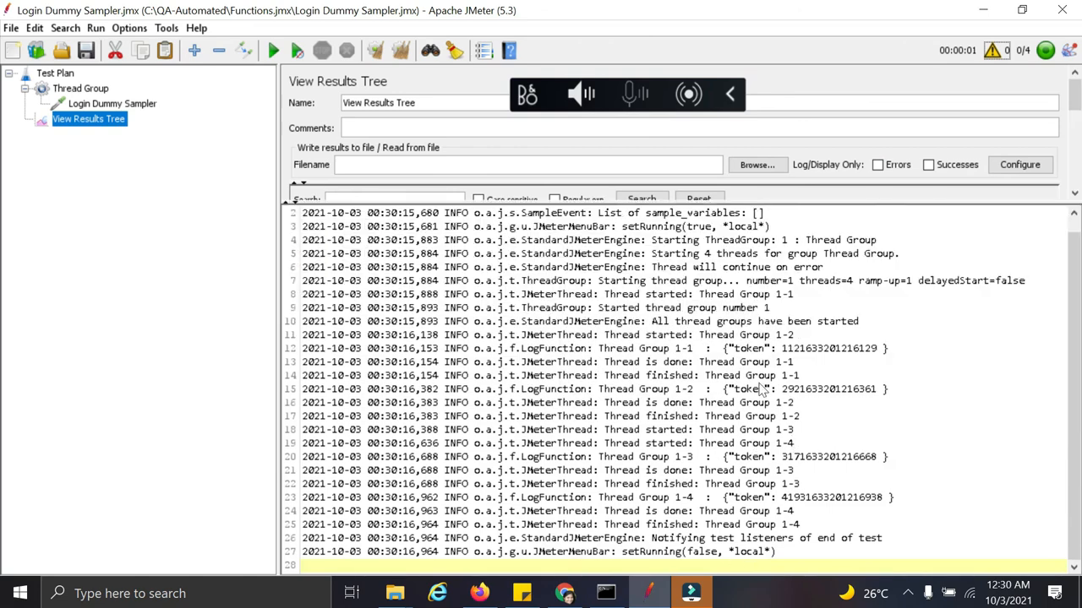